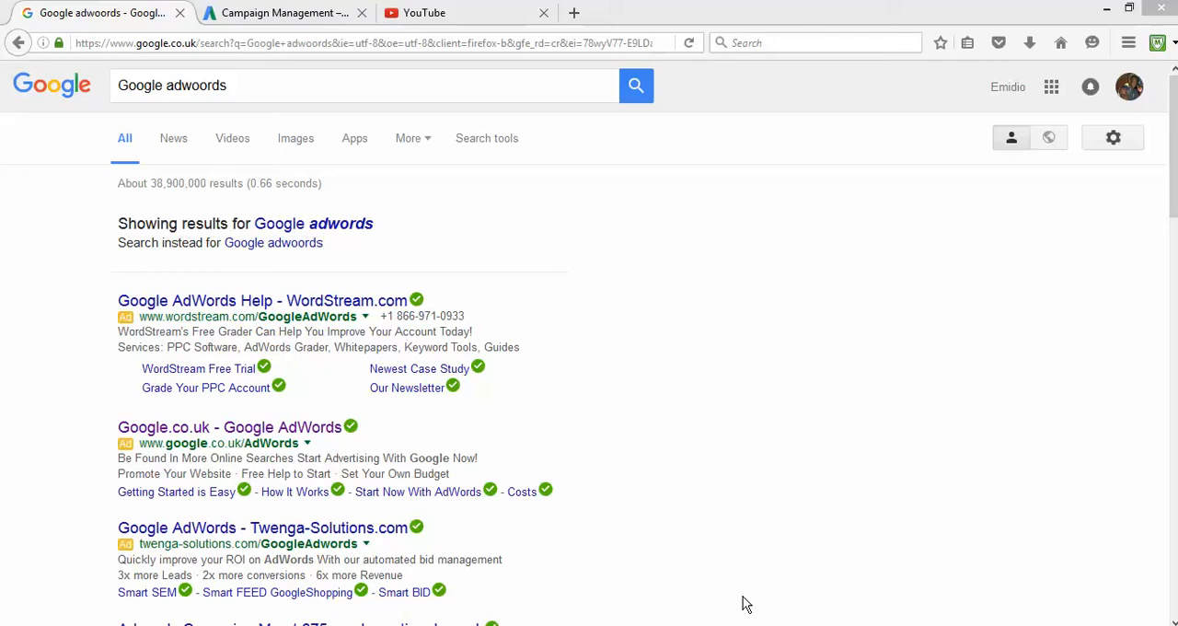
pyautogui.moveTo(795, 438)
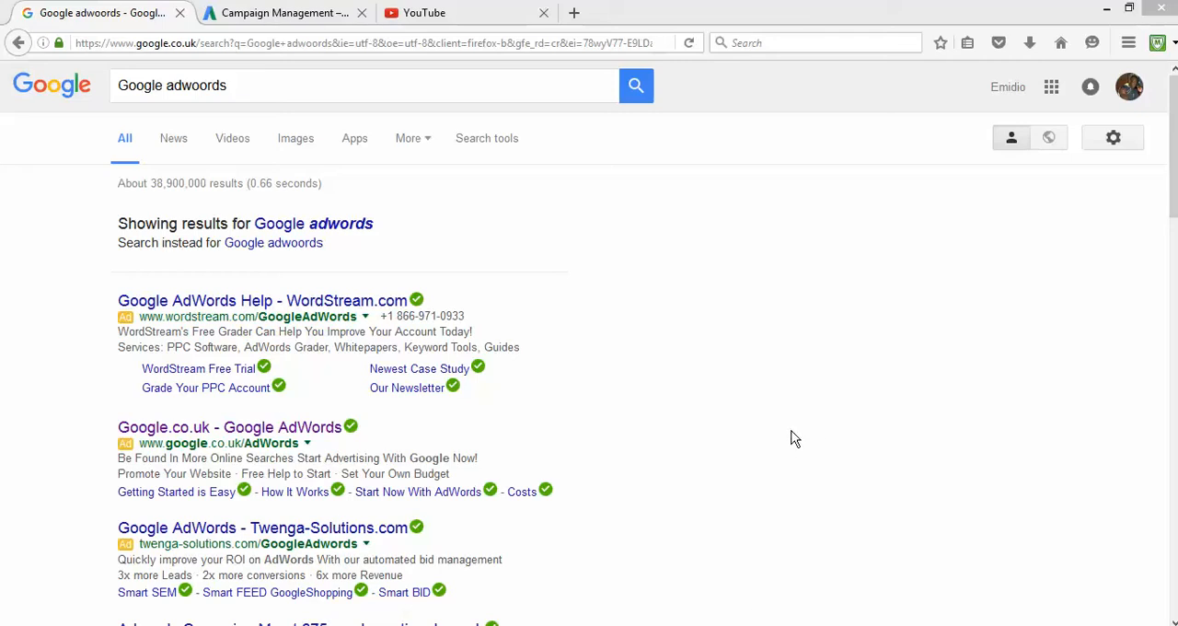
pyautogui.moveTo(795, 413)
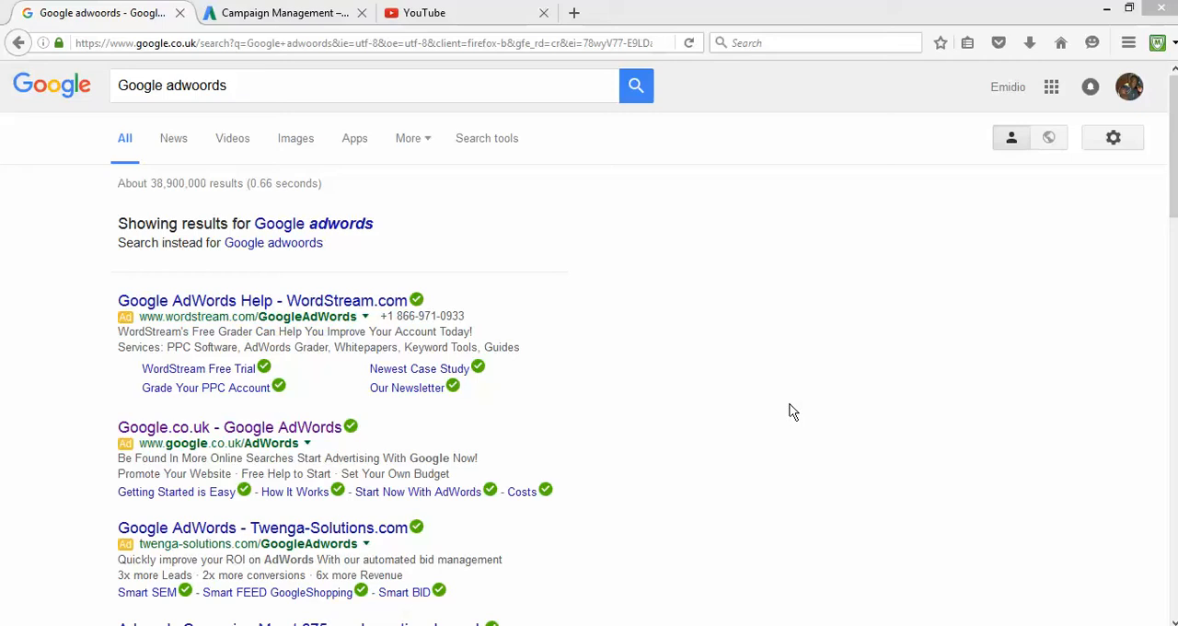
pyautogui.moveTo(790, 404)
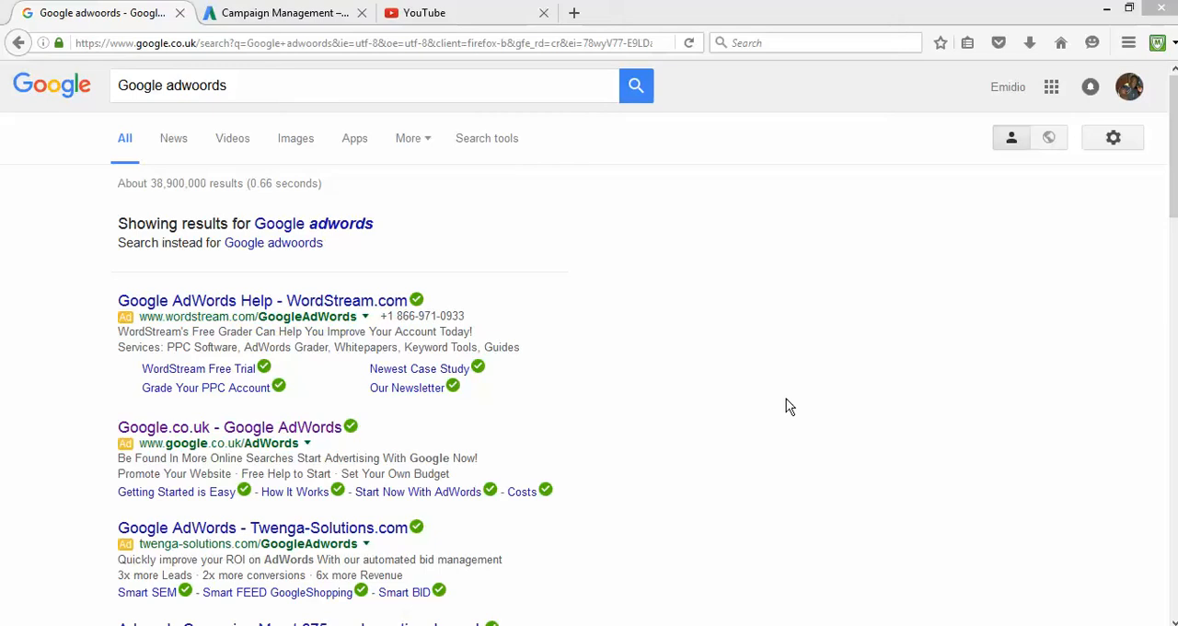
# Open the Google.co.uk AdWords result and sign in to the account.
pyautogui.click(574, 85)
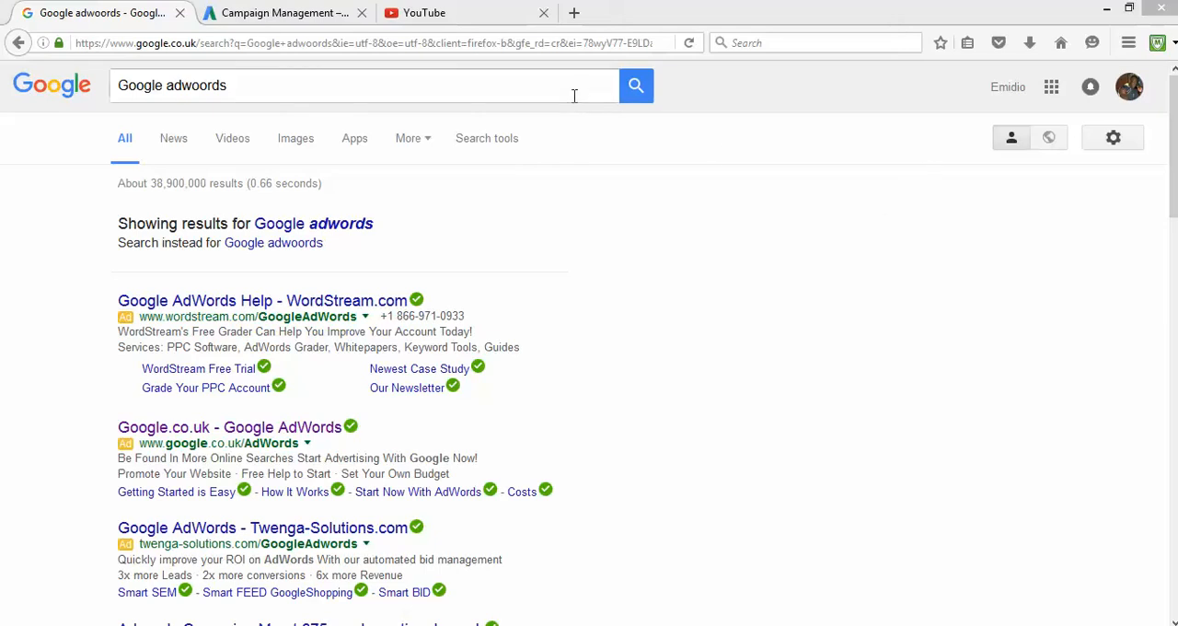
pyautogui.moveTo(449, 561)
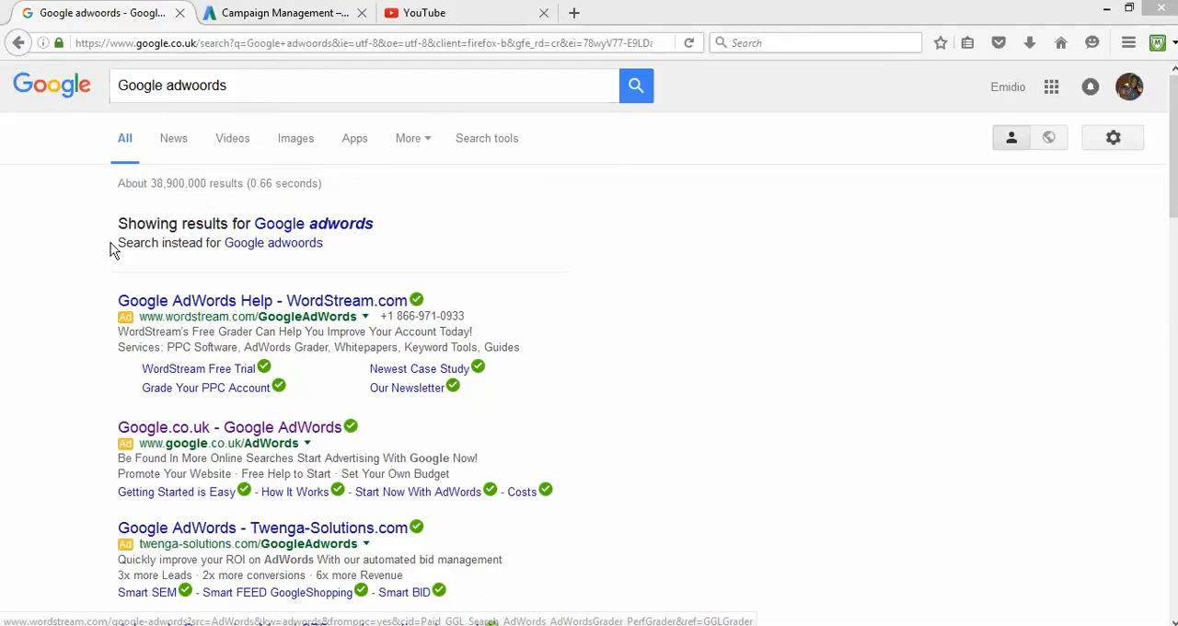
pyautogui.moveTo(232, 302)
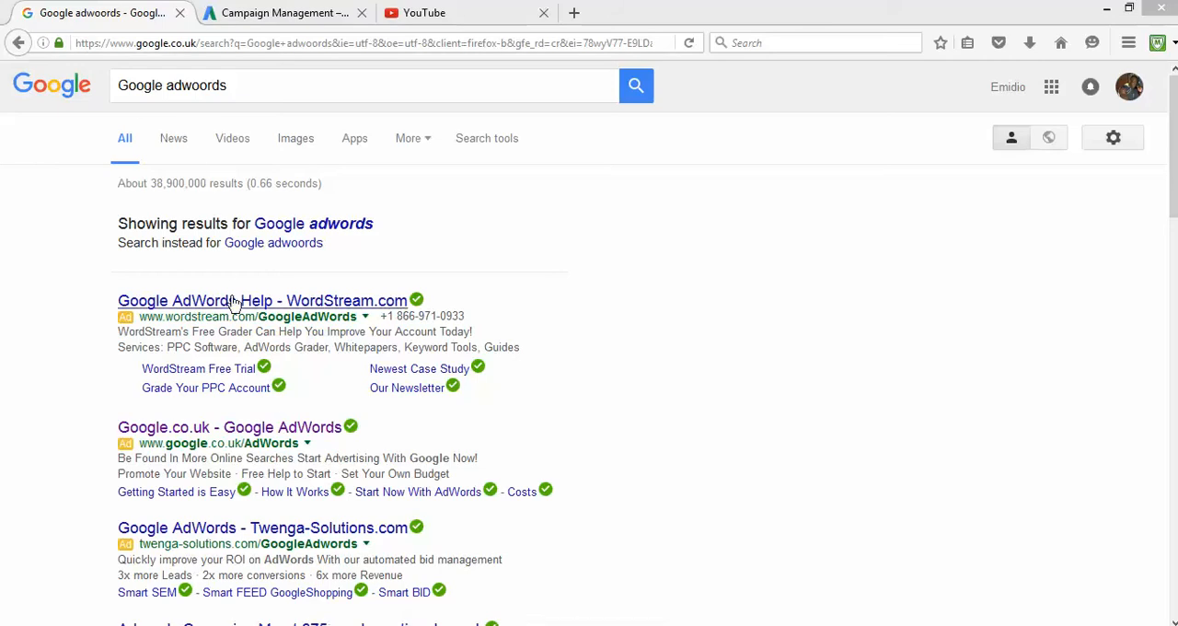
pyautogui.click(230, 427)
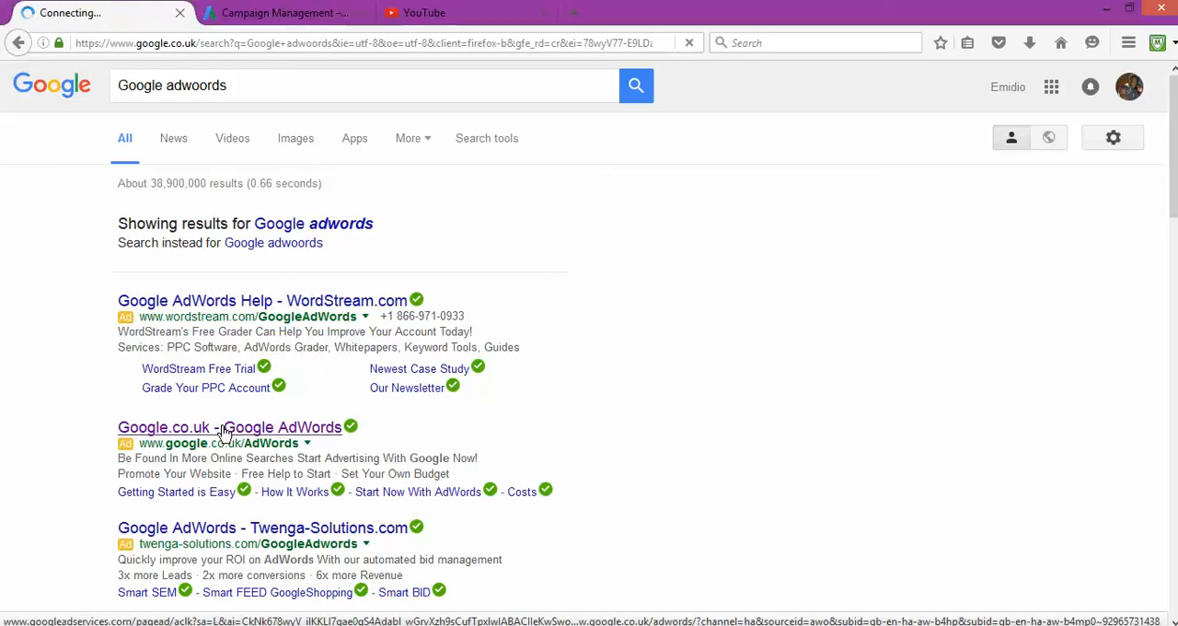
pyautogui.click(228, 427)
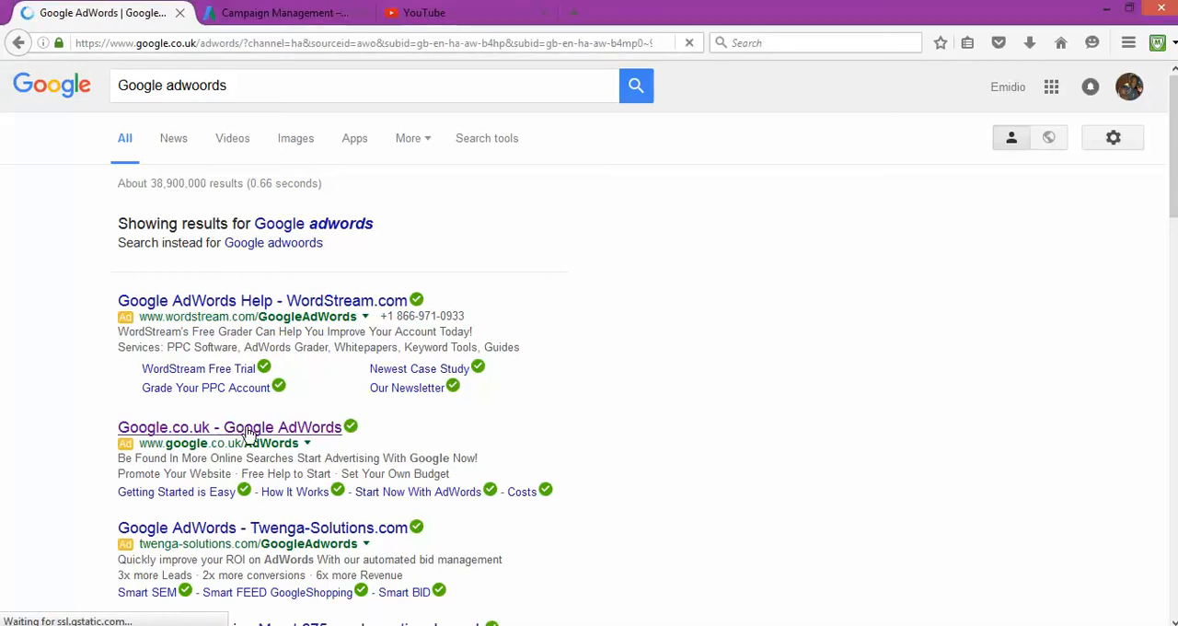
pyautogui.click(228, 427)
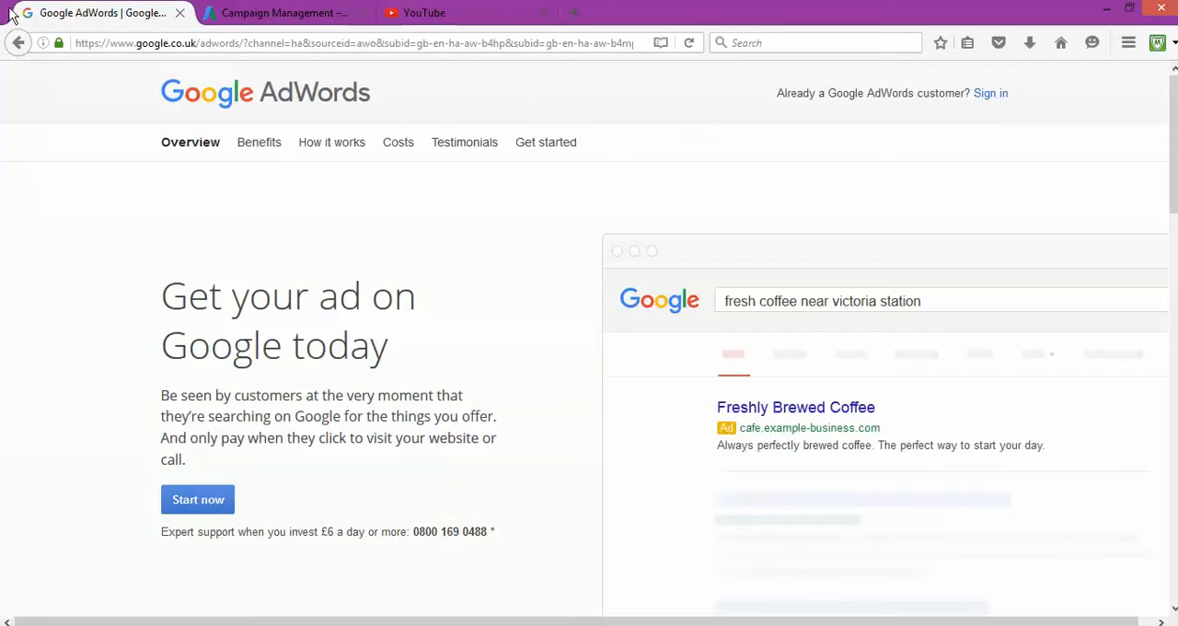
pyautogui.moveTo(1071, 192)
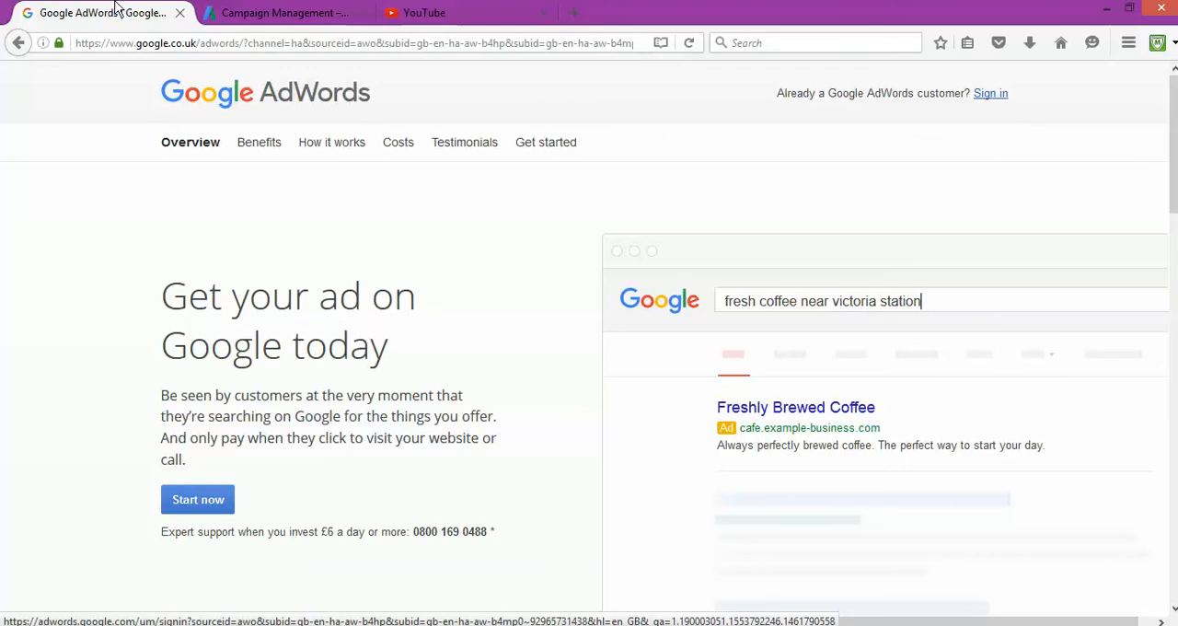
pyautogui.click(280, 12)
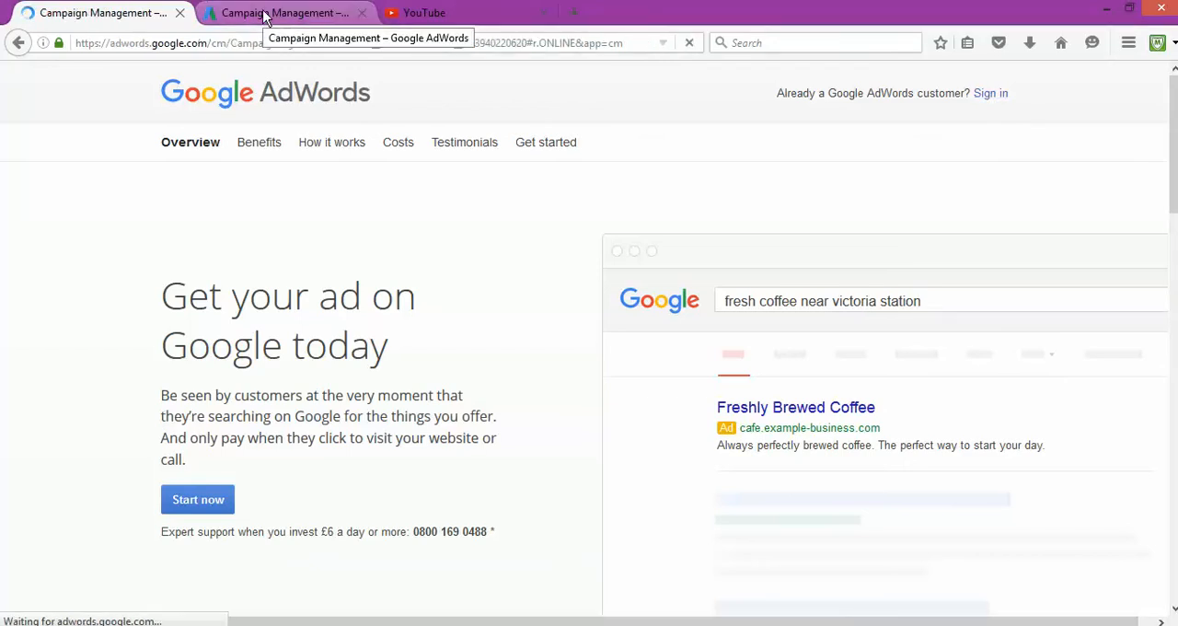
# Go to the All campaigns list and bring up the new-campaign type menu.
pyautogui.click(285, 13)
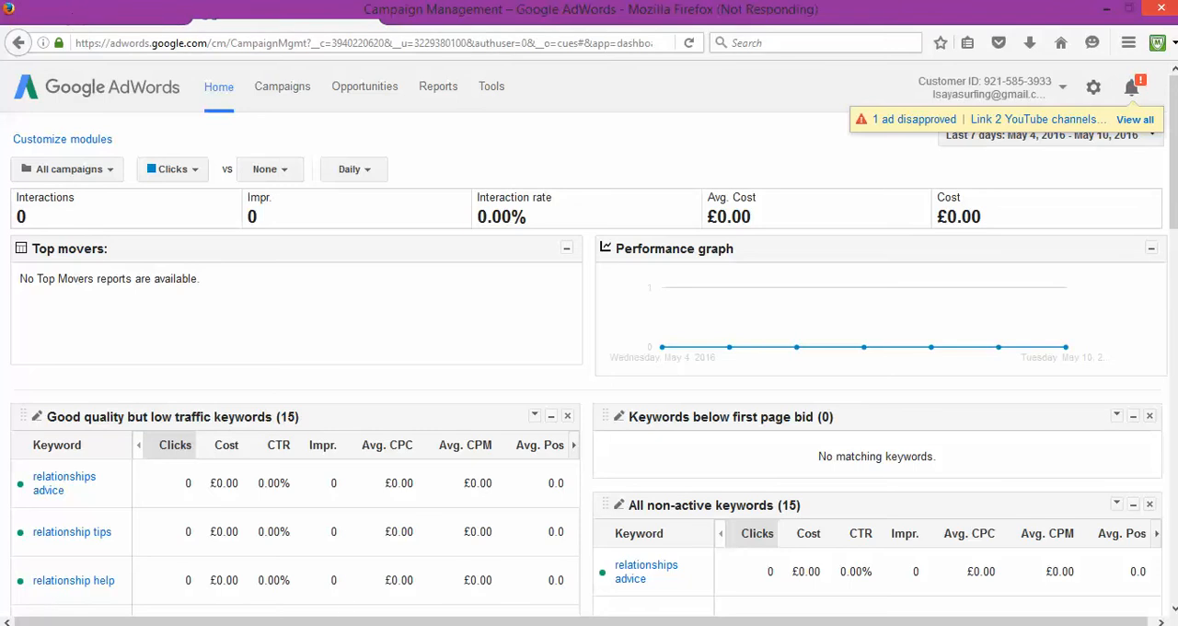
pyautogui.click(282, 86)
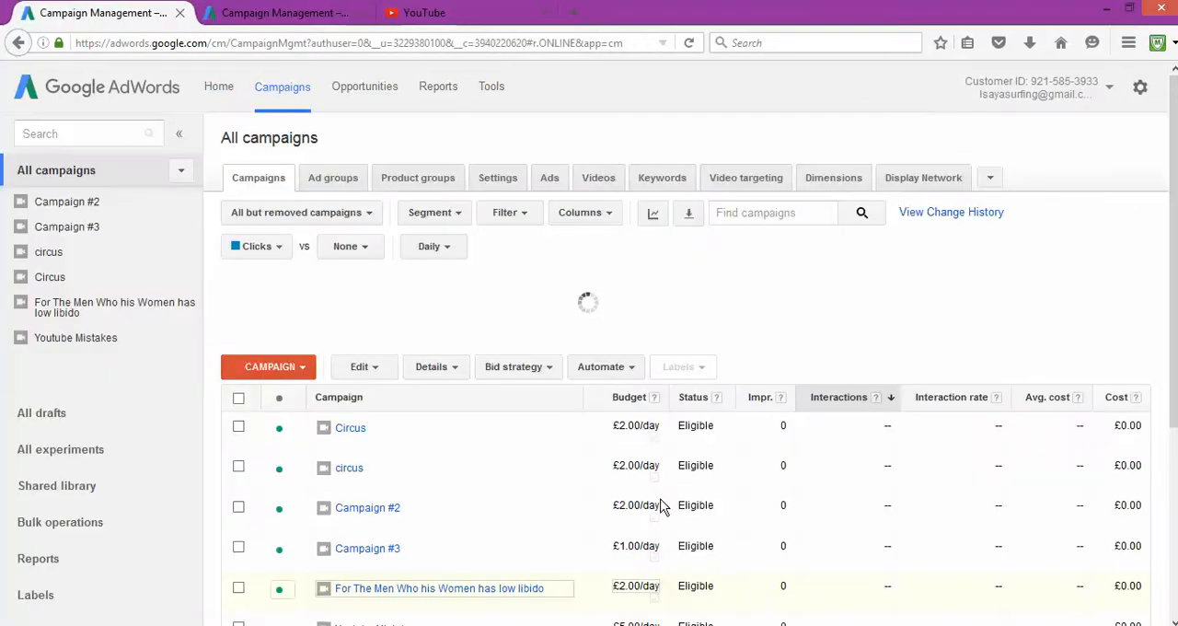
pyautogui.moveTo(293, 519)
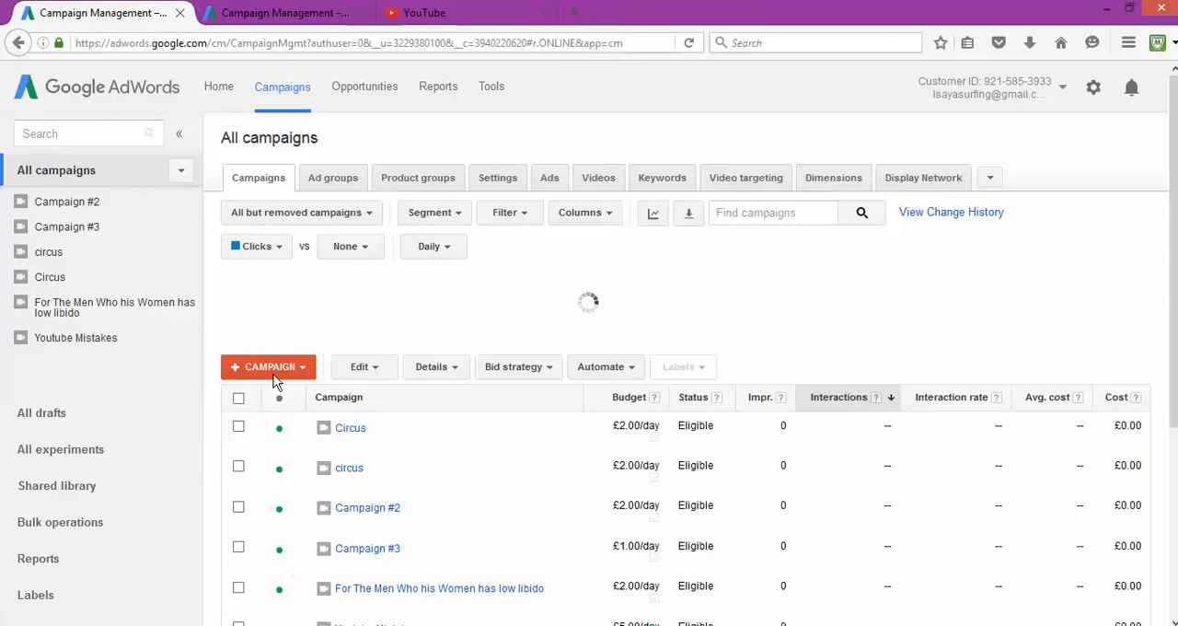
pyautogui.moveTo(249, 353)
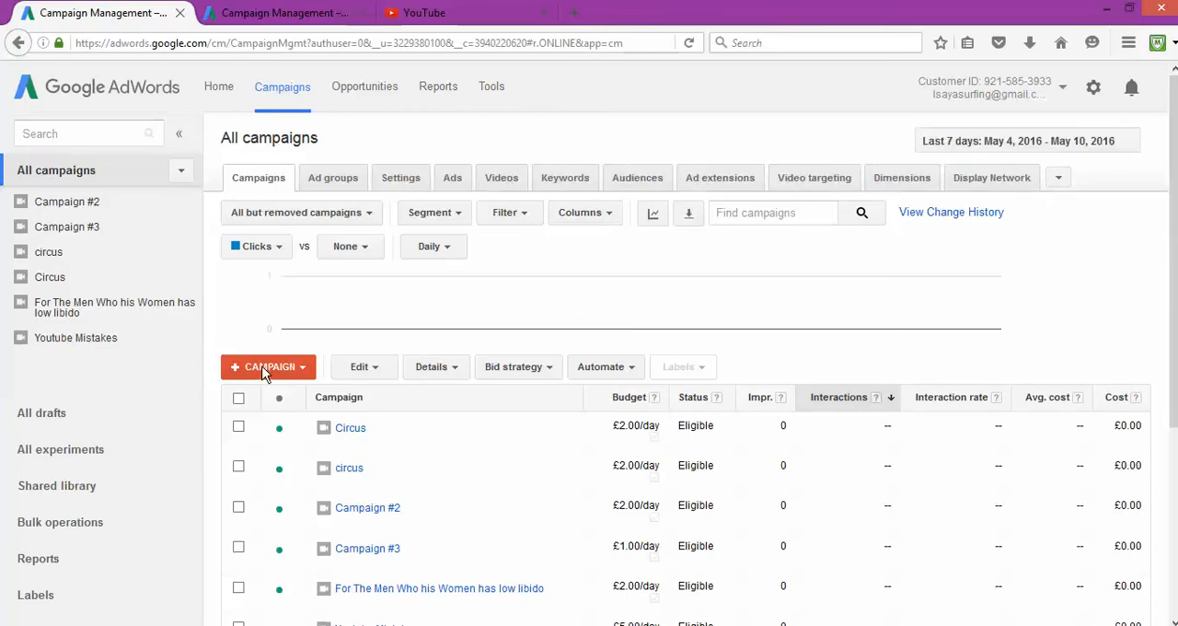
pyautogui.click(267, 366)
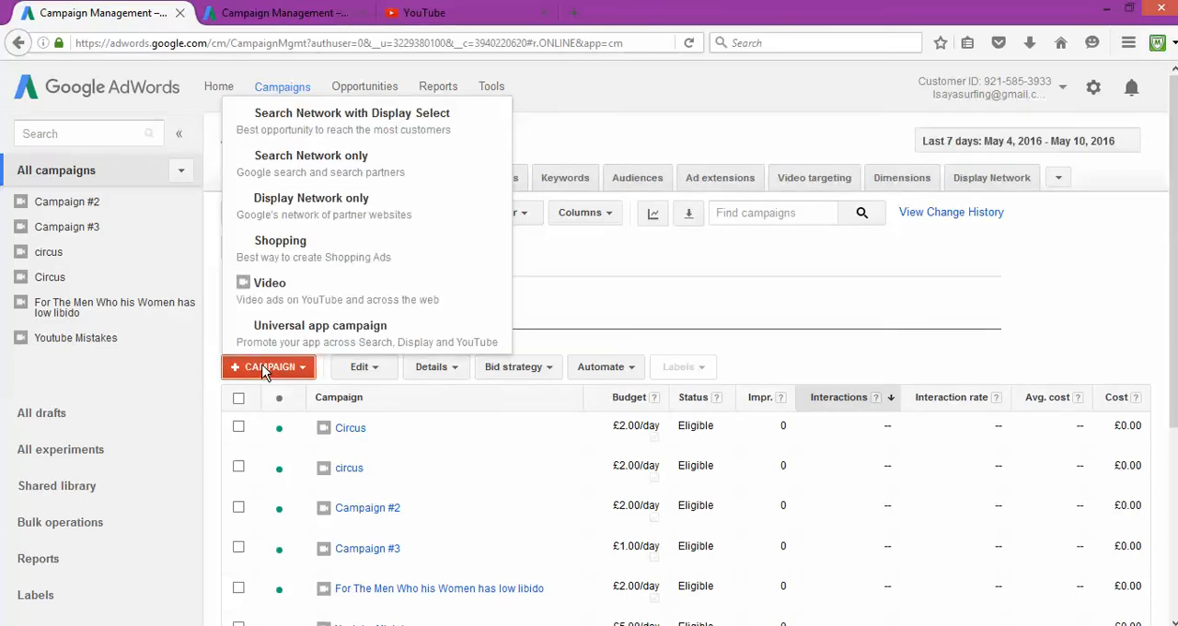
pyautogui.moveTo(272, 294)
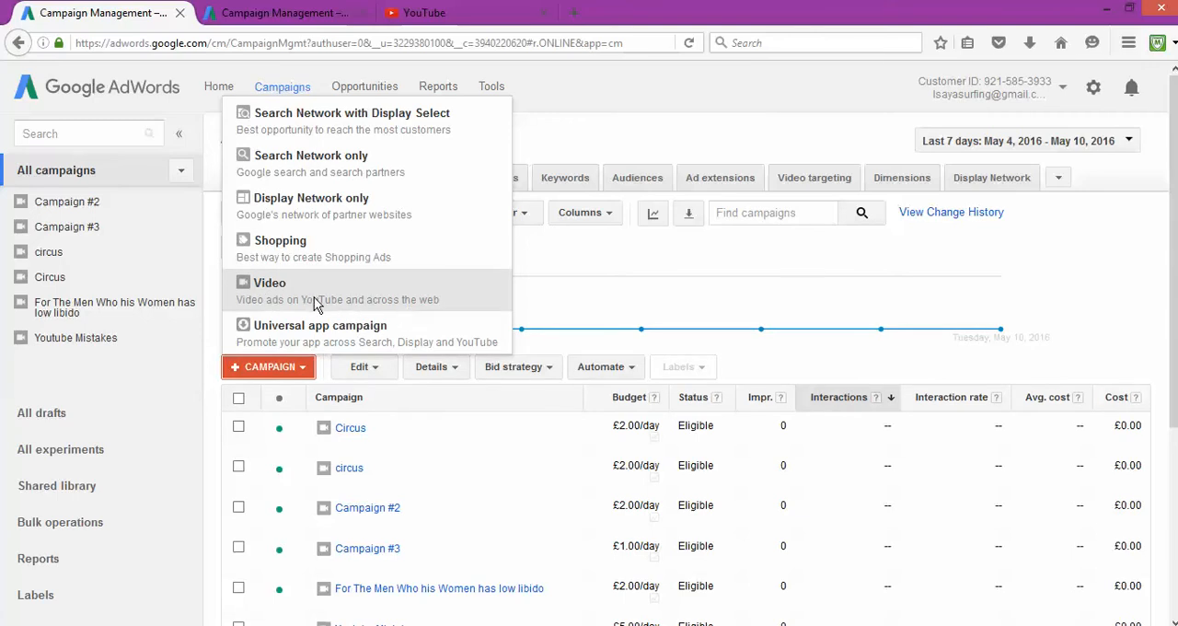
# Create a Video campaign named 'Youtube Mistakes' with a £2.00 daily budget.
pyautogui.click(269, 284)
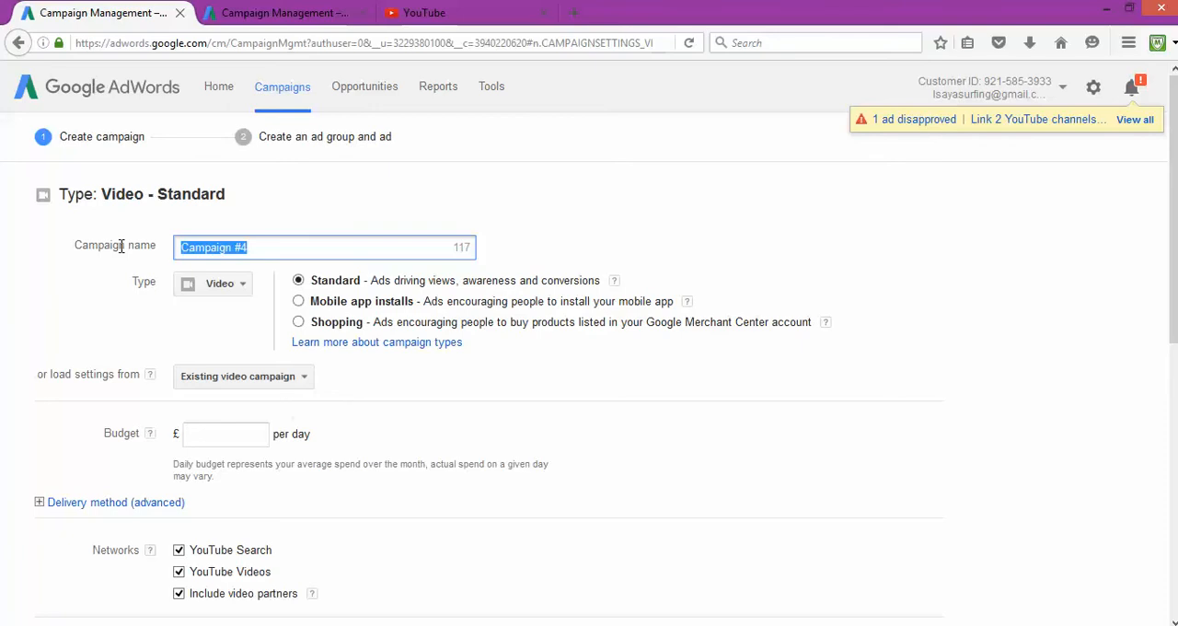
pyautogui.write('Youtube Mistakes')
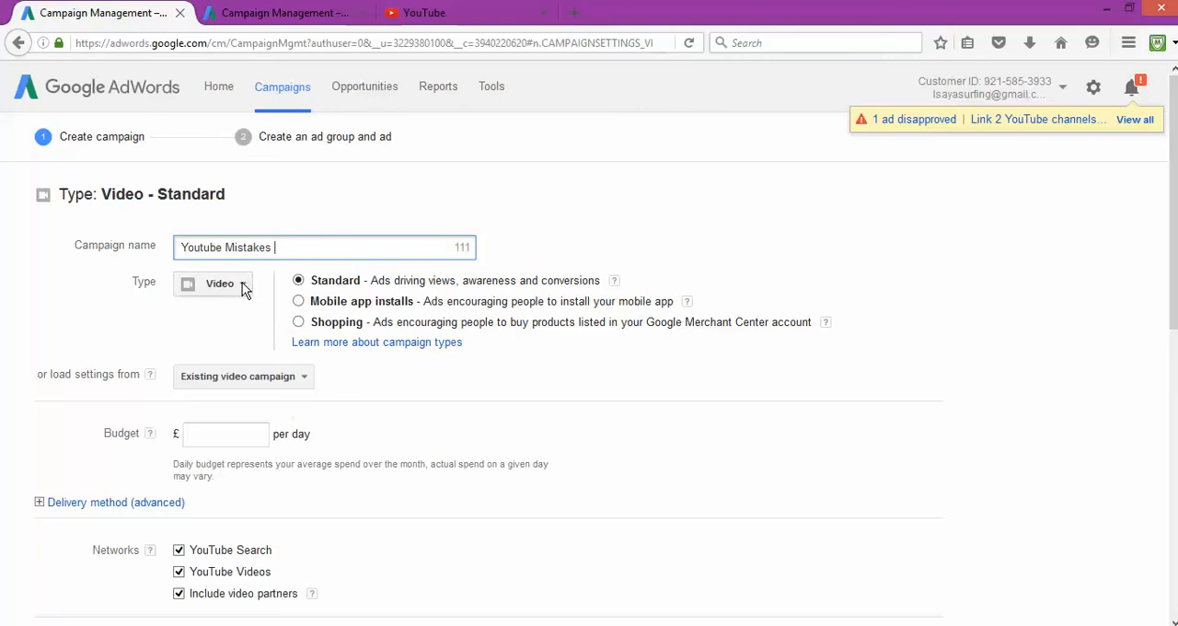
pyautogui.click(219, 284)
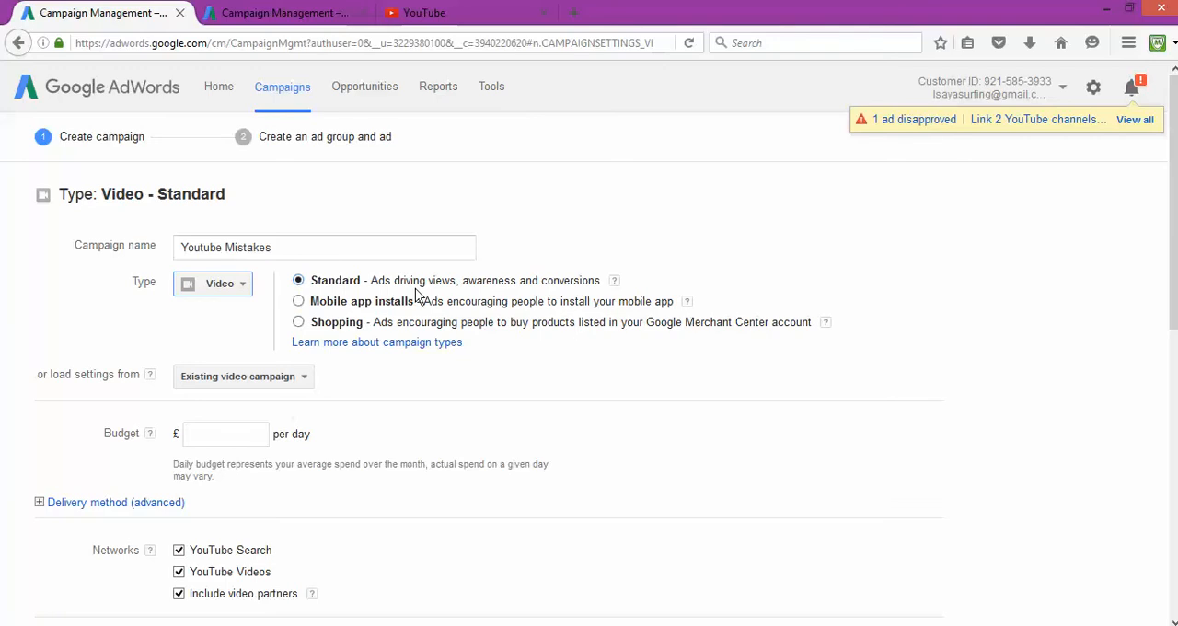
pyautogui.moveTo(504, 298)
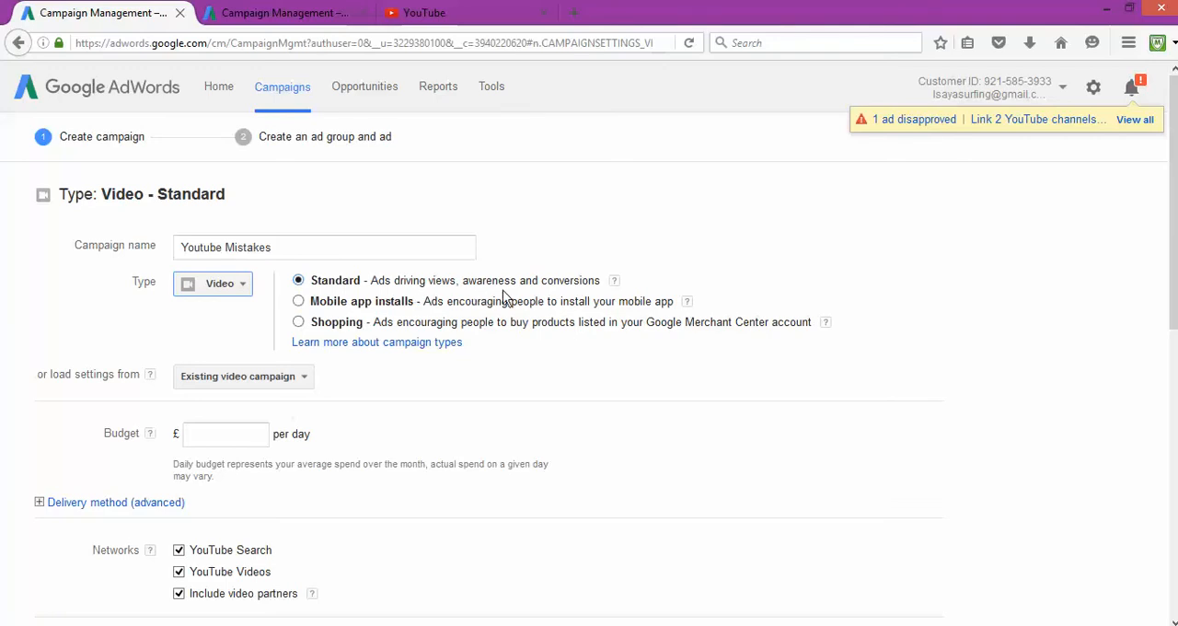
pyautogui.moveTo(200, 398)
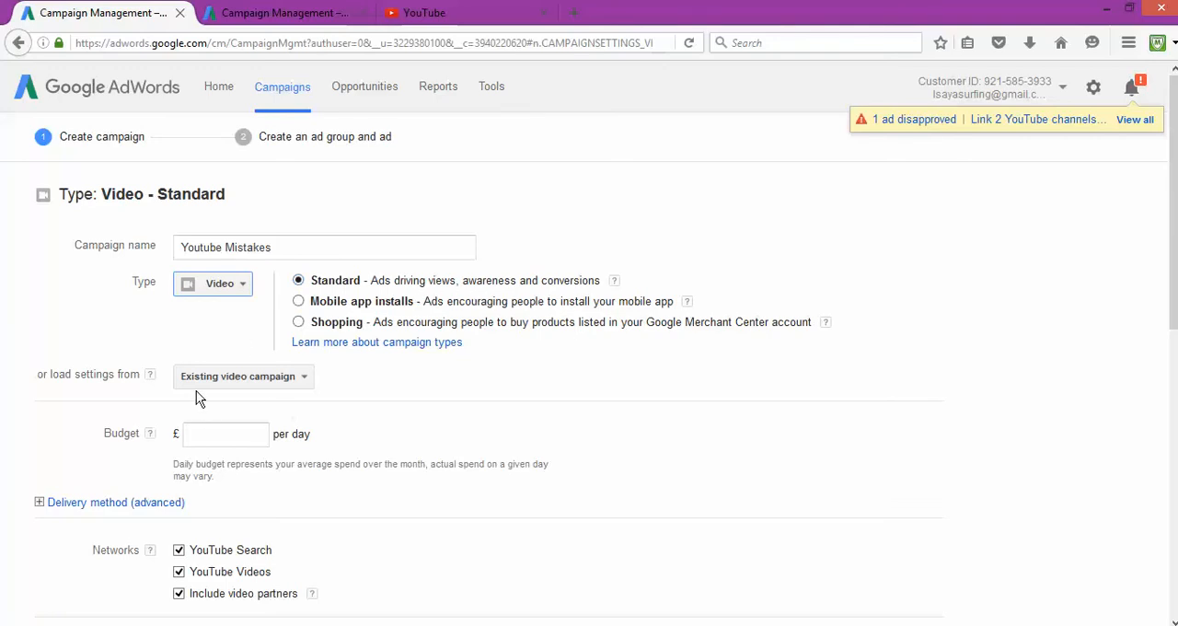
pyautogui.click(224, 434)
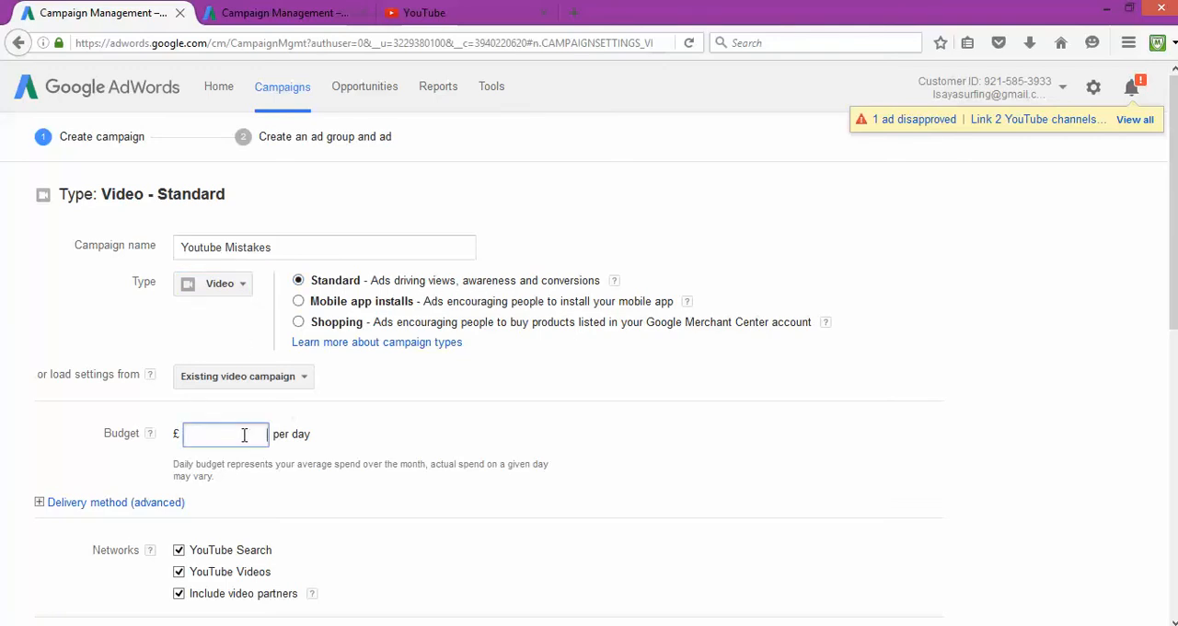
pyautogui.write('2.00')
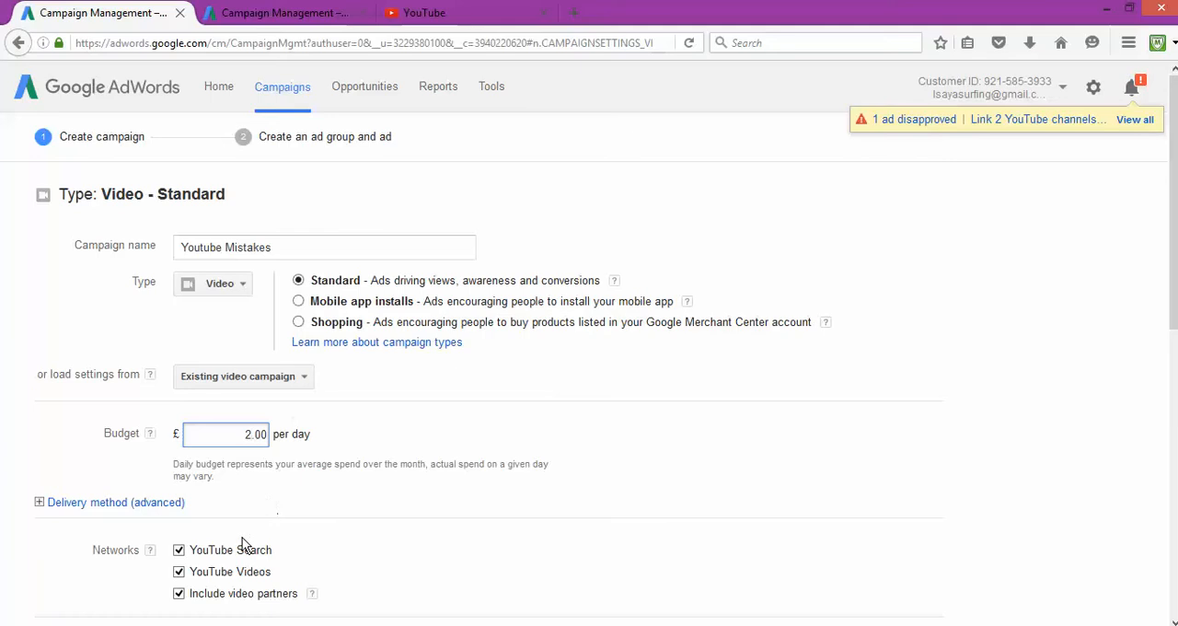
# Adjust the video partner networks setting and reach the advanced mobile and tablet device options.
pyautogui.scroll(-3)
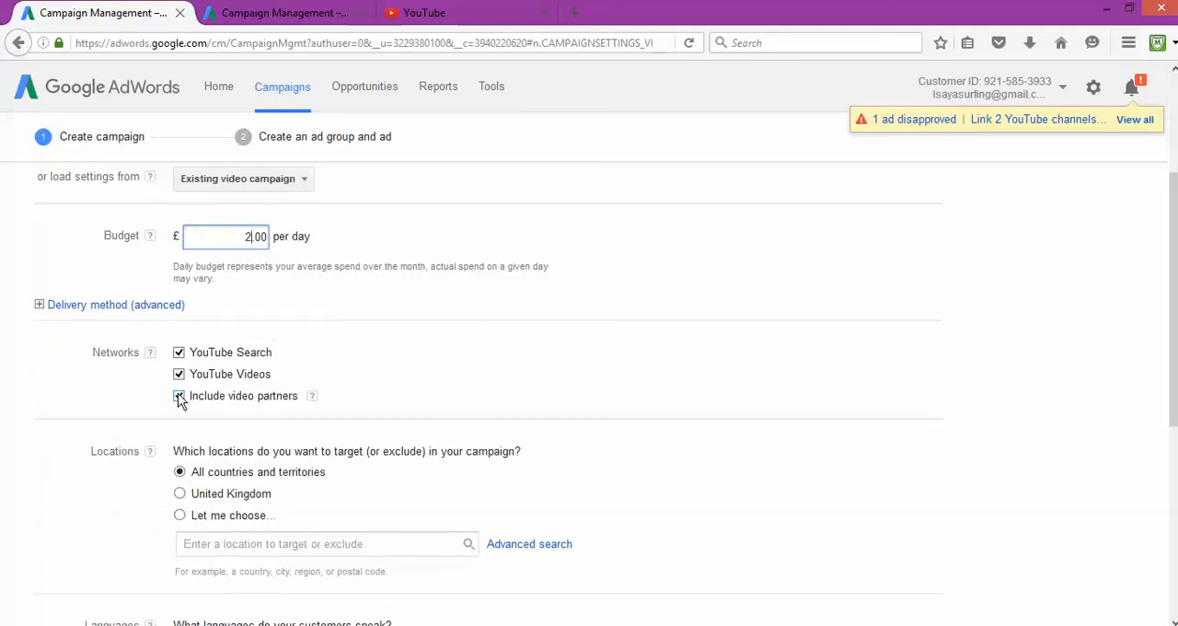
pyautogui.click(179, 396)
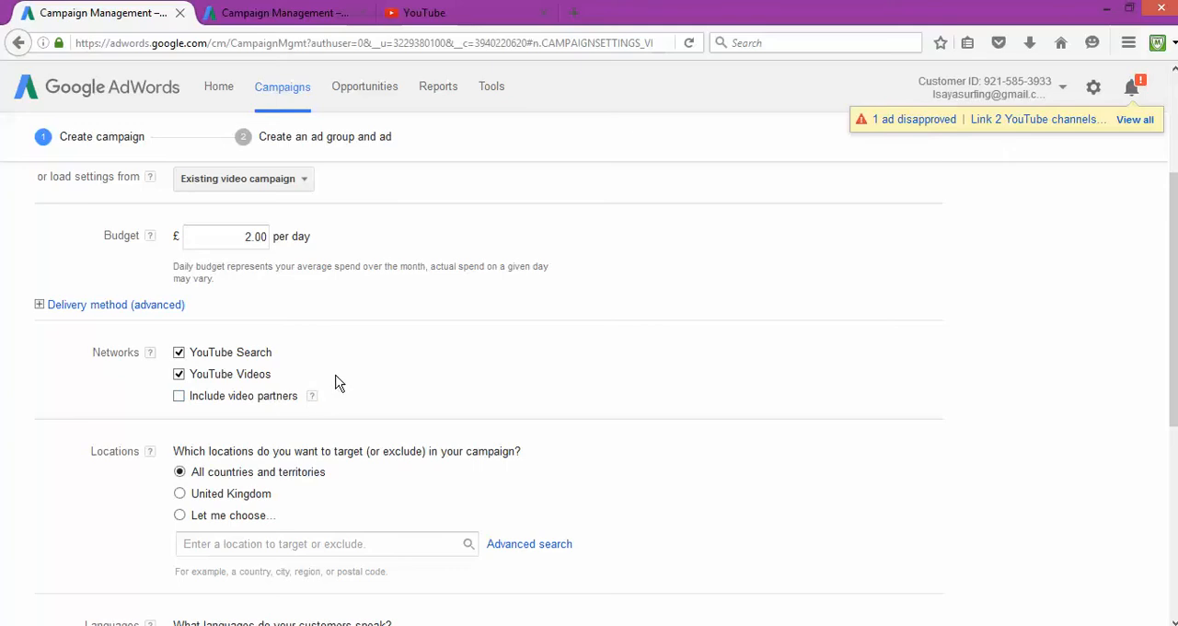
pyautogui.scroll(-3)
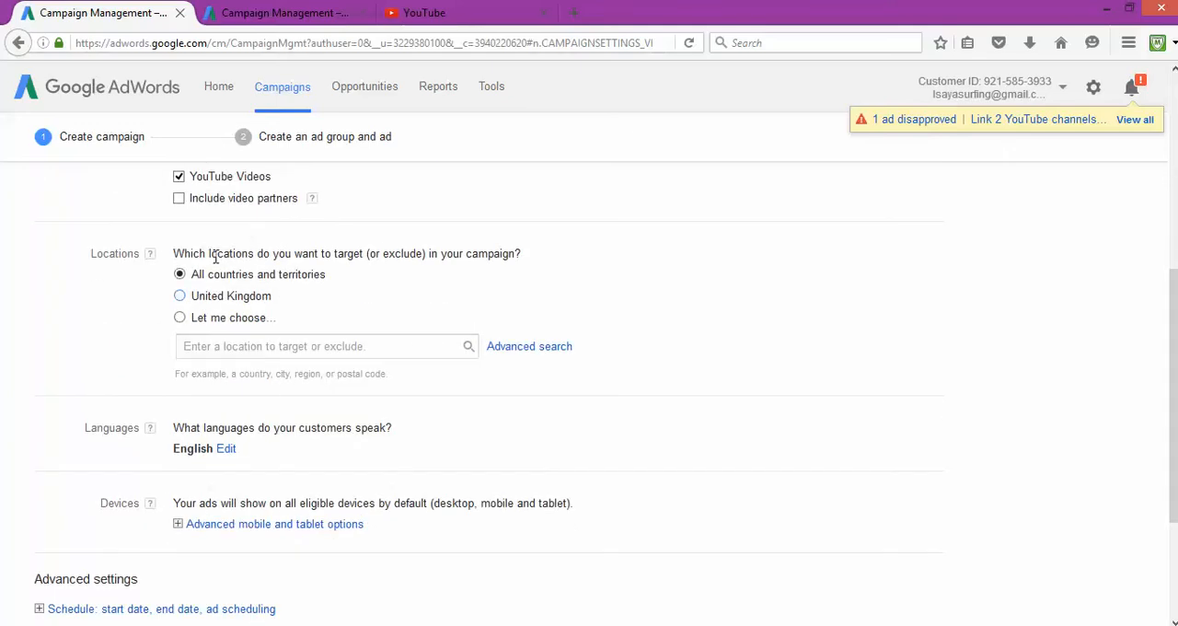
pyautogui.scroll(-3)
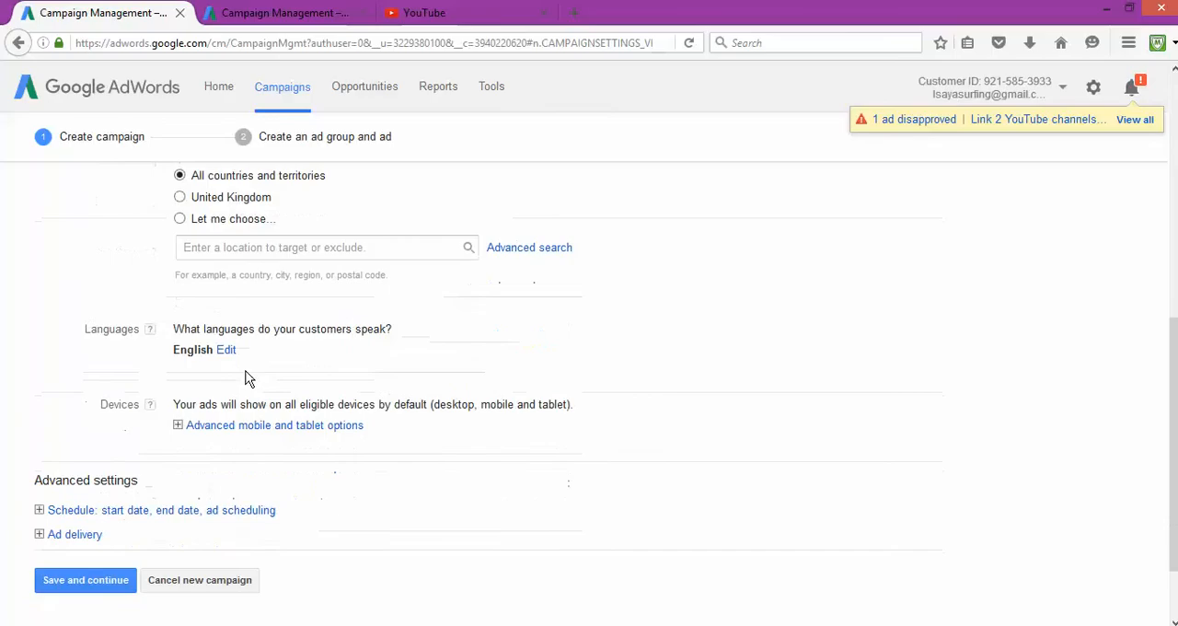
pyautogui.moveTo(354, 355)
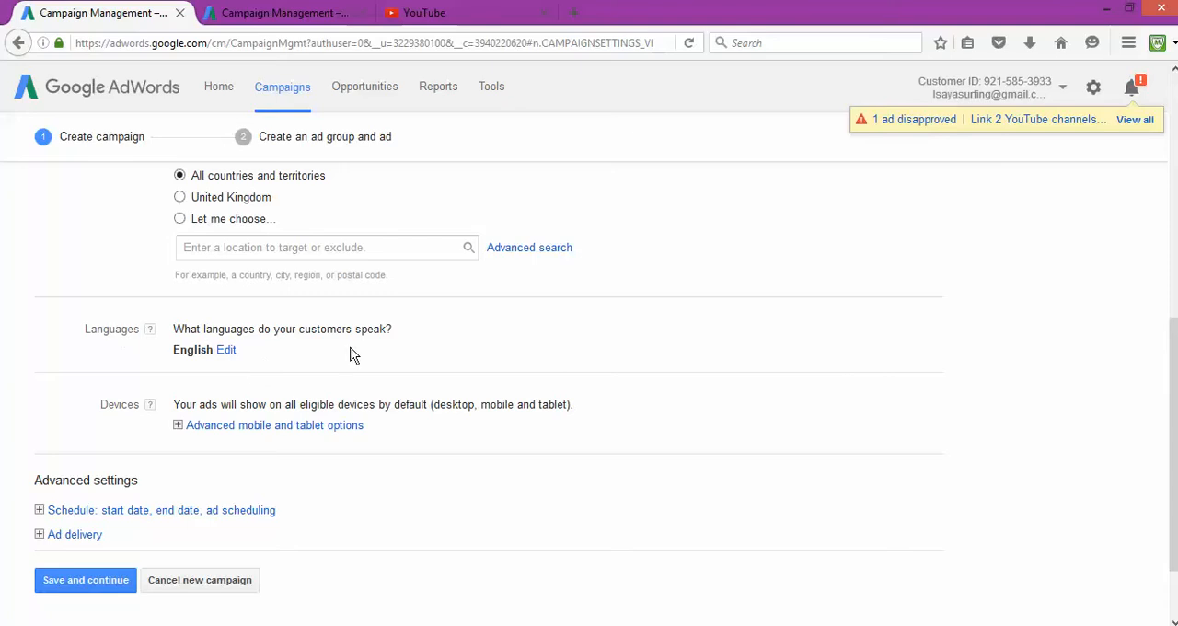
pyautogui.scroll(-3)
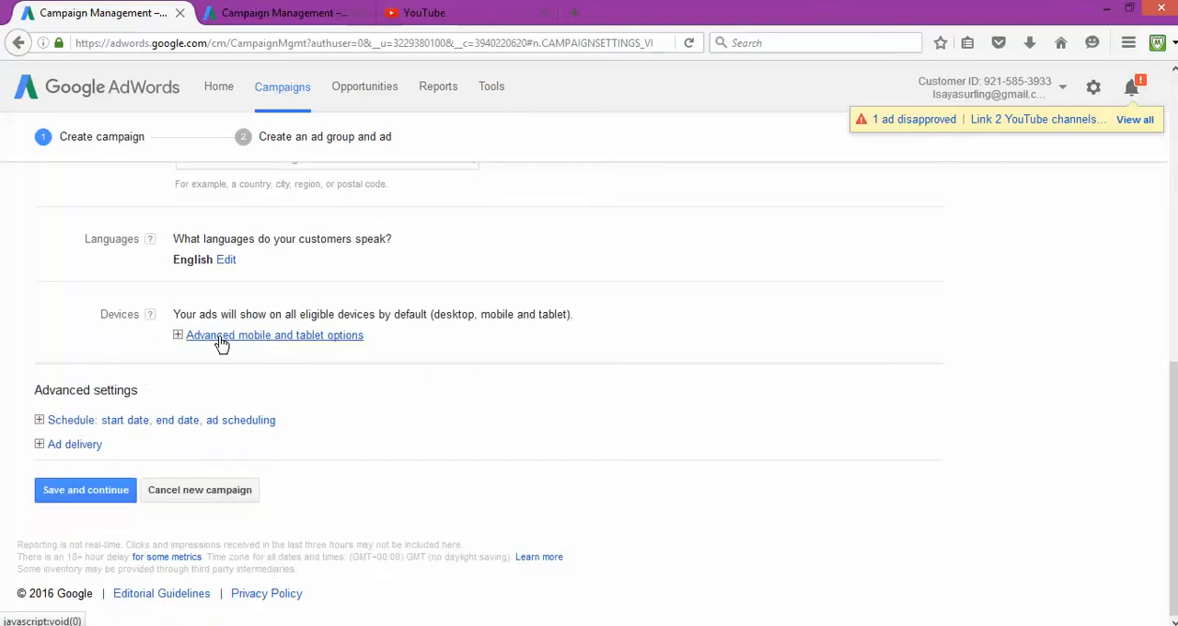
pyautogui.moveTo(221, 328)
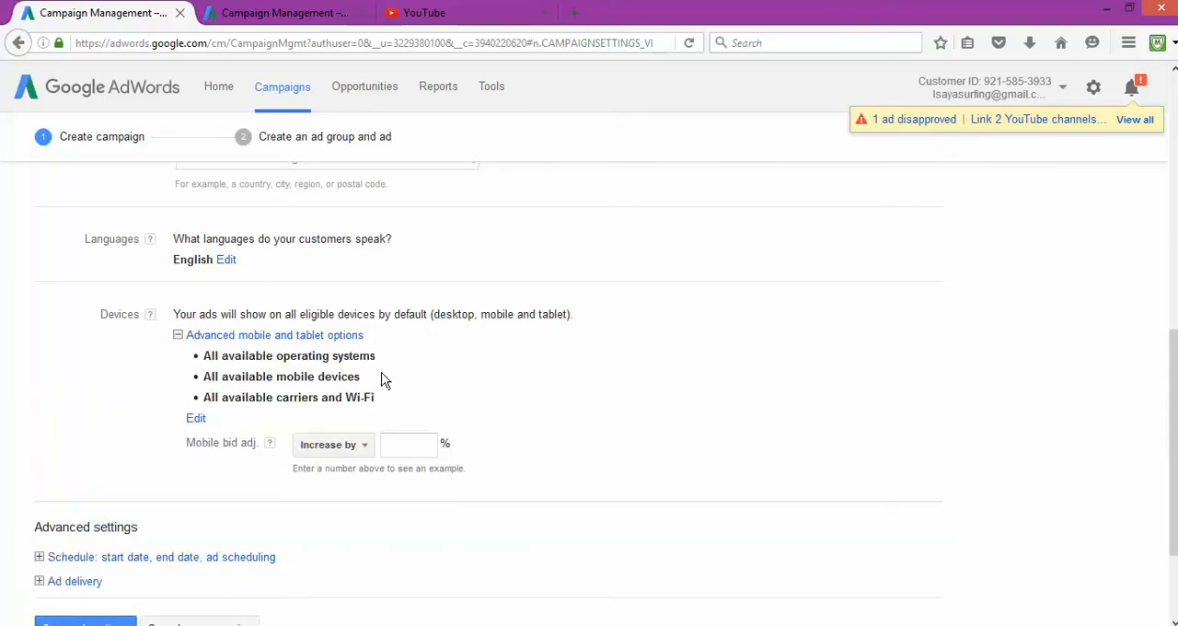
pyautogui.scroll(-3)
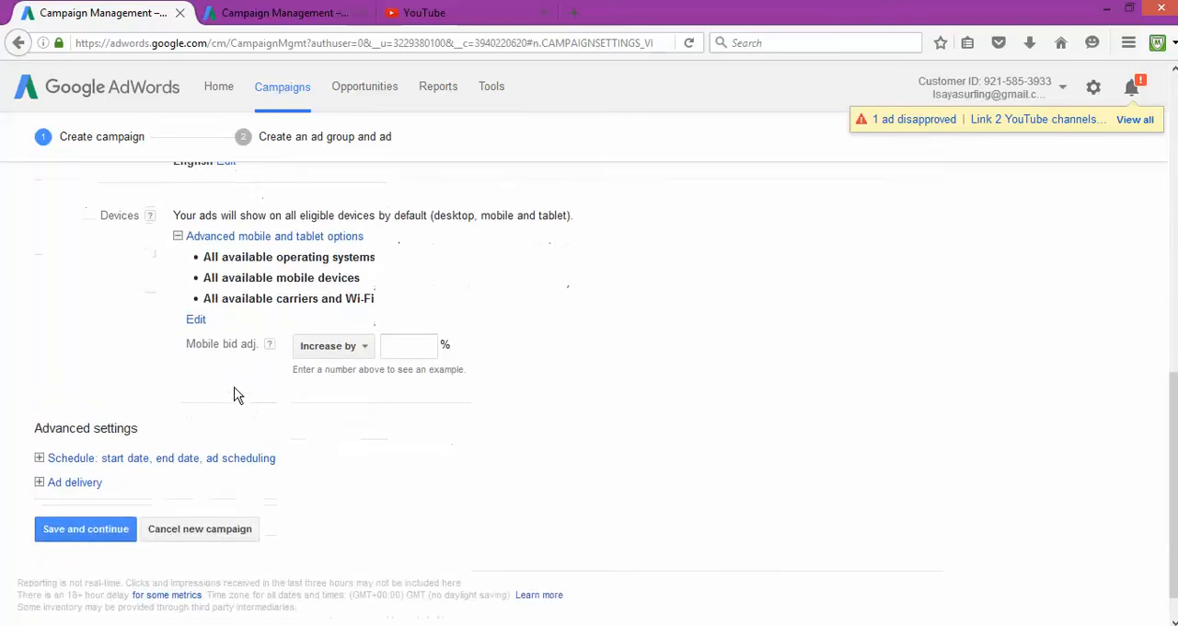
pyautogui.scroll(-3)
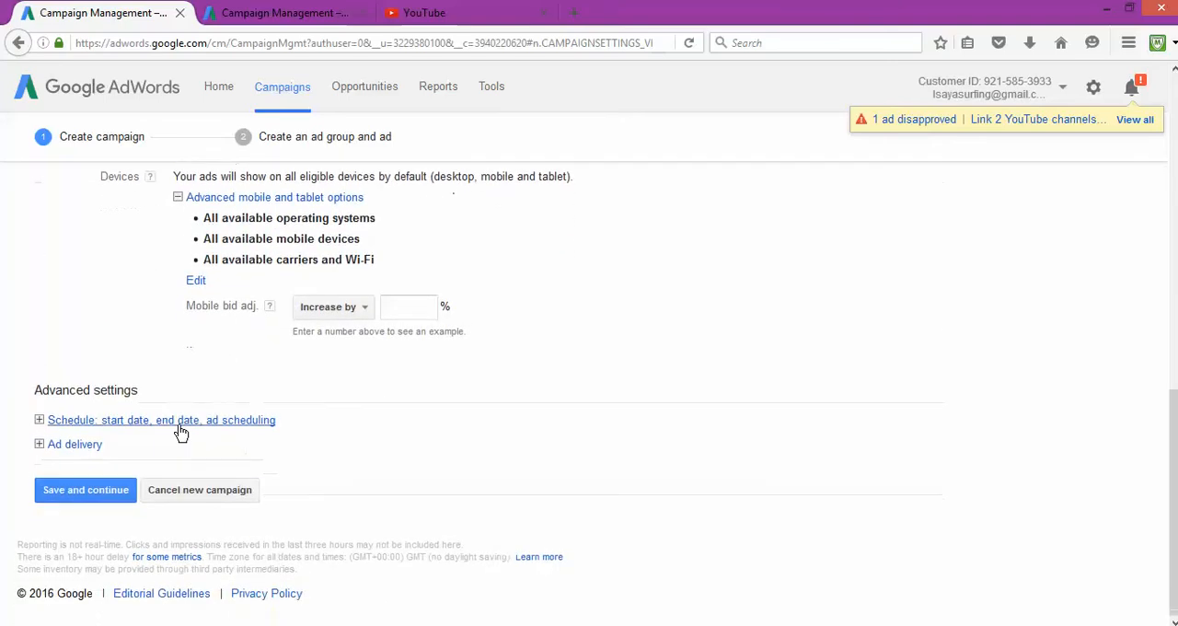
# Expand Schedule and Ad delivery and set ad rotation to Optimize for conversions.
pyautogui.click(162, 419)
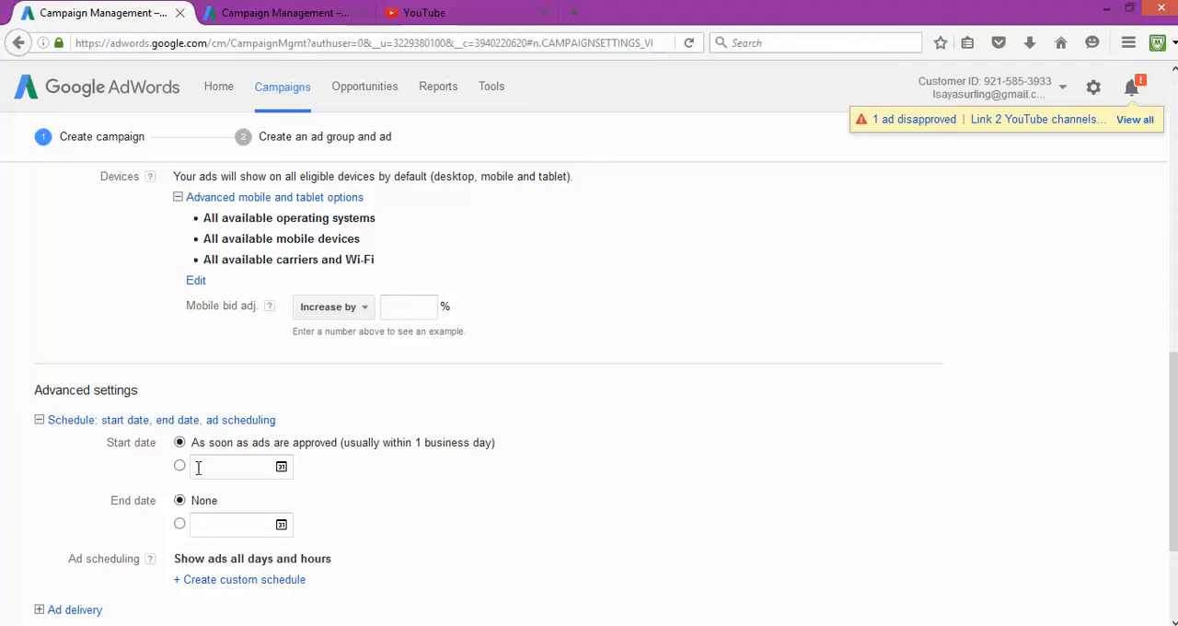
pyautogui.moveTo(191, 213)
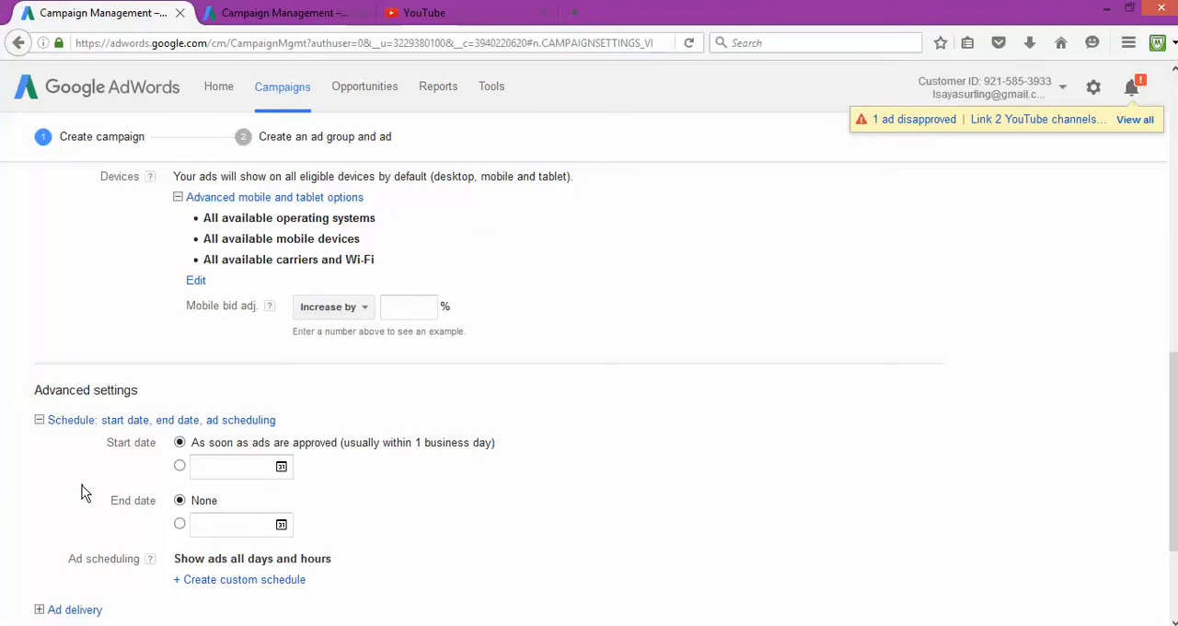
pyautogui.scroll(-3)
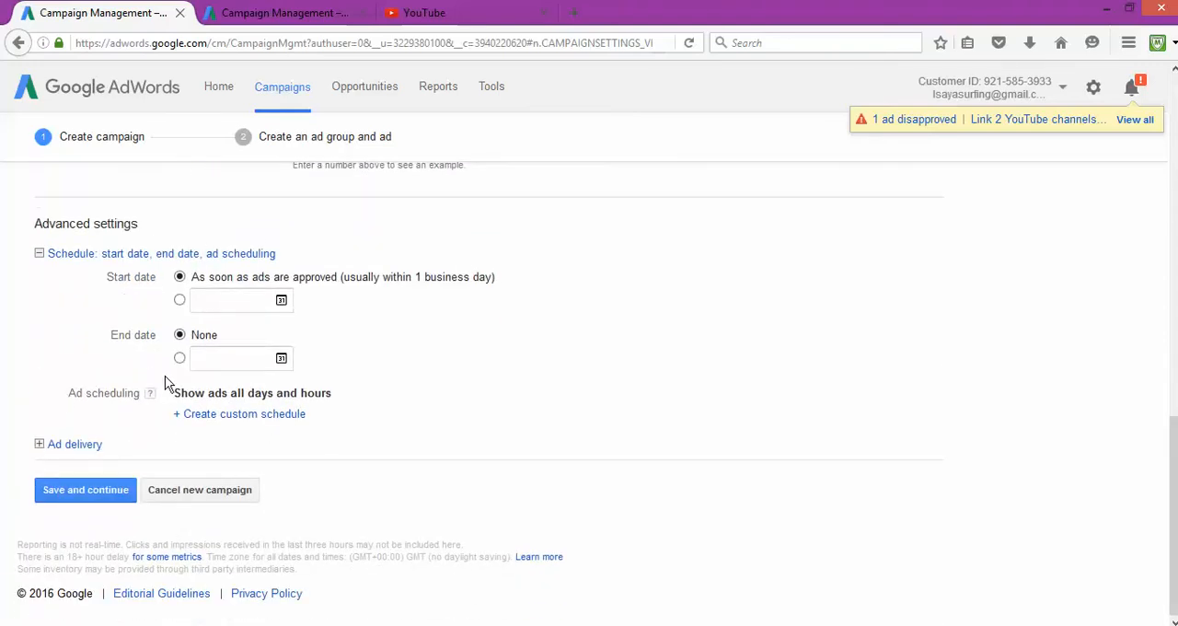
pyautogui.moveTo(132, 422)
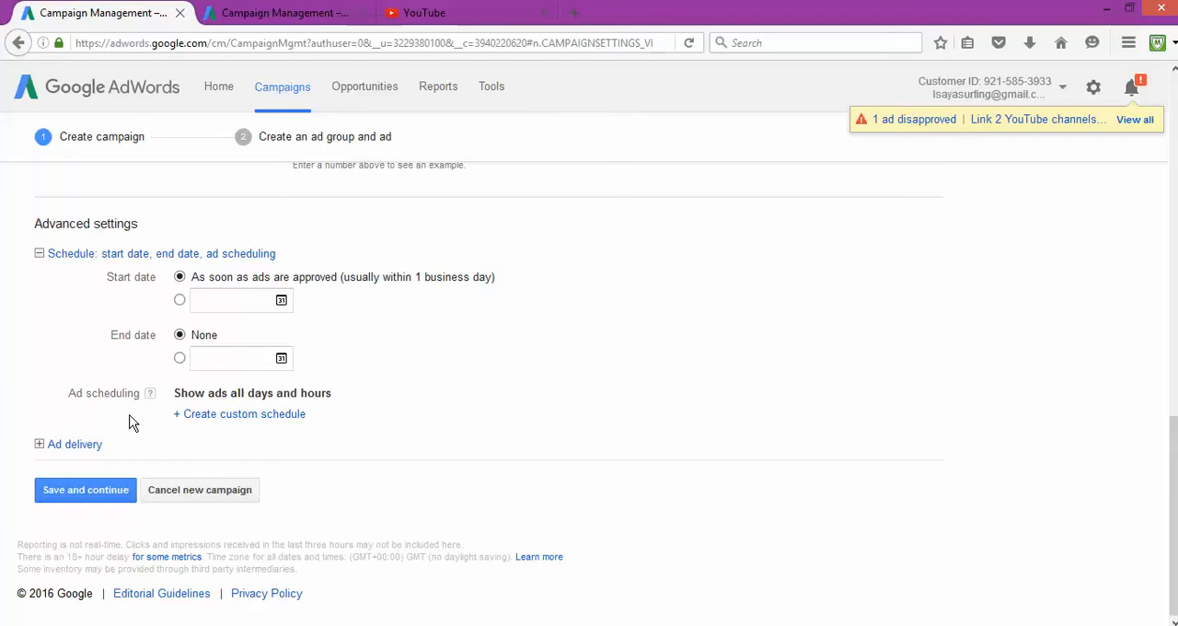
pyautogui.click(76, 443)
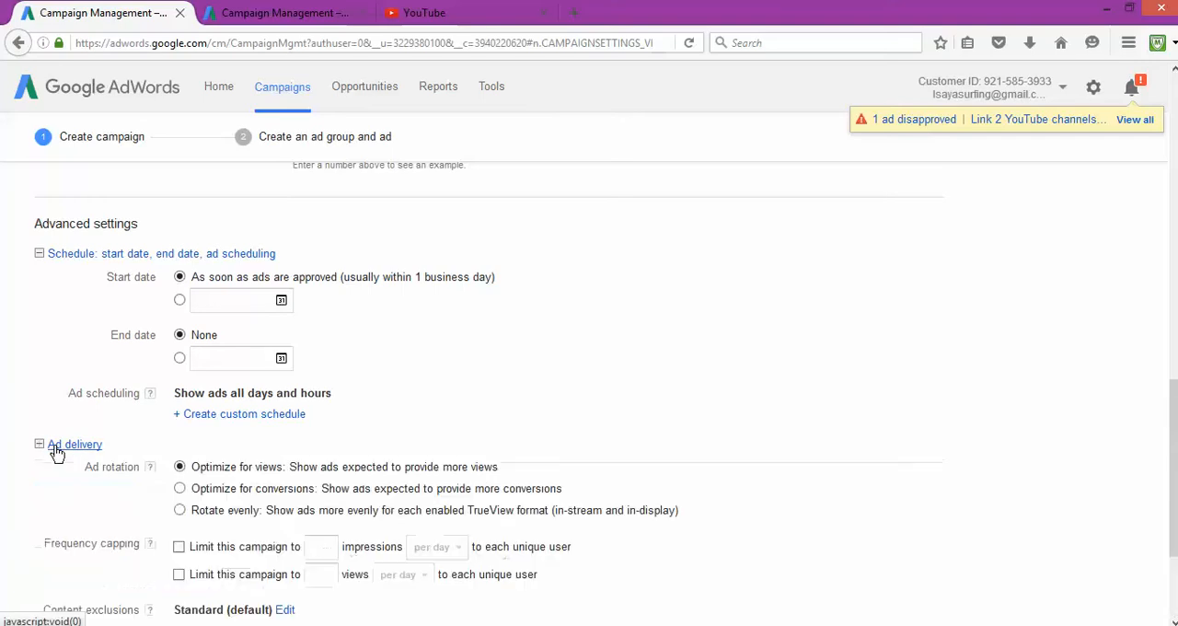
pyautogui.scroll(-3)
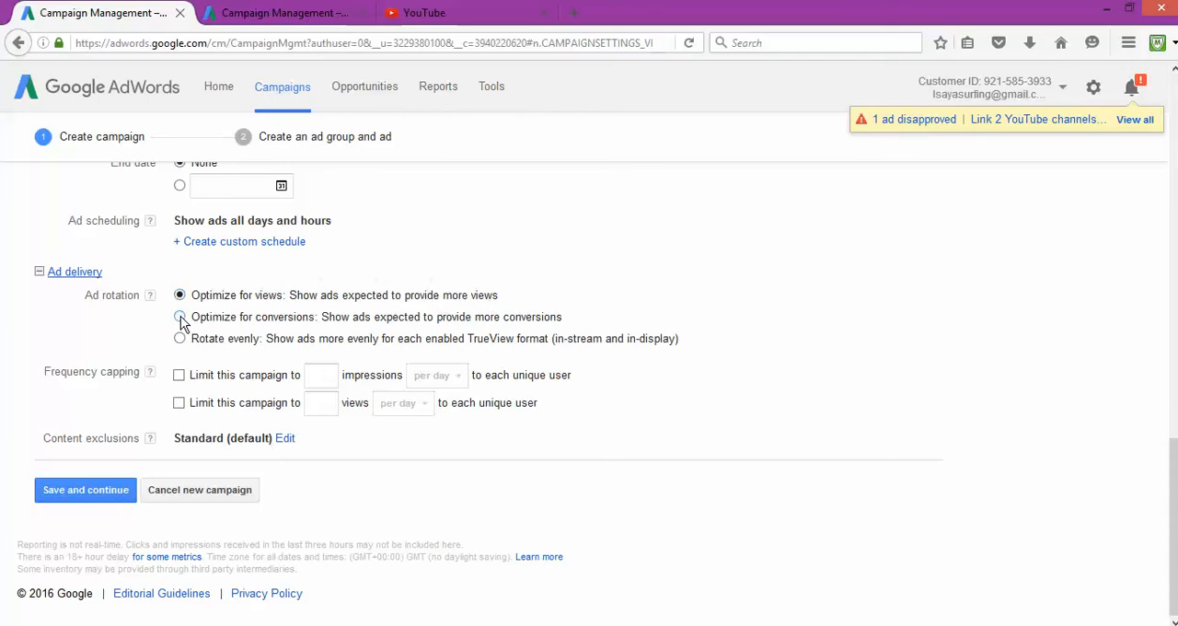
pyautogui.click(181, 316)
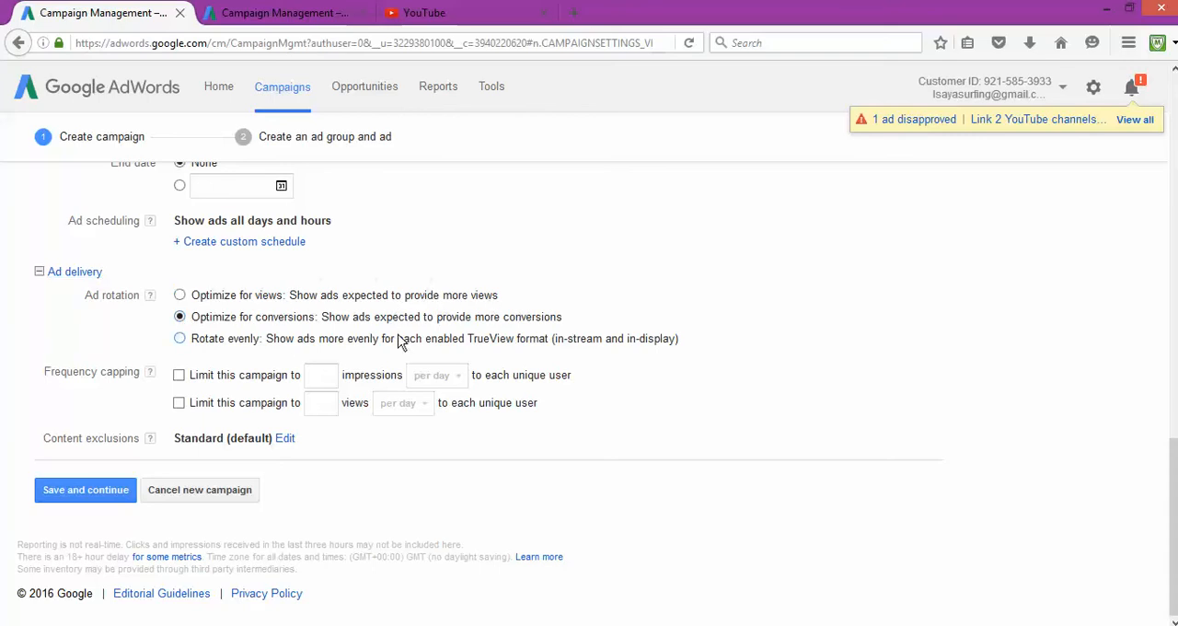
pyautogui.moveTo(427, 335)
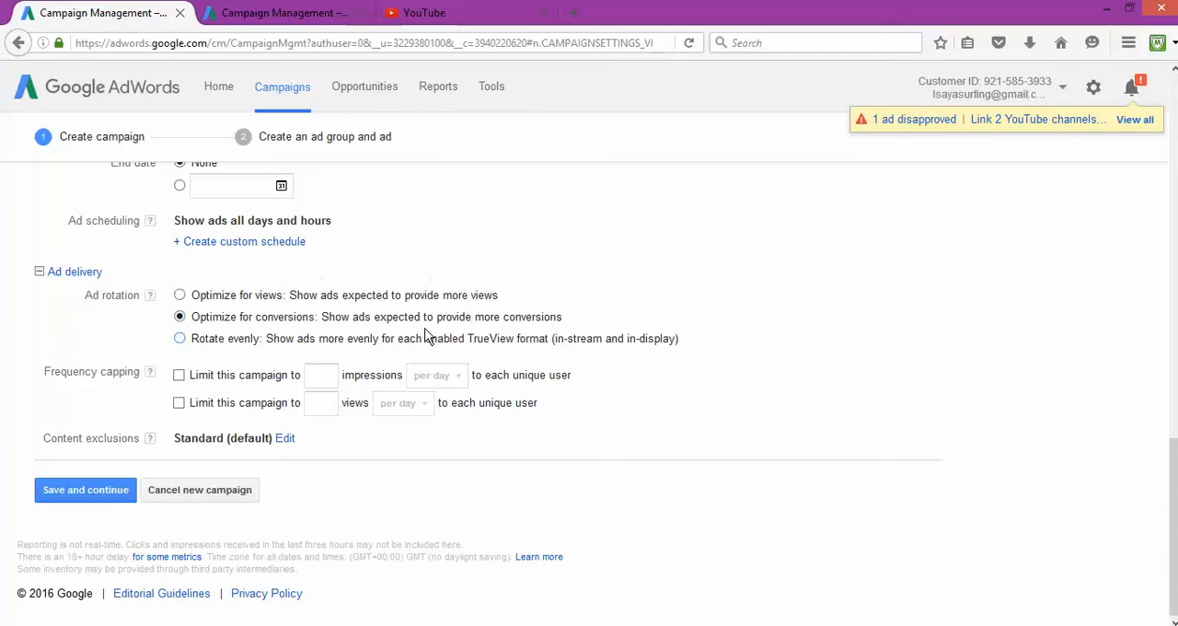
pyautogui.moveTo(246, 473)
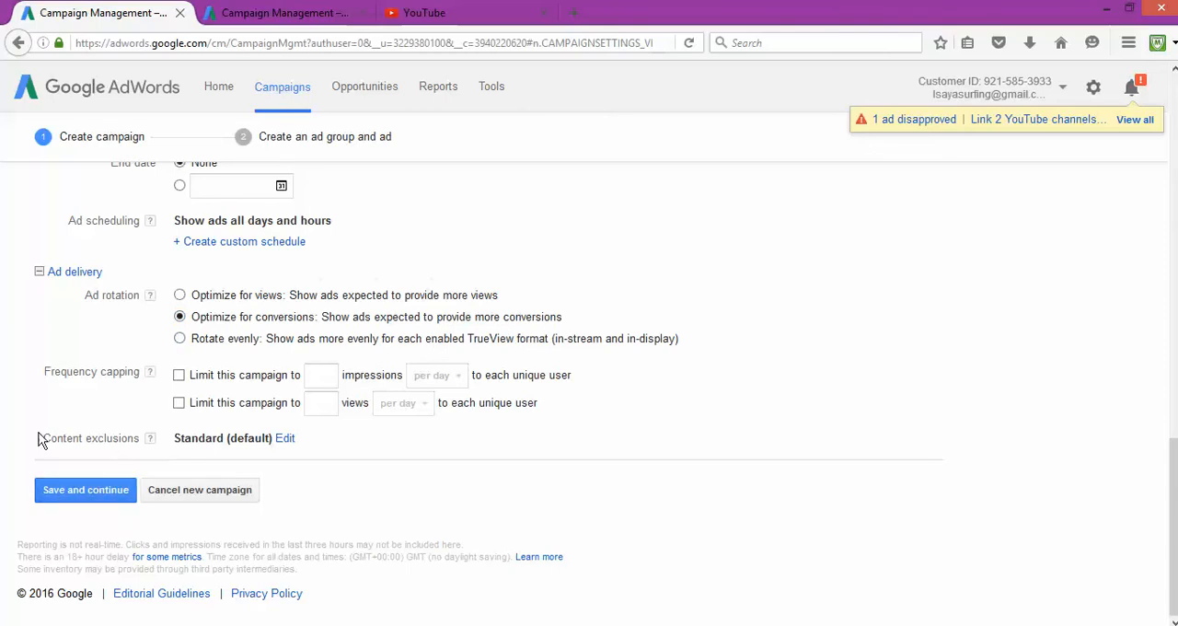
# Save and continue, resubmitting after the duplicate campaign name rejection.
pyautogui.click(85, 489)
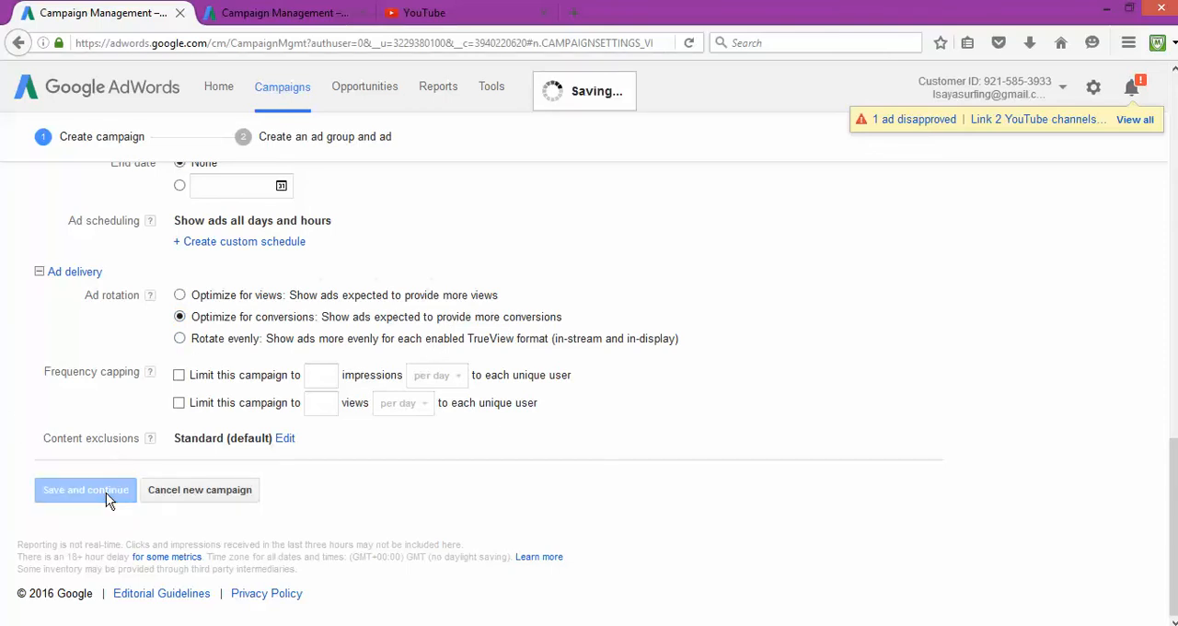
pyautogui.click(84, 490)
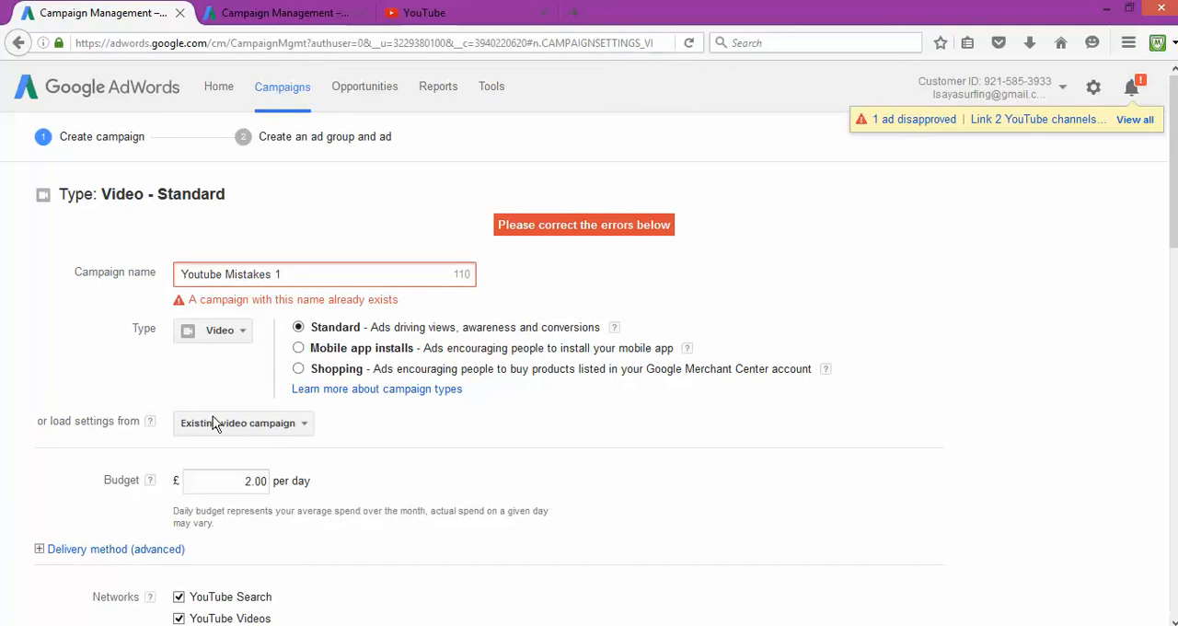
pyautogui.scroll(-3)
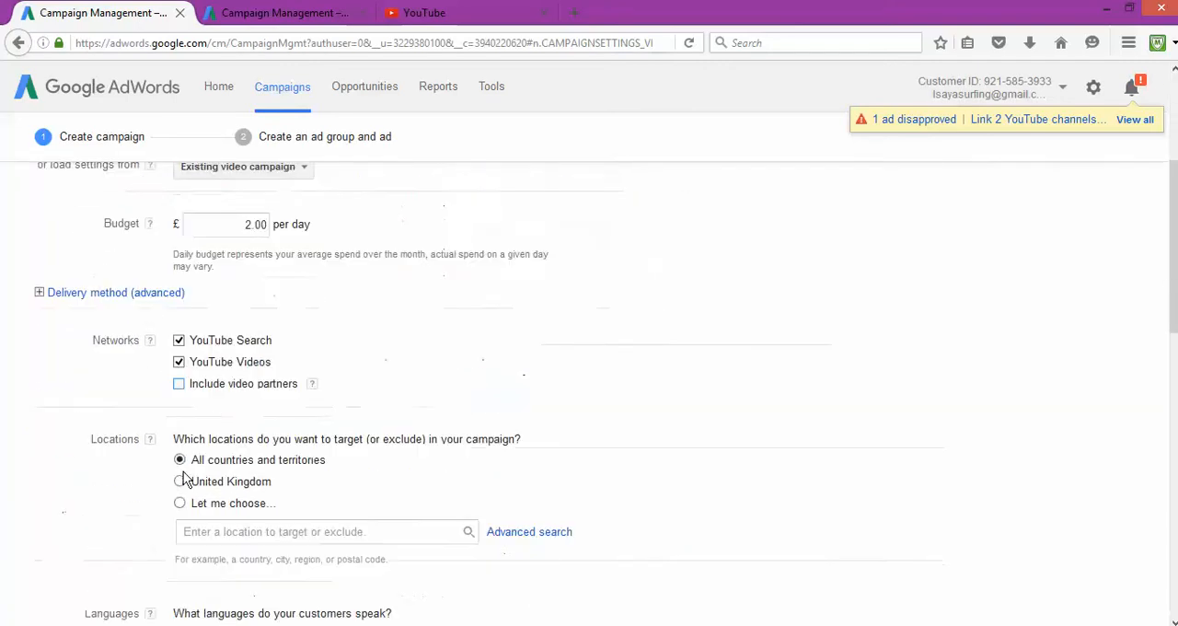
pyautogui.scroll(-3)
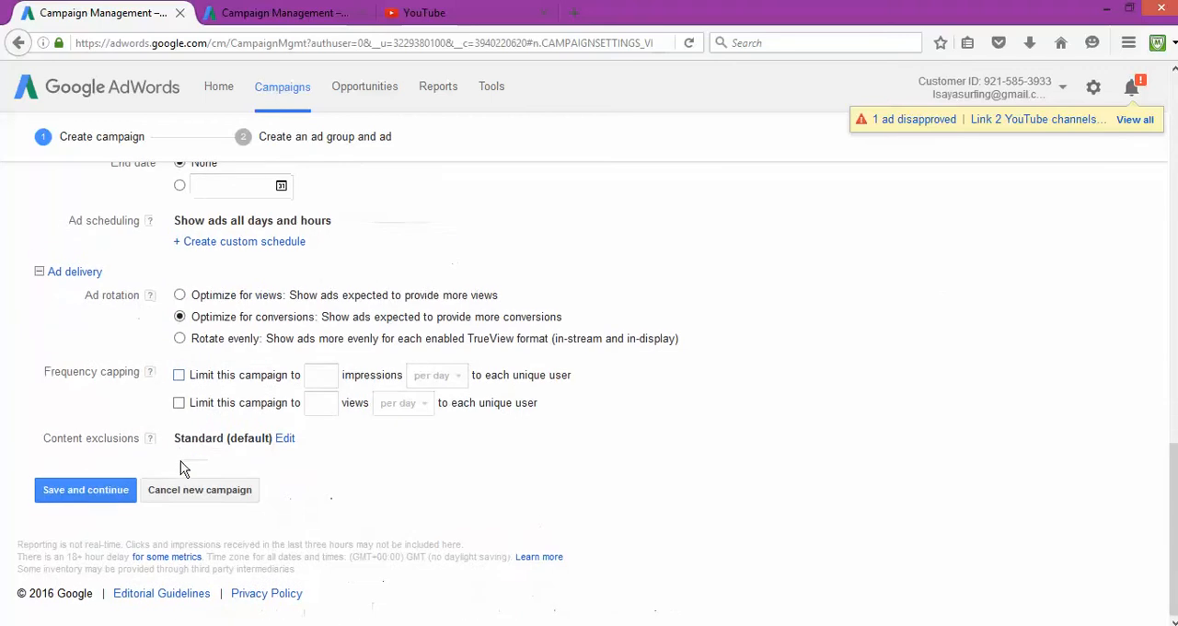
pyautogui.click(85, 490)
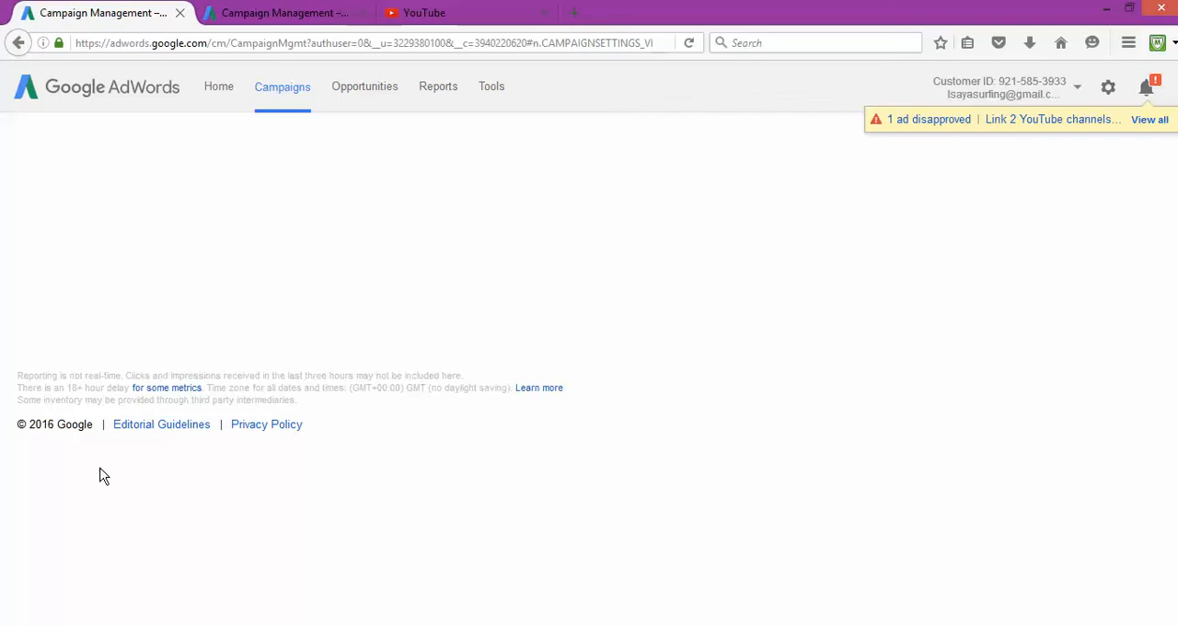
pyautogui.moveTo(412, 619)
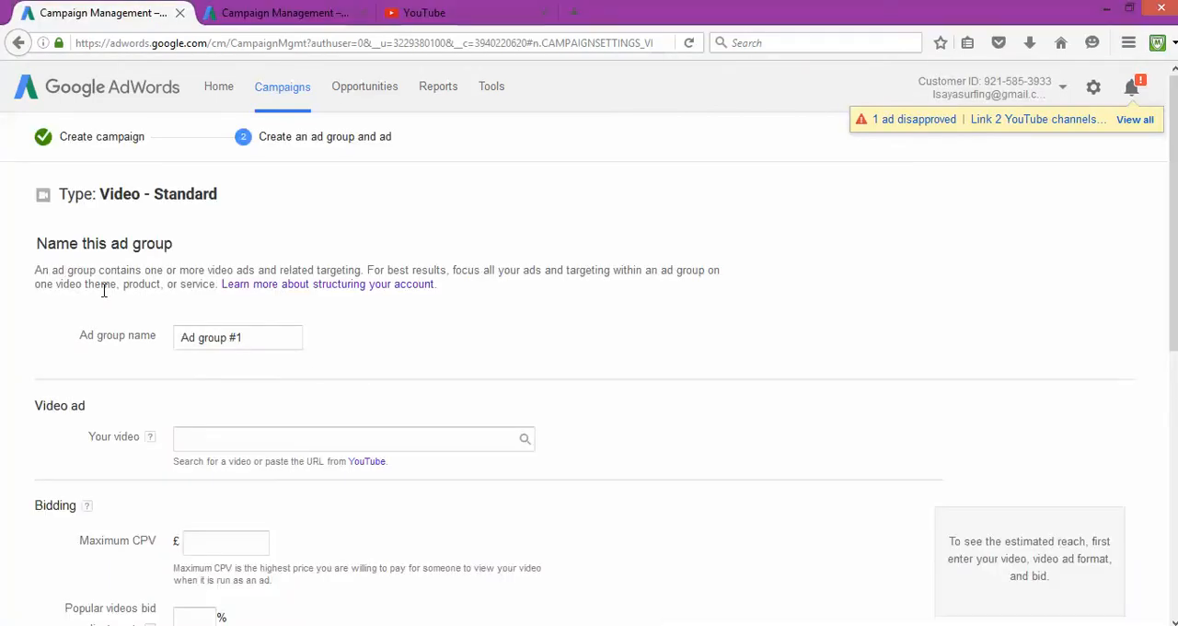
pyautogui.click(237, 337)
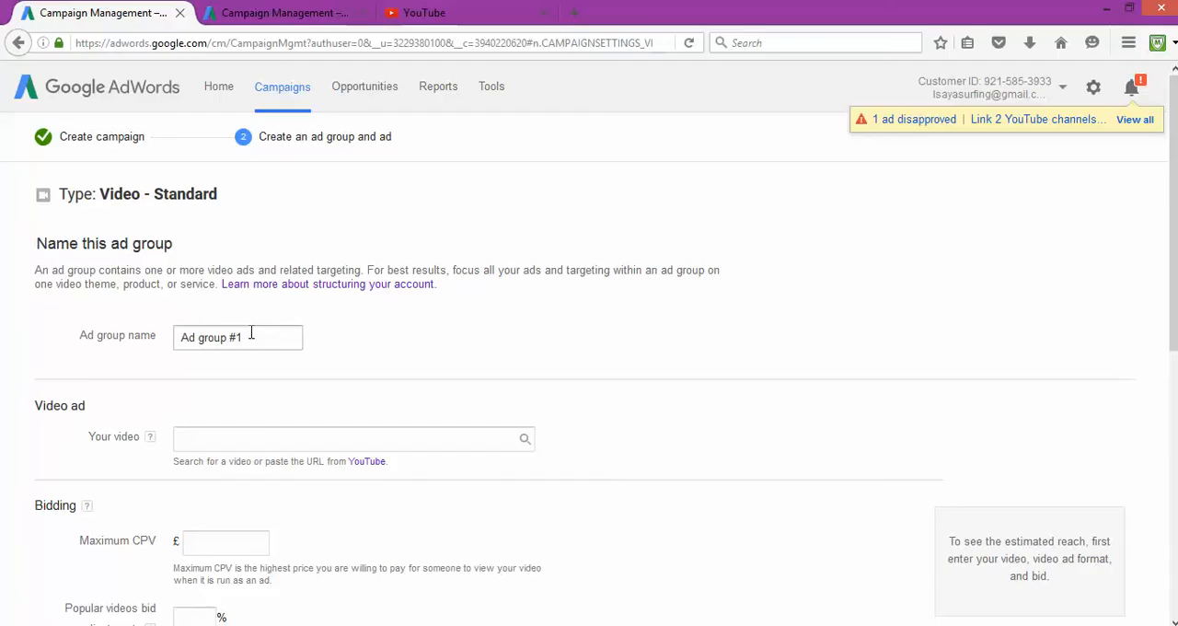
pyautogui.click(237, 337)
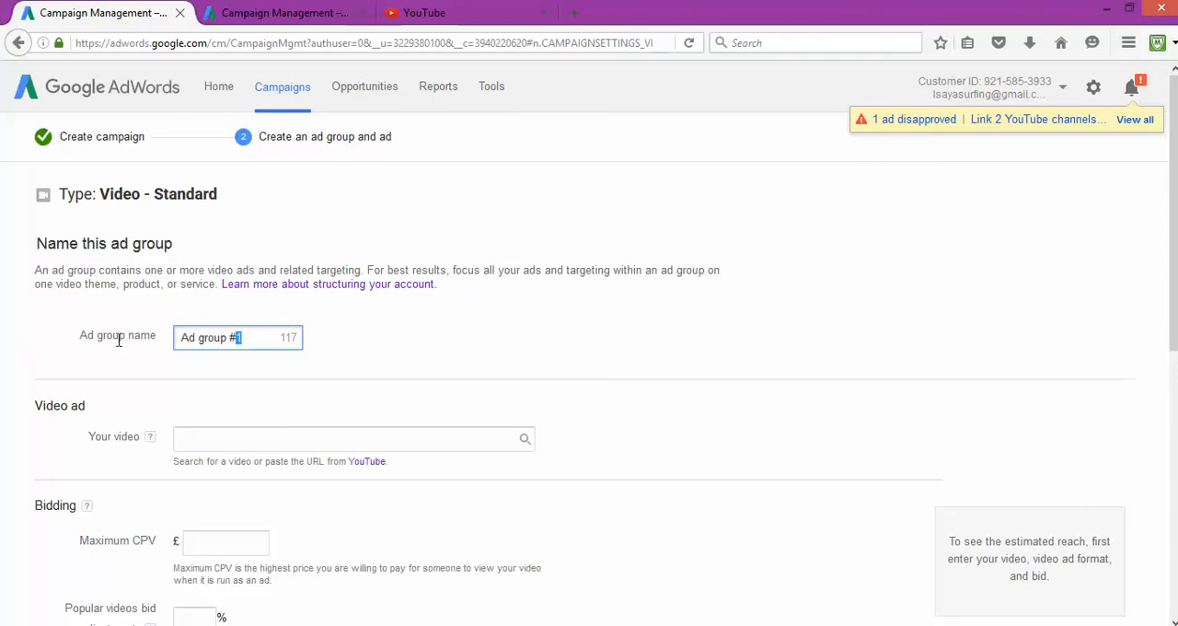
pyautogui.tripleClick(237, 338)
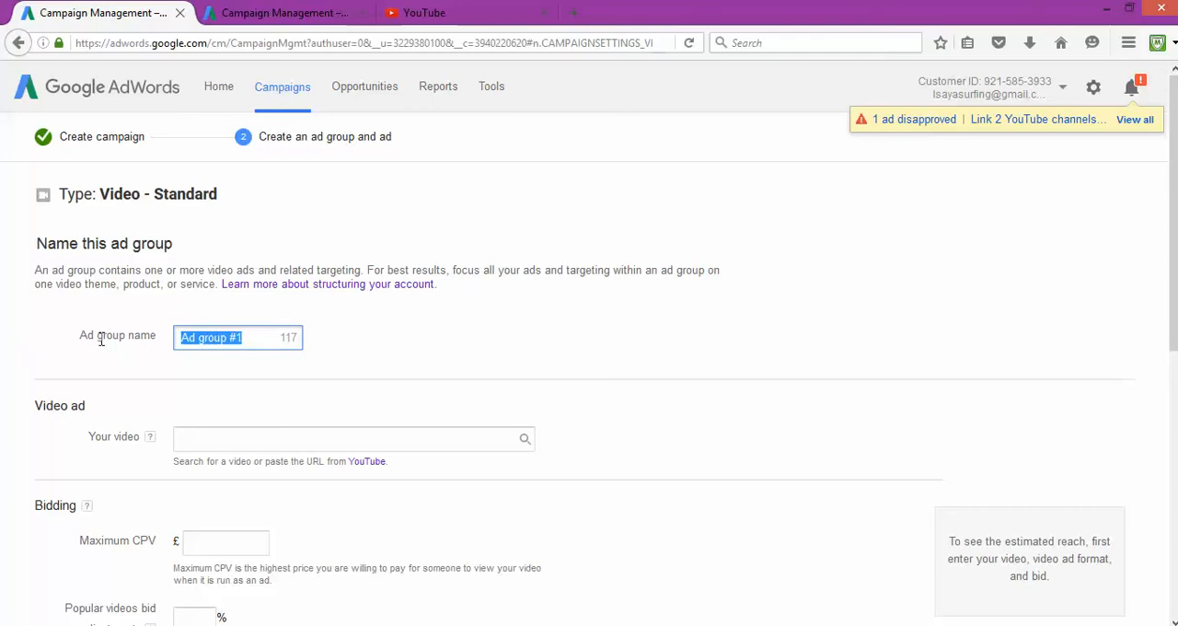
pyautogui.write('Danger')
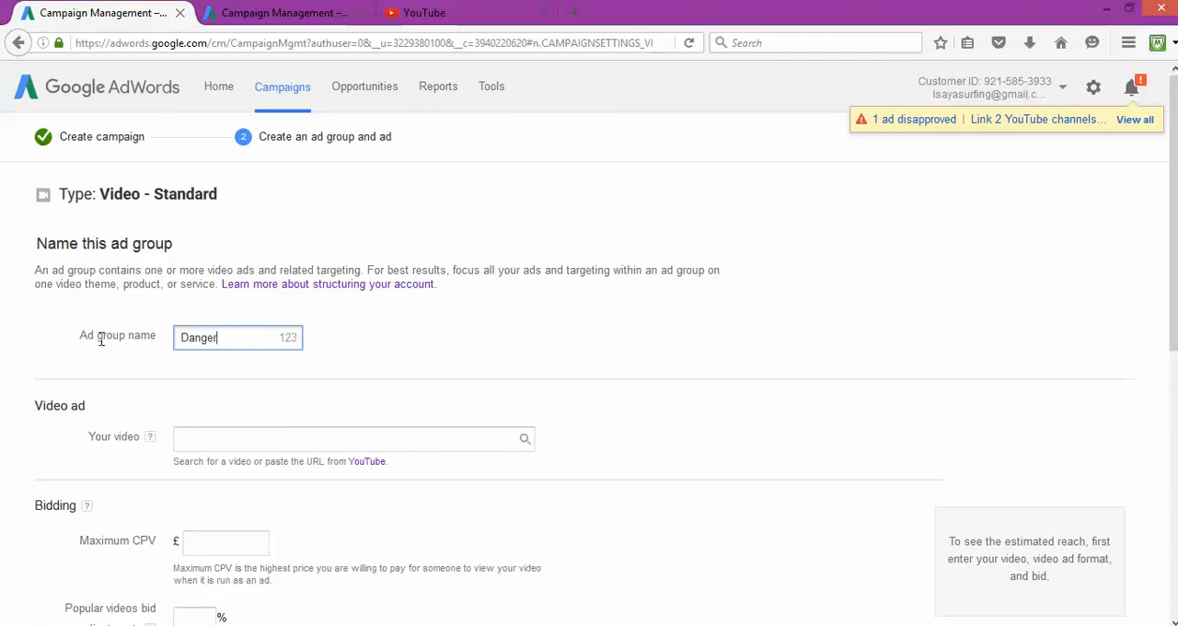
pyautogui.moveTo(213, 438)
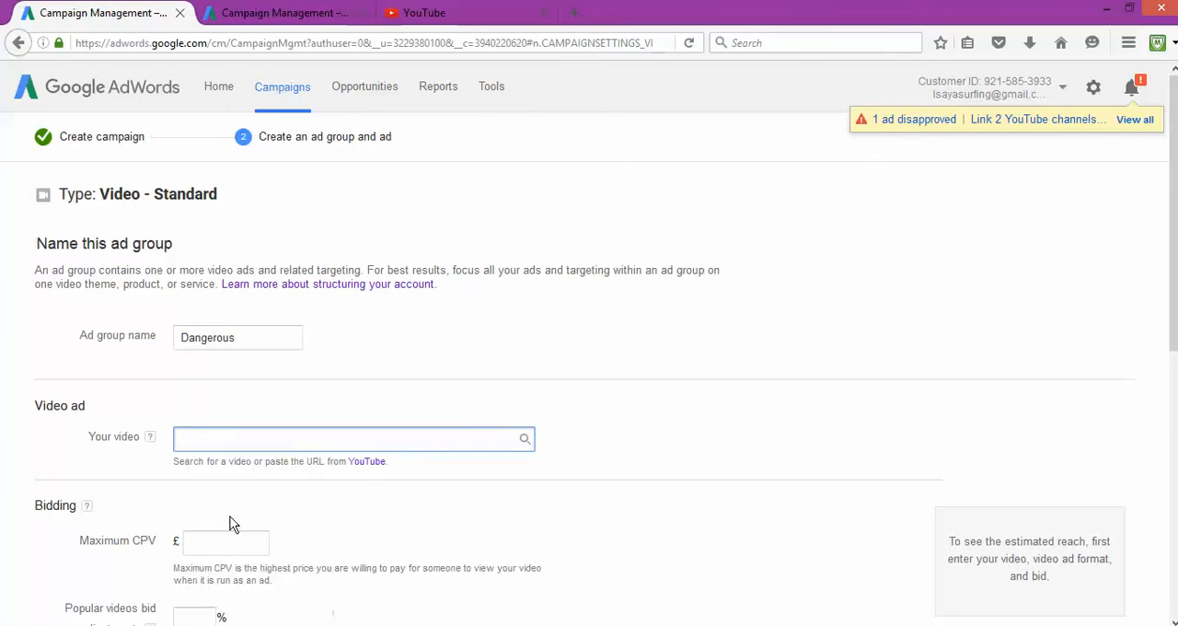
pyautogui.write('https://youtu.be/KnGIG_3SfaE')
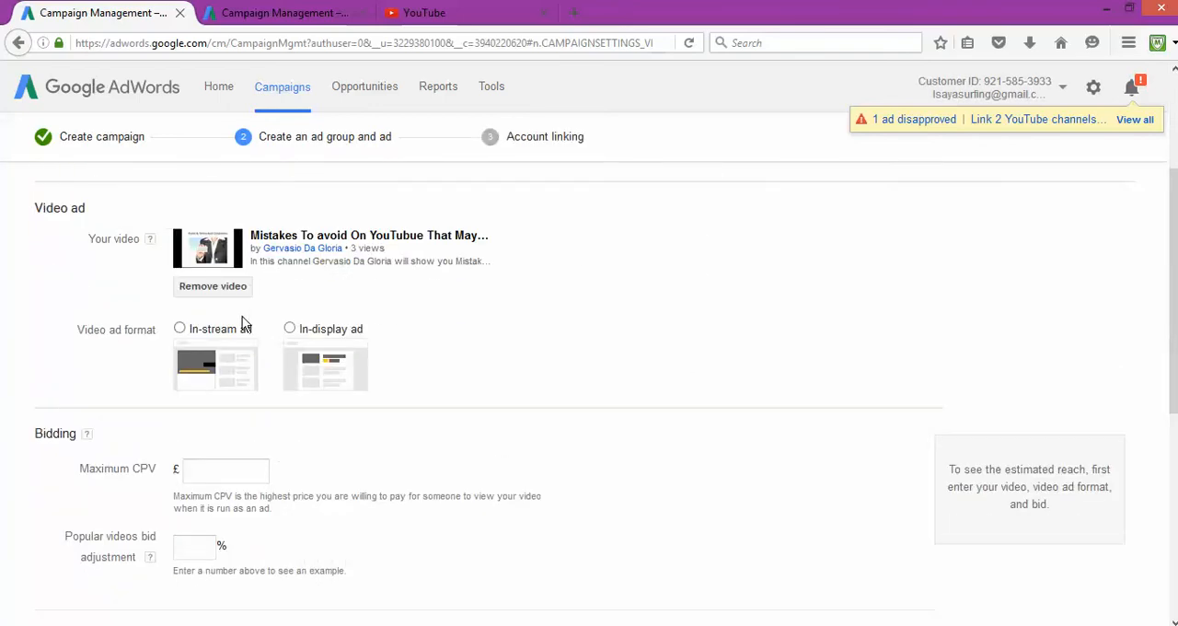
pyautogui.moveTo(217, 279)
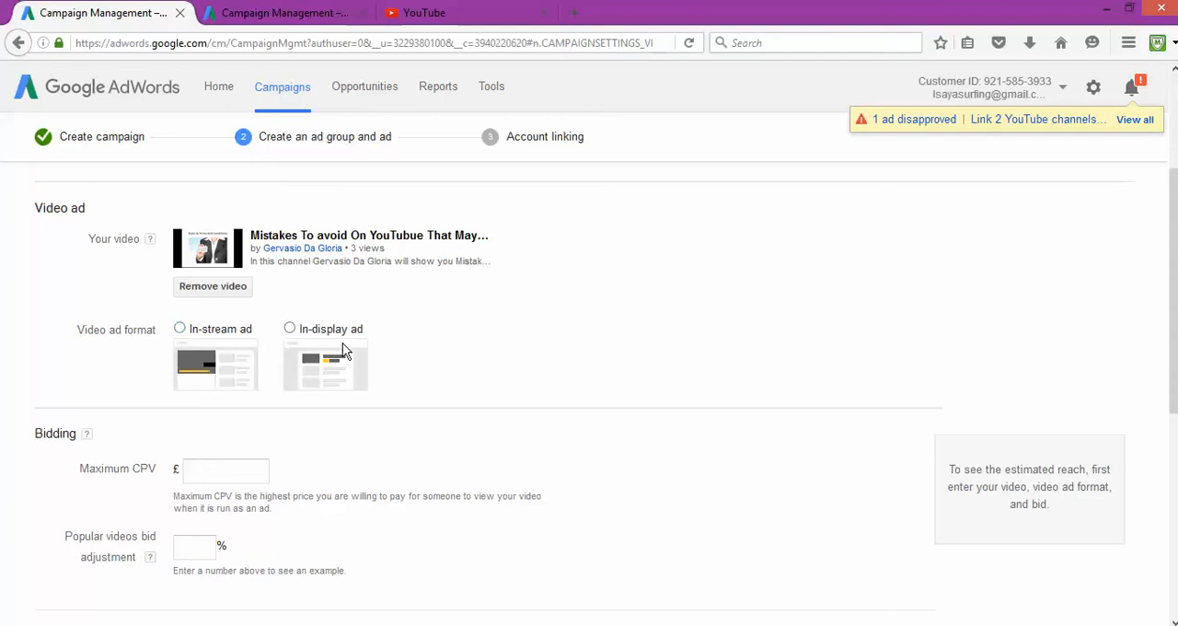
pyautogui.moveTo(75, 341)
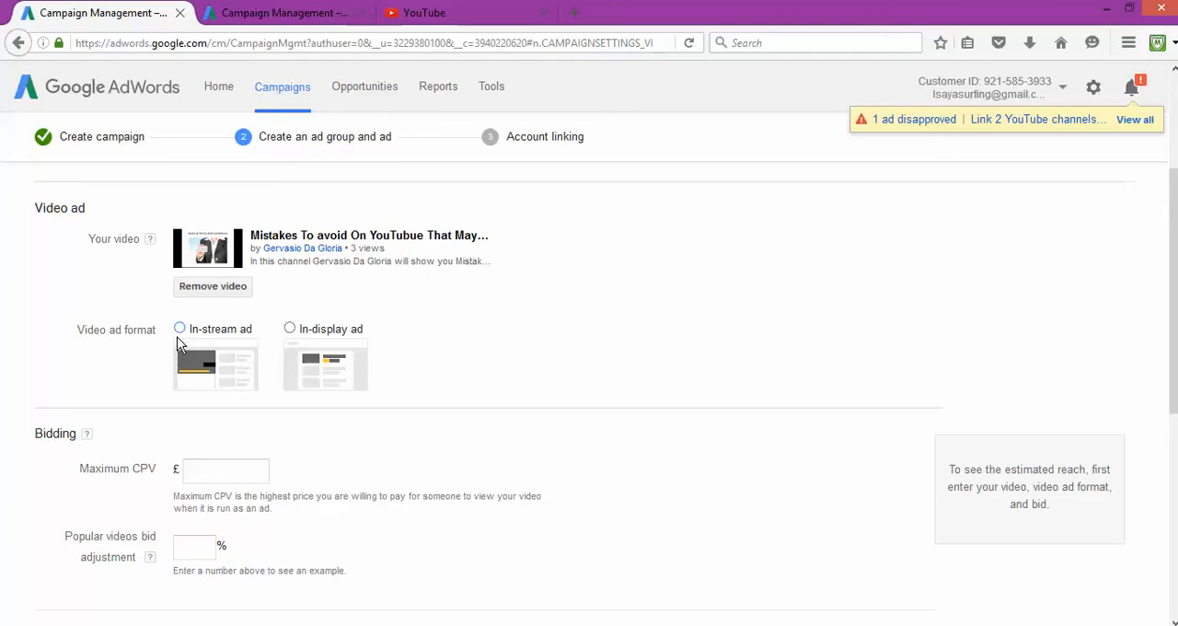
pyautogui.moveTo(396, 335)
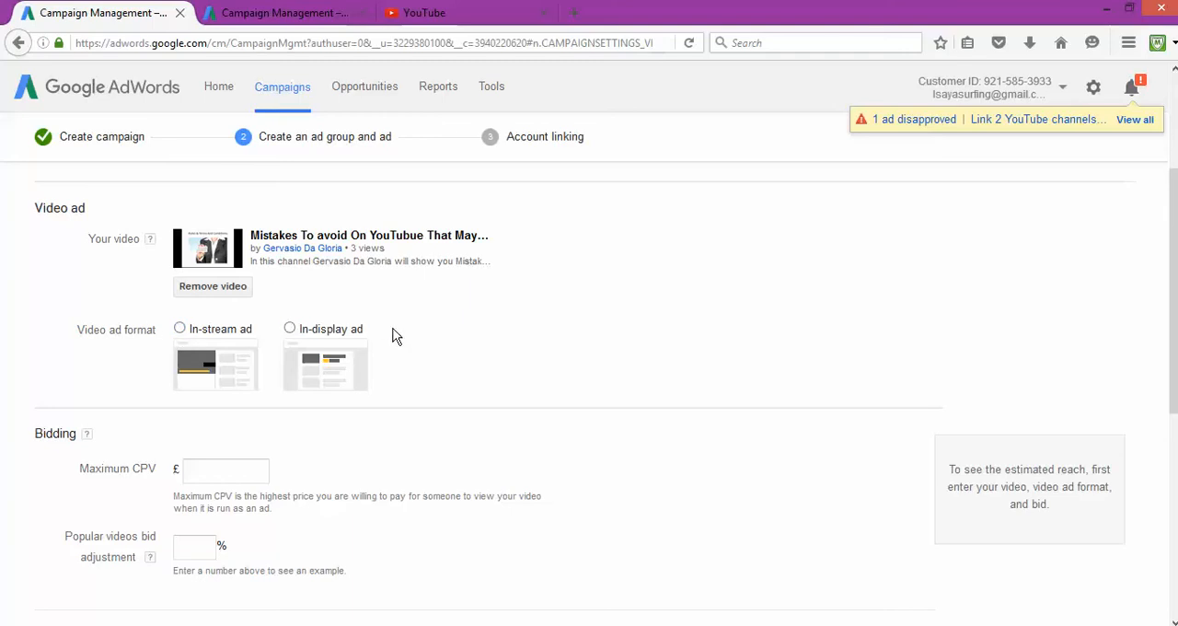
# Set the video ad format to In-stream, revealing display URL, final URL and companion banner fields.
pyautogui.scroll(-3)
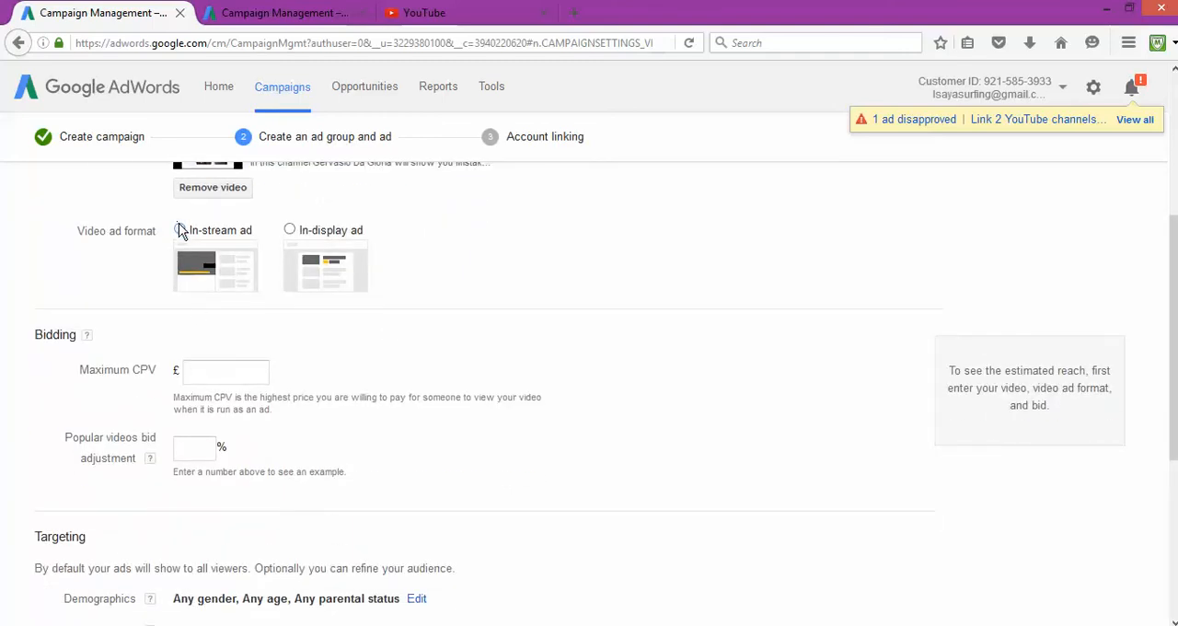
pyautogui.click(181, 228)
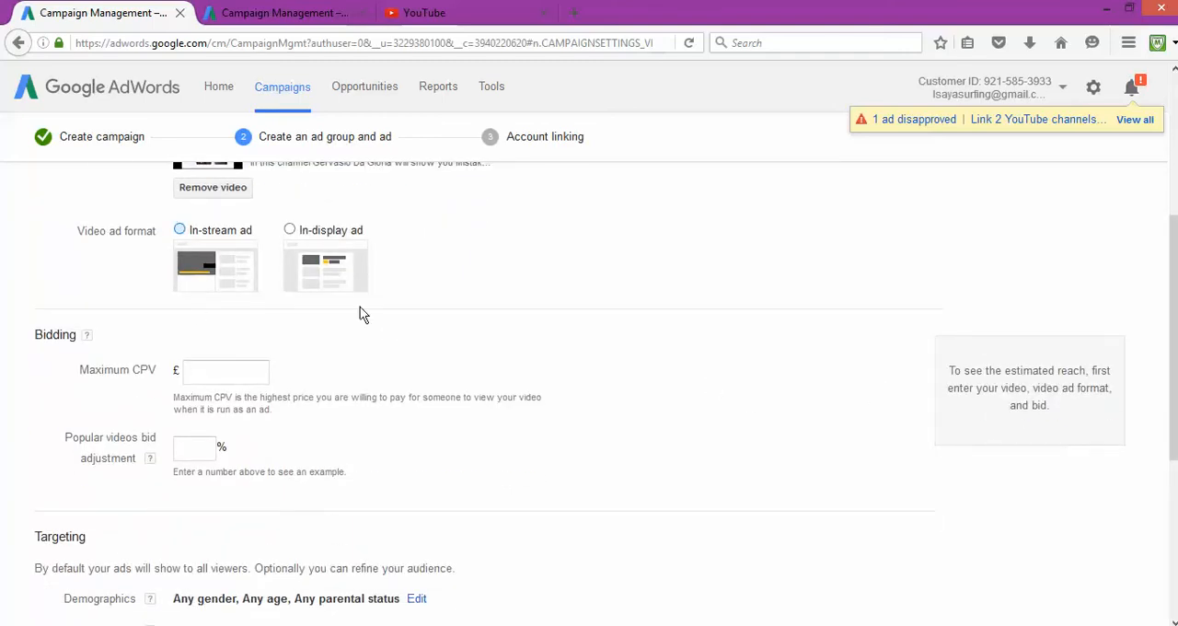
pyautogui.click(180, 228)
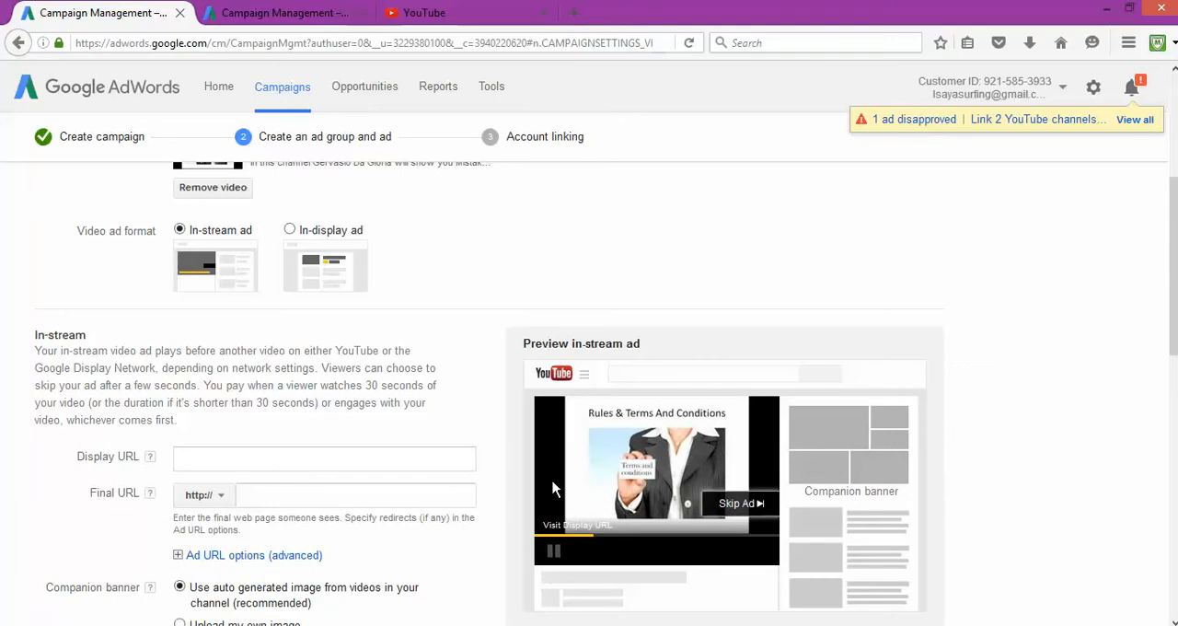
pyautogui.moveTo(114, 355)
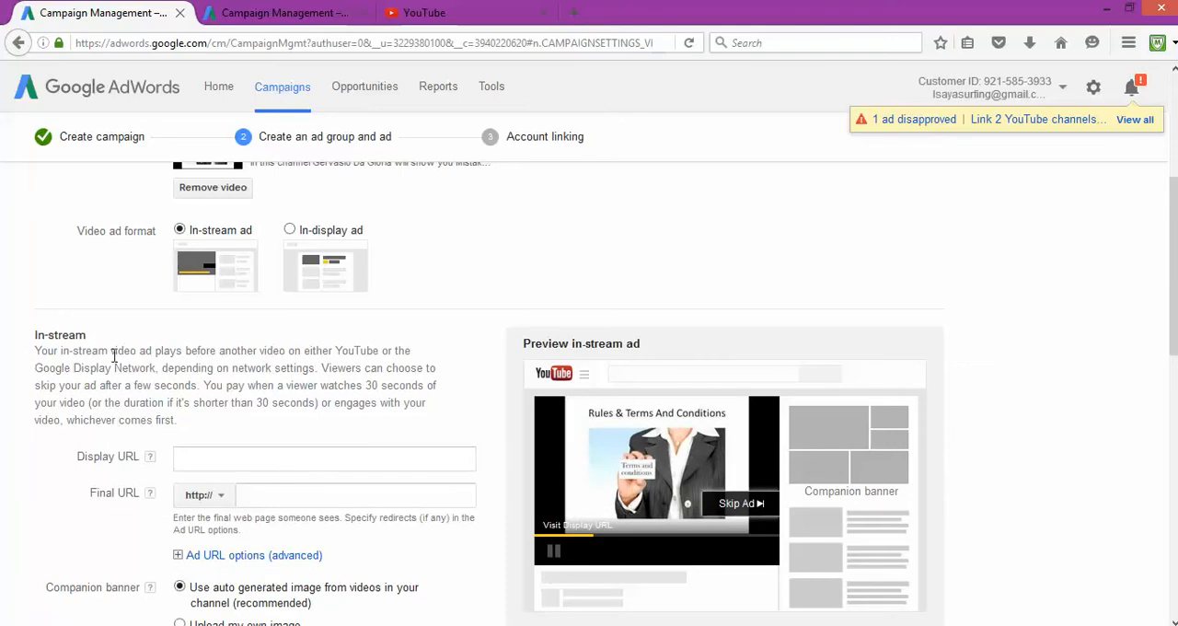
pyautogui.moveTo(195, 357)
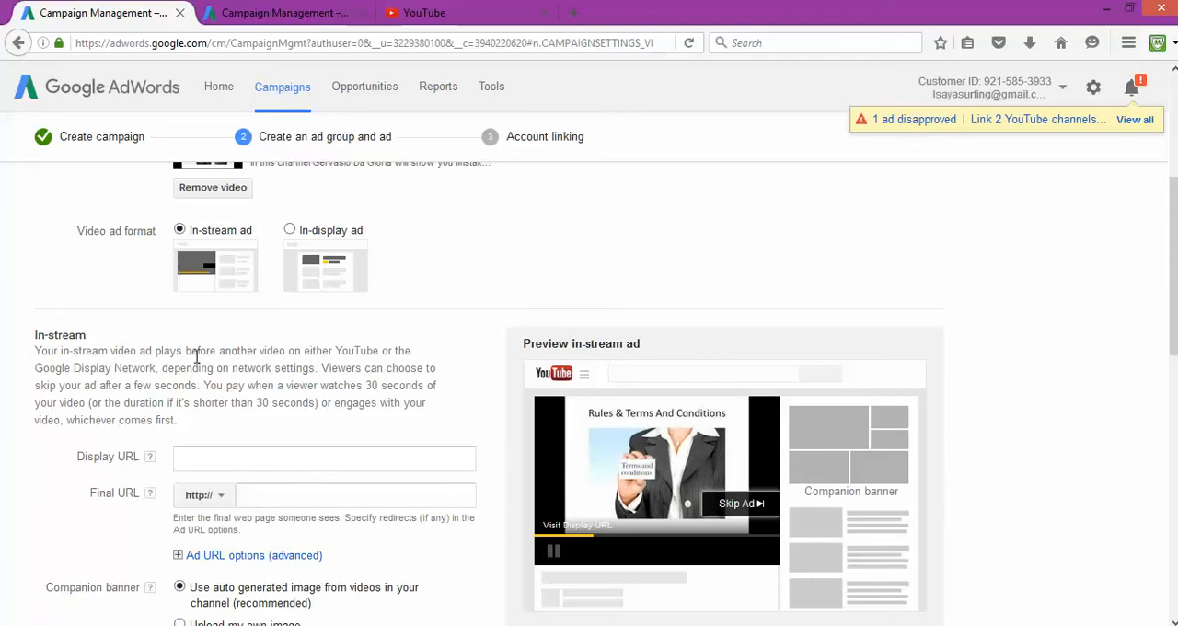
pyautogui.moveTo(187, 349)
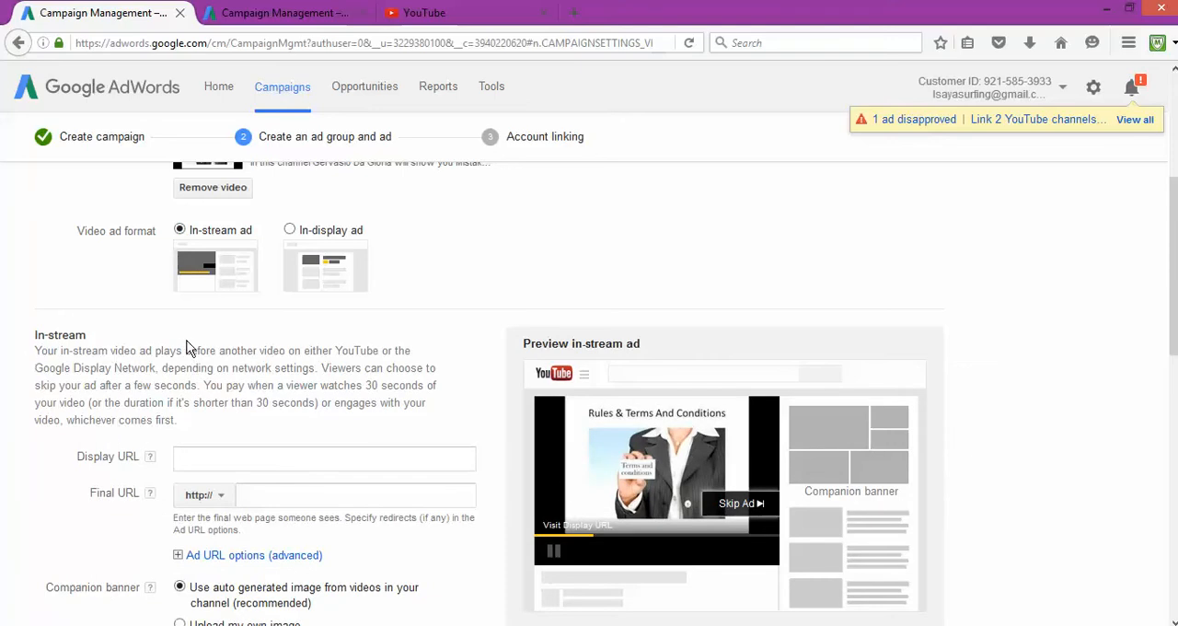
pyautogui.moveTo(692, 450)
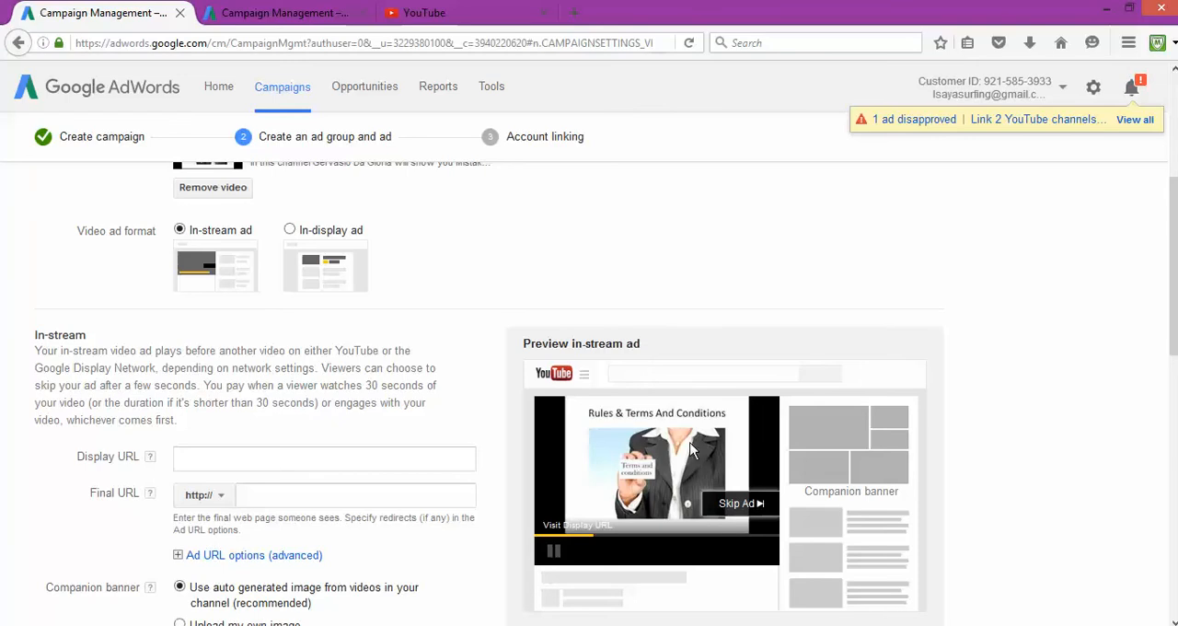
pyautogui.moveTo(541, 470)
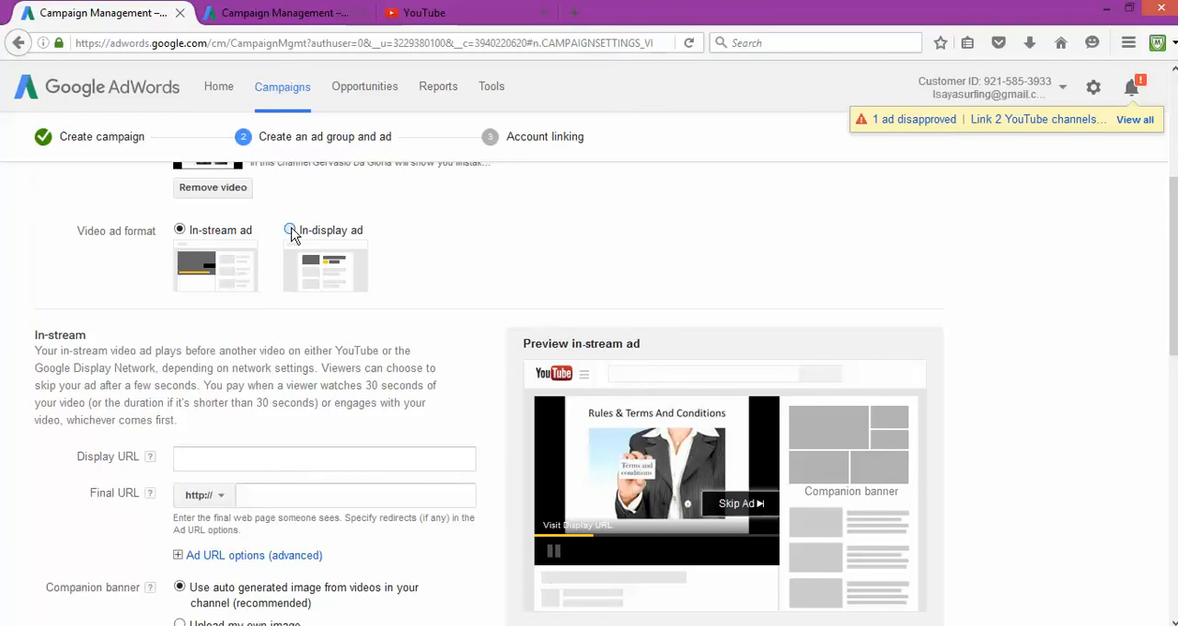
# Switch to In-display format and preview the ad on related videos and as a YouTube overlay.
pyautogui.click(291, 231)
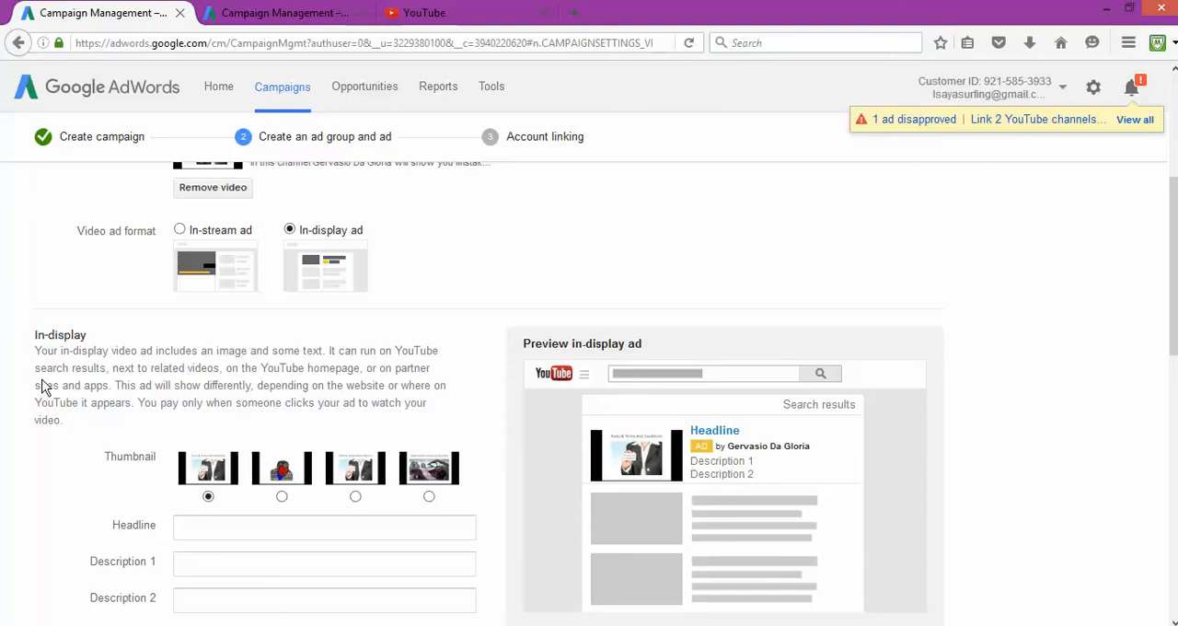
pyautogui.moveTo(280, 386)
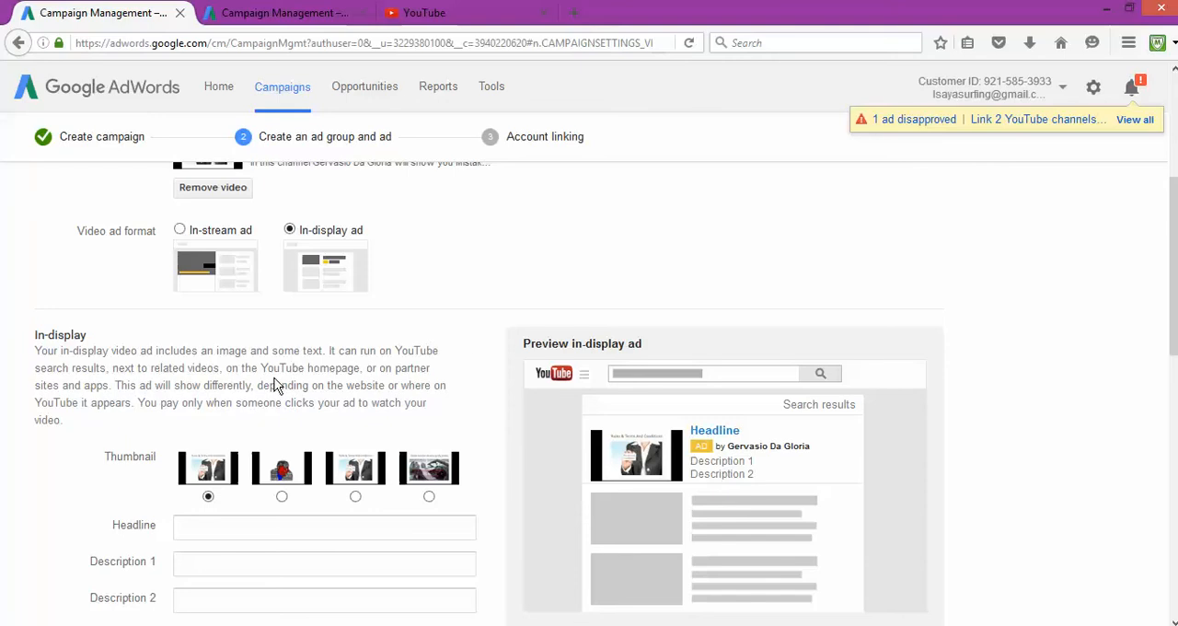
pyautogui.moveTo(85, 403)
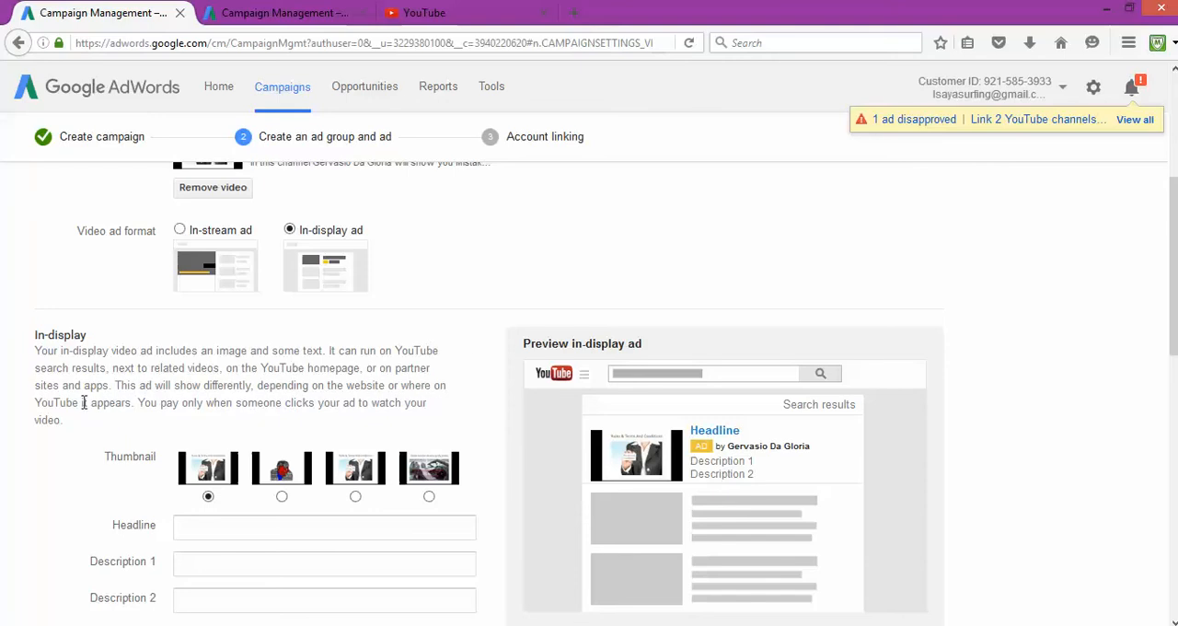
pyautogui.moveTo(722, 464)
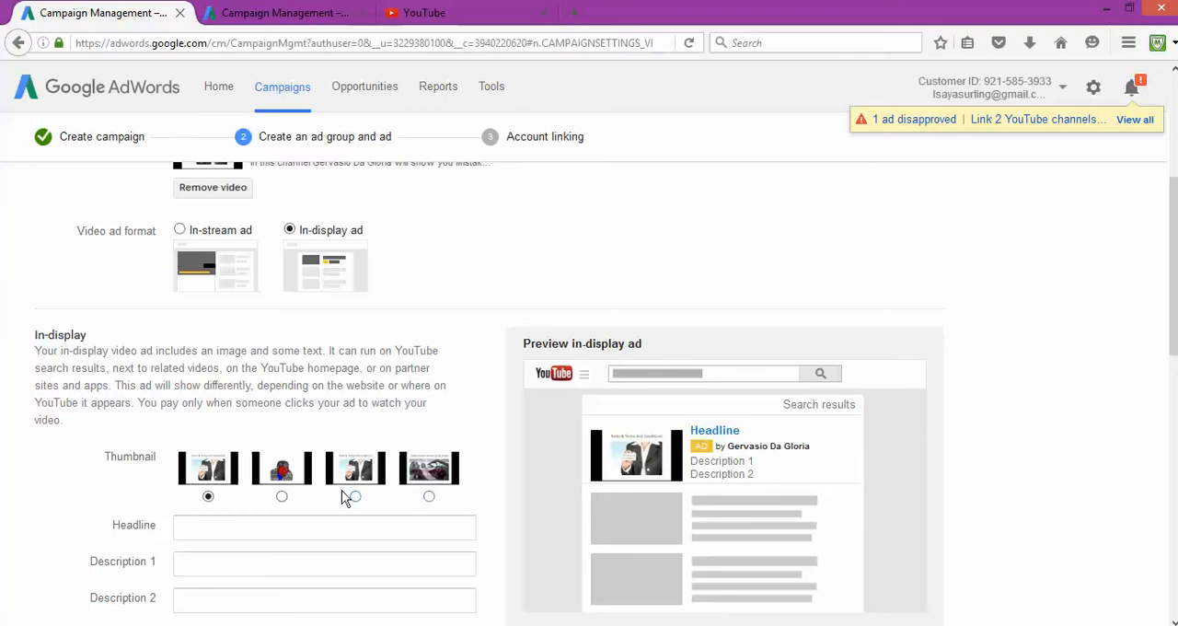
pyautogui.moveTo(434, 440)
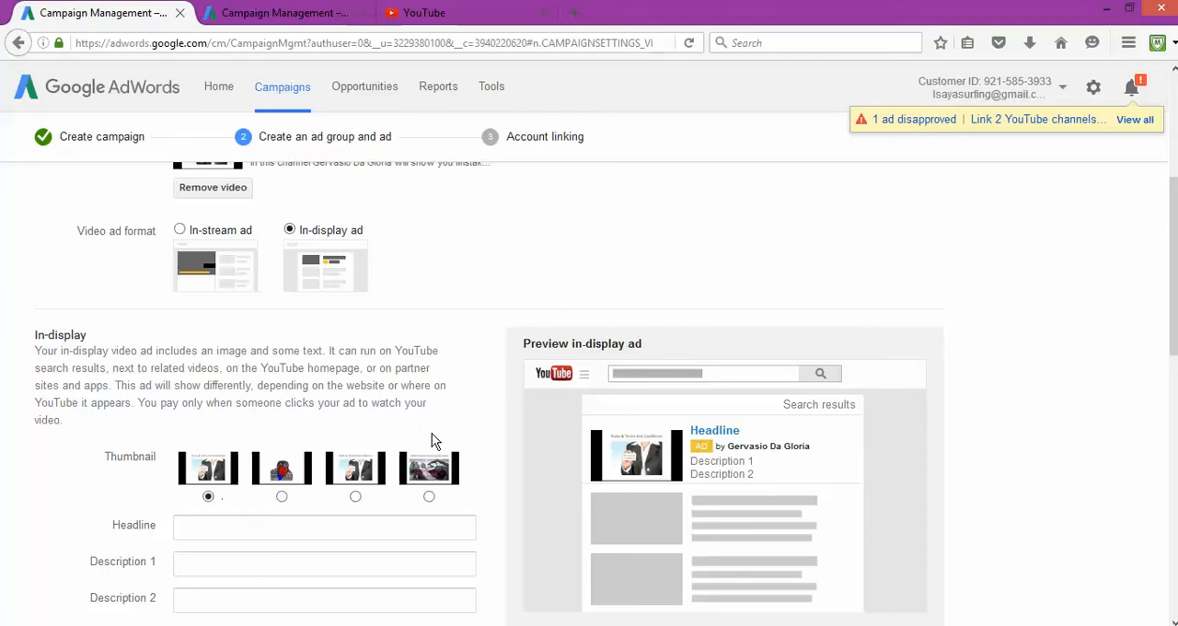
pyautogui.scroll(-3)
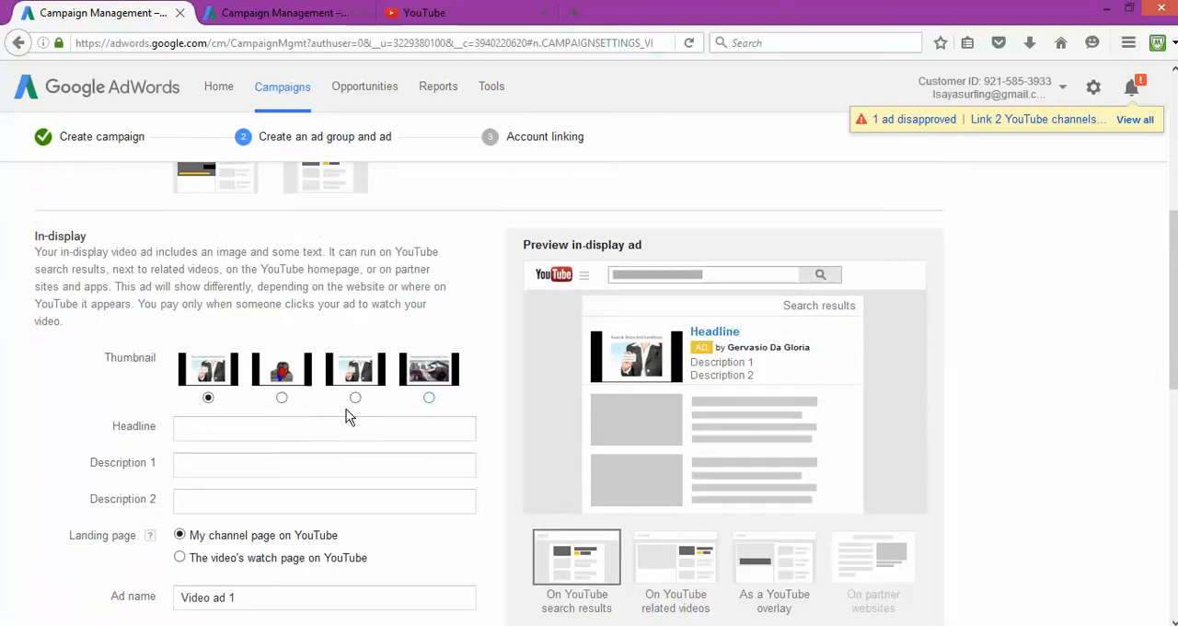
pyautogui.scroll(-3)
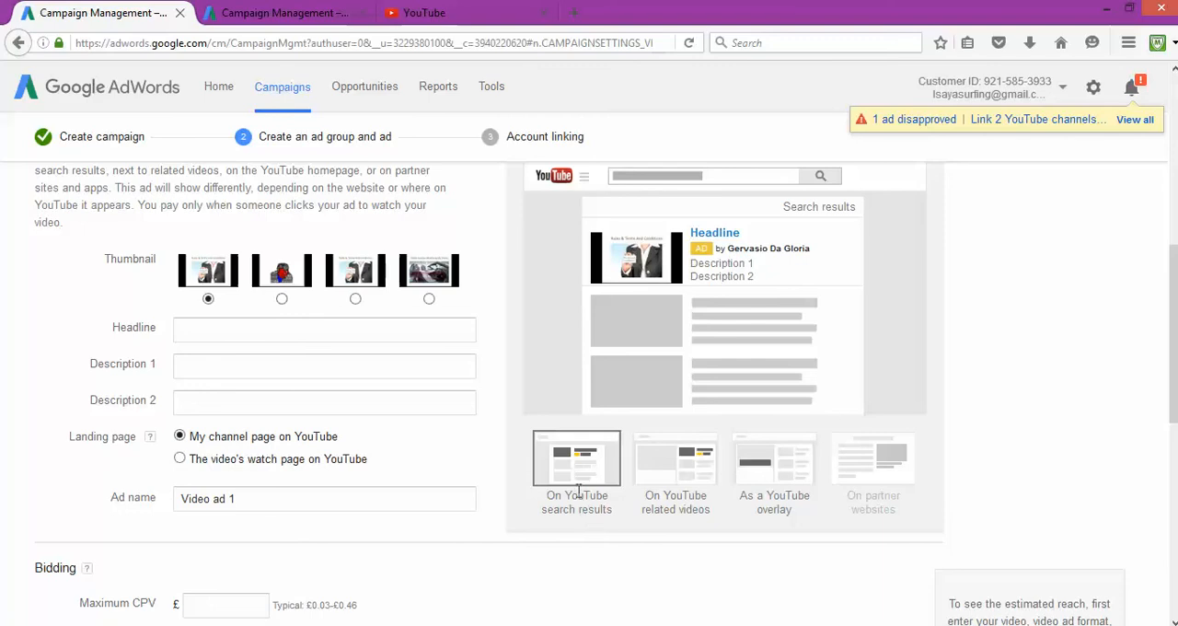
pyautogui.moveTo(624, 539)
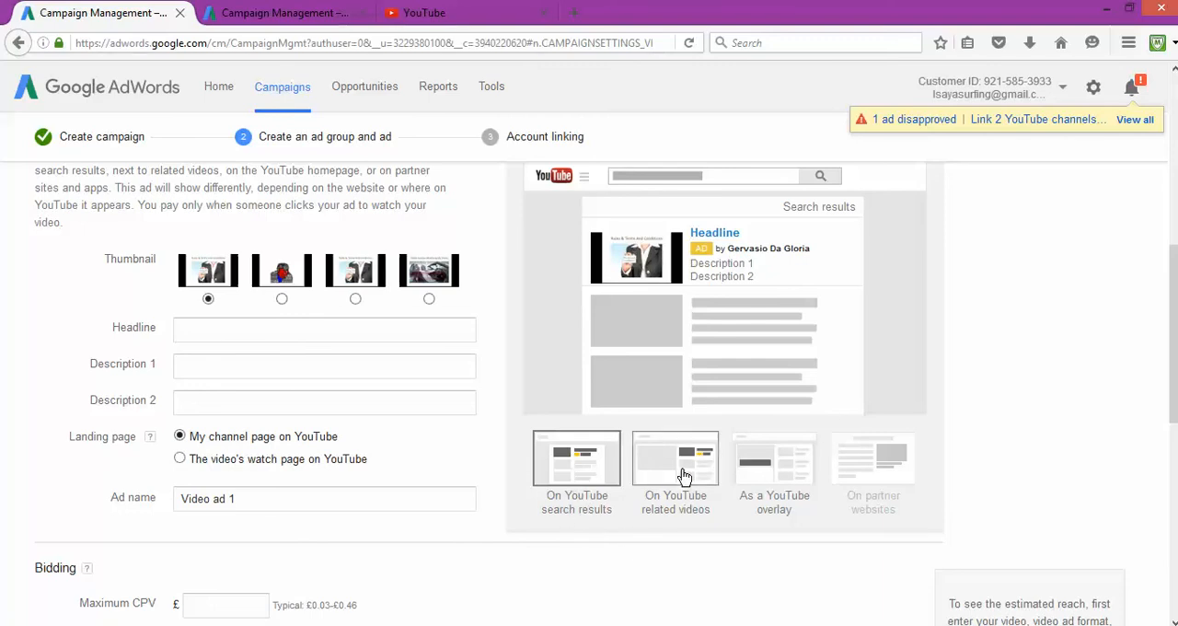
pyautogui.click(674, 459)
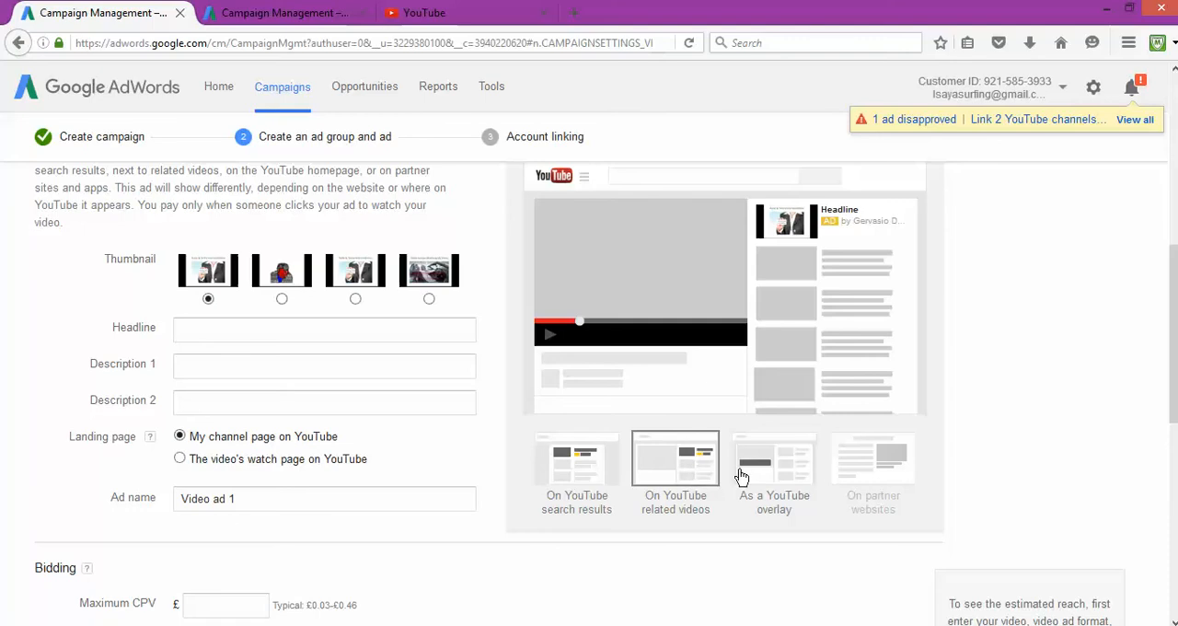
pyautogui.moveTo(777, 467)
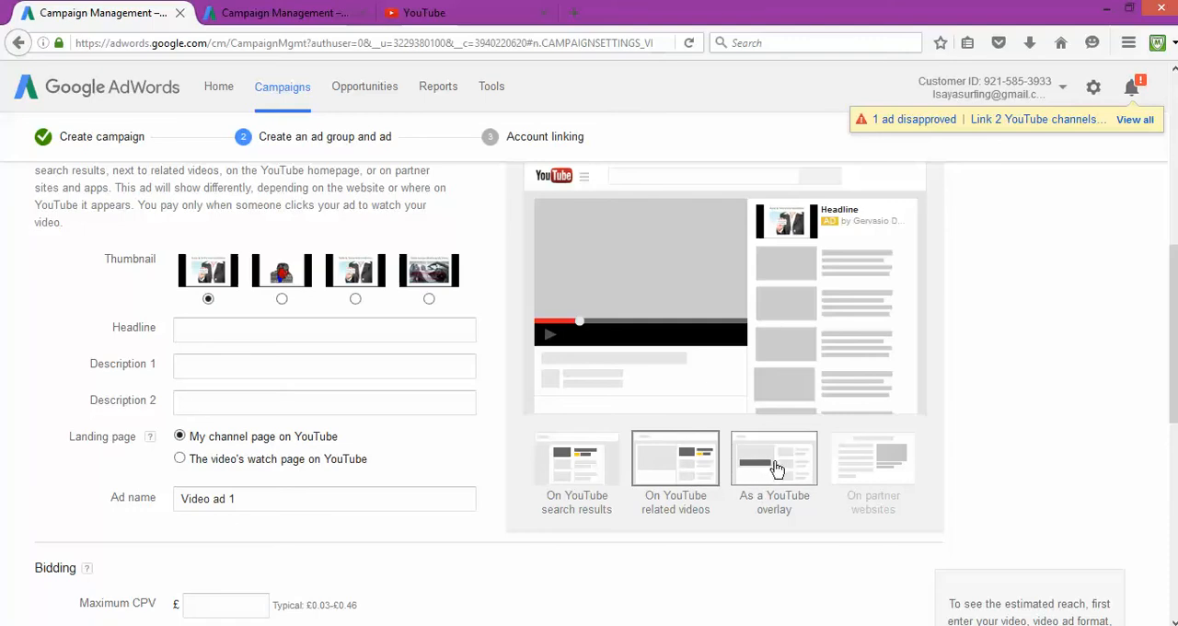
pyautogui.click(773, 460)
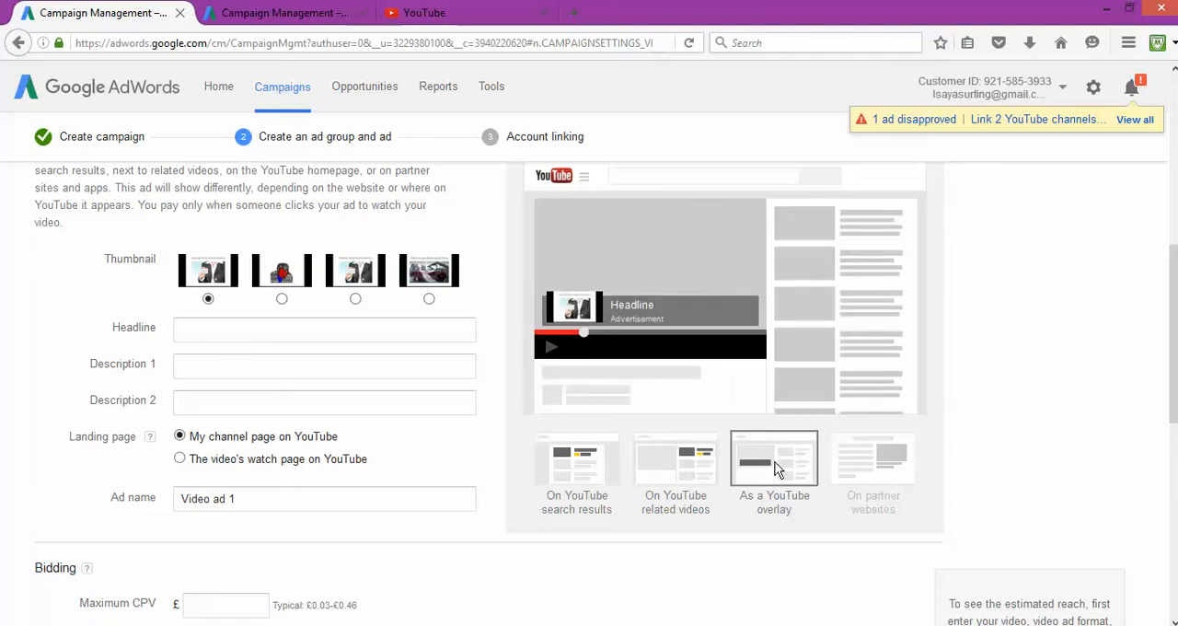
pyautogui.moveTo(771, 464)
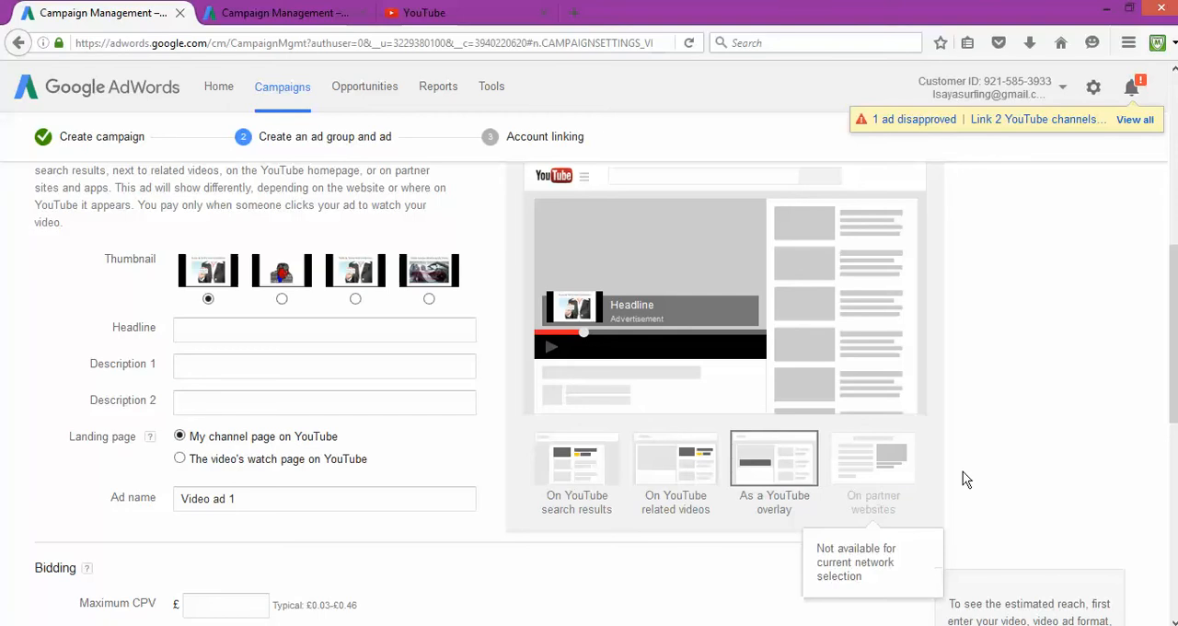
pyautogui.moveTo(883, 469)
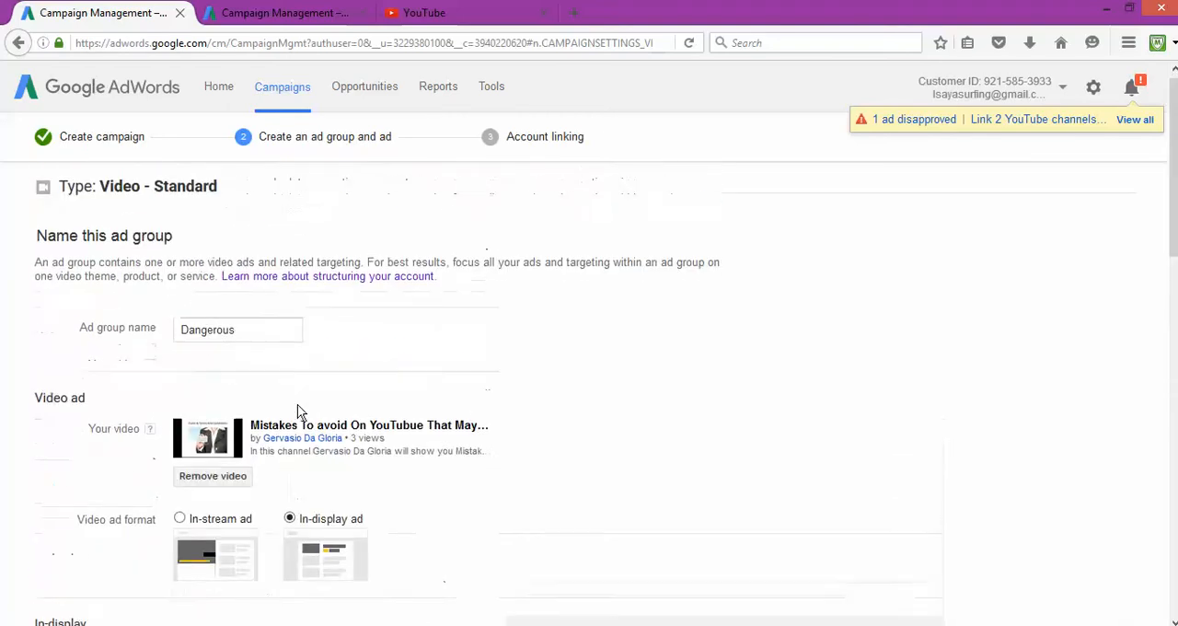
# Preview the ad in YouTube search results and start on the headline field.
pyautogui.scroll(-3)
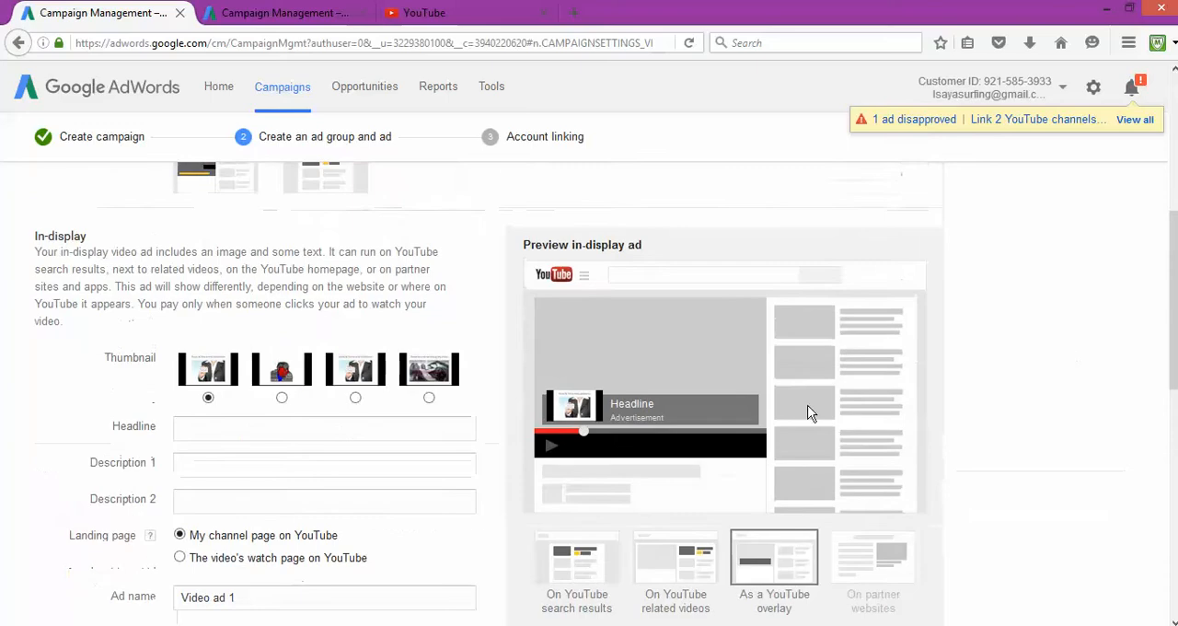
pyautogui.click(576, 556)
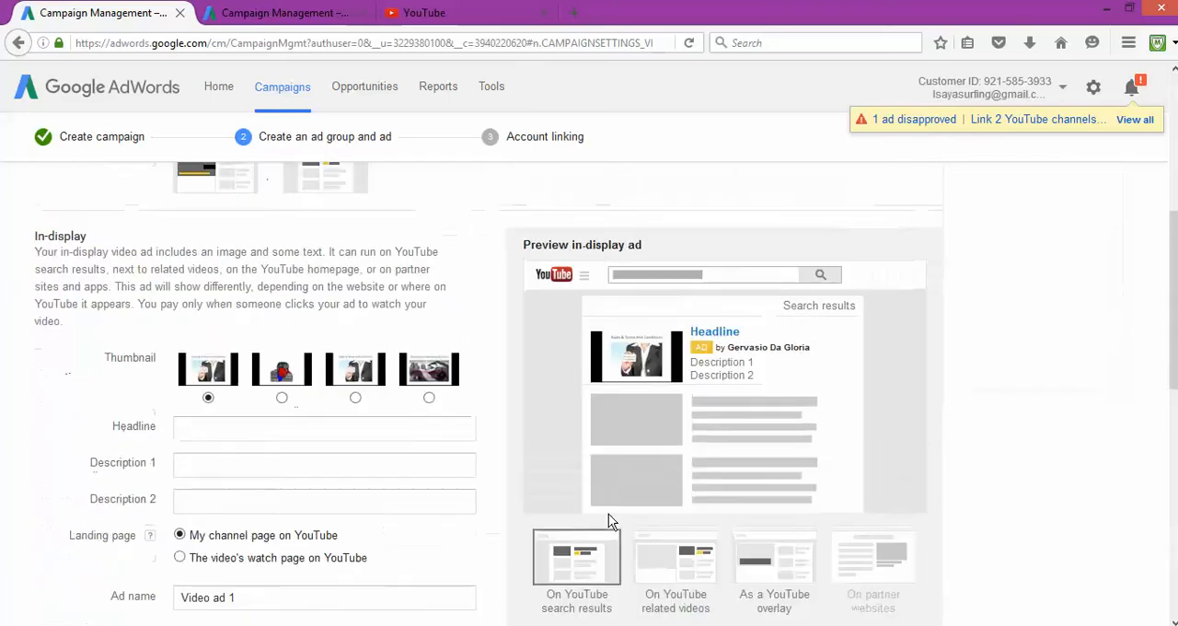
pyautogui.click(322, 426)
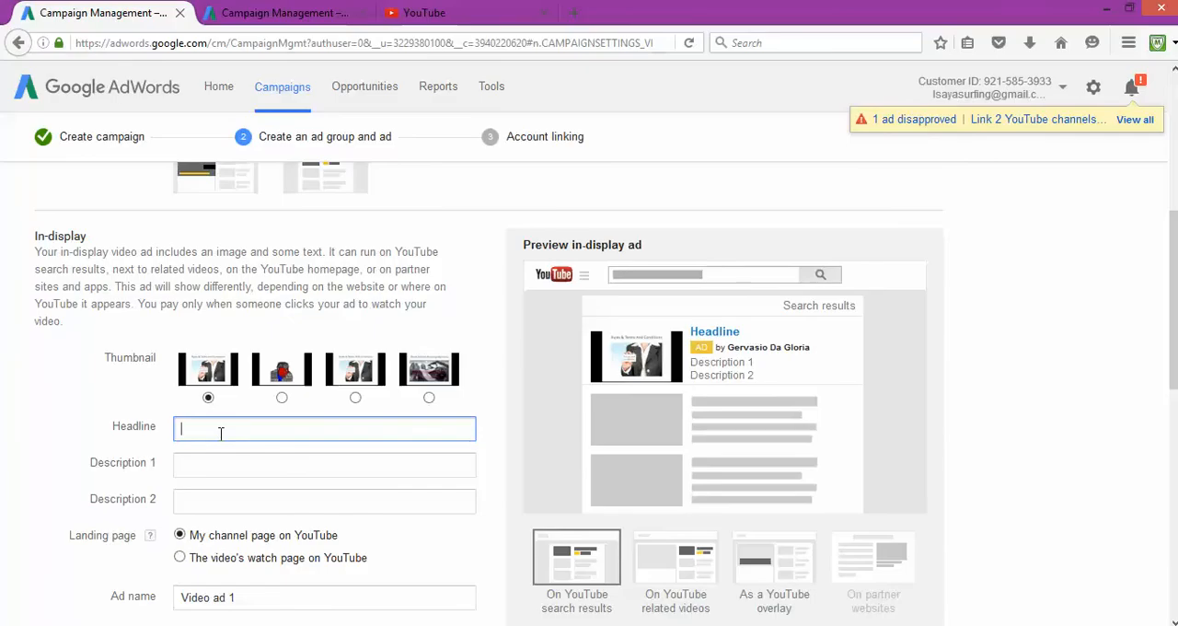
# Enter the headline 'WARNING YouTube Mistakes'.
pyautogui.write('You')
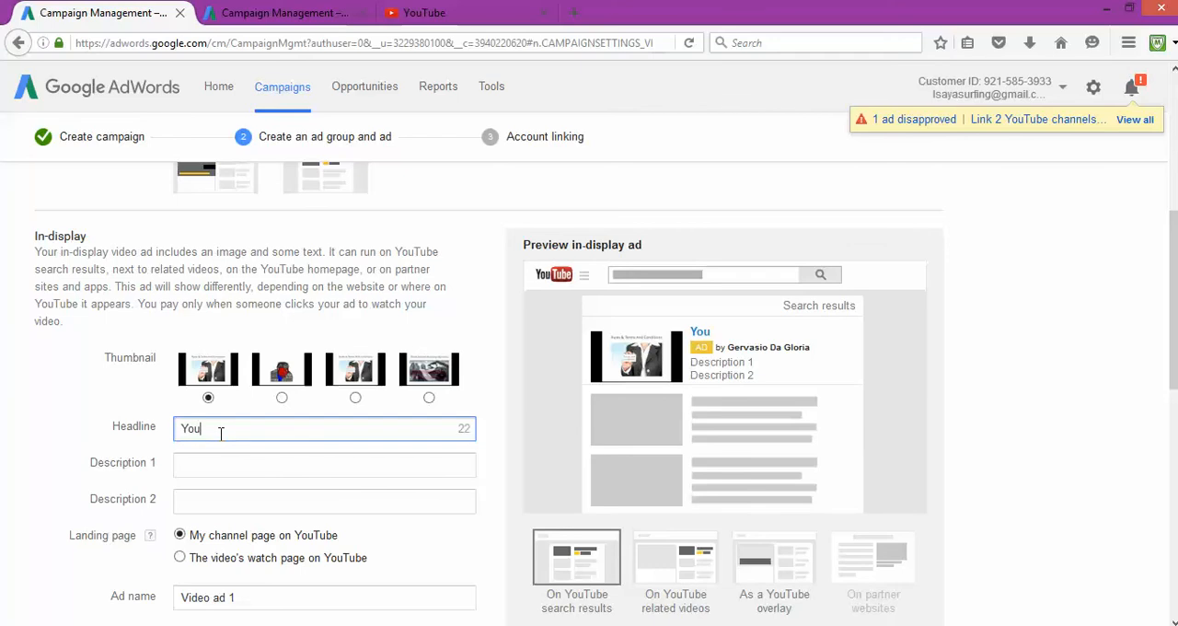
pyautogui.write('Wa')
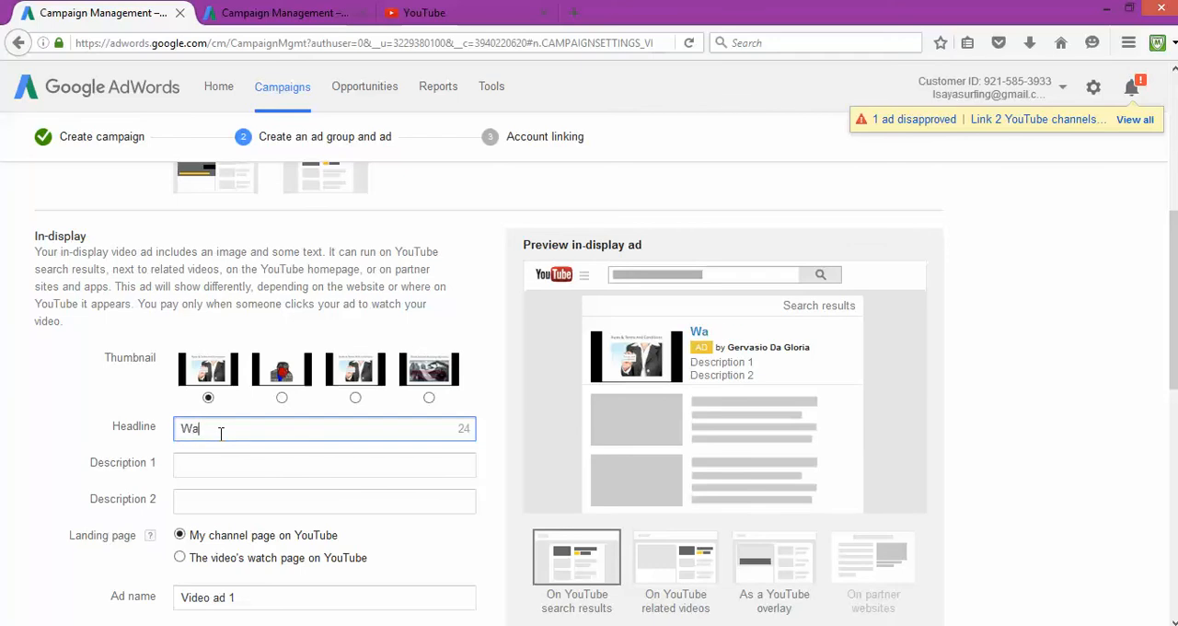
pyautogui.press('Backspace')
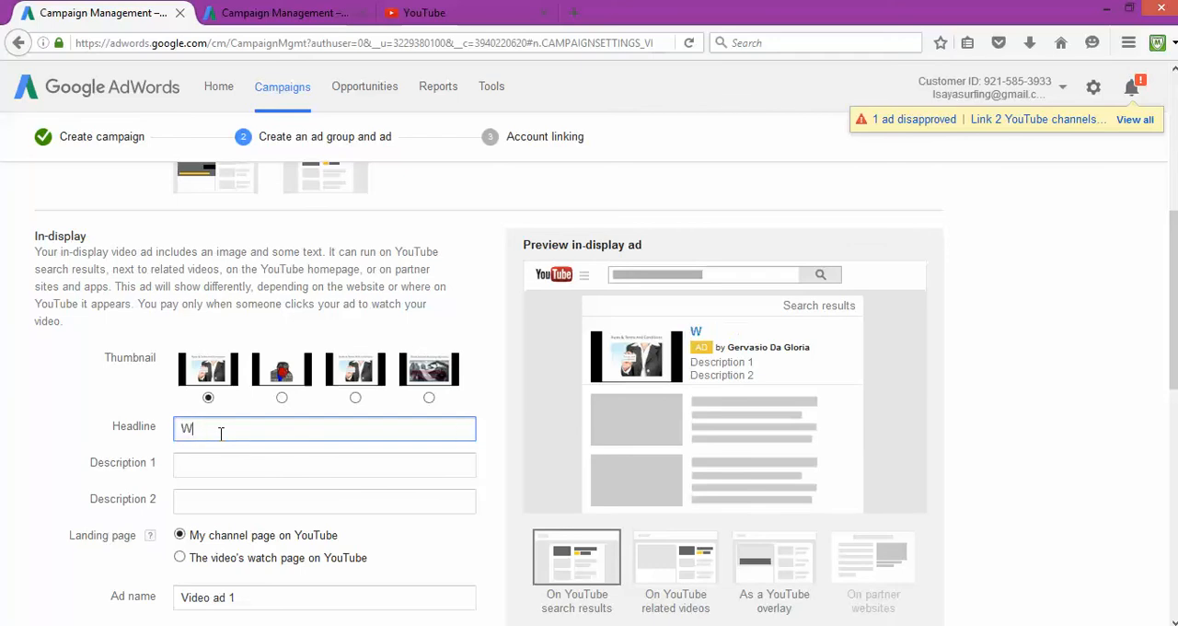
pyautogui.write('ARNING')
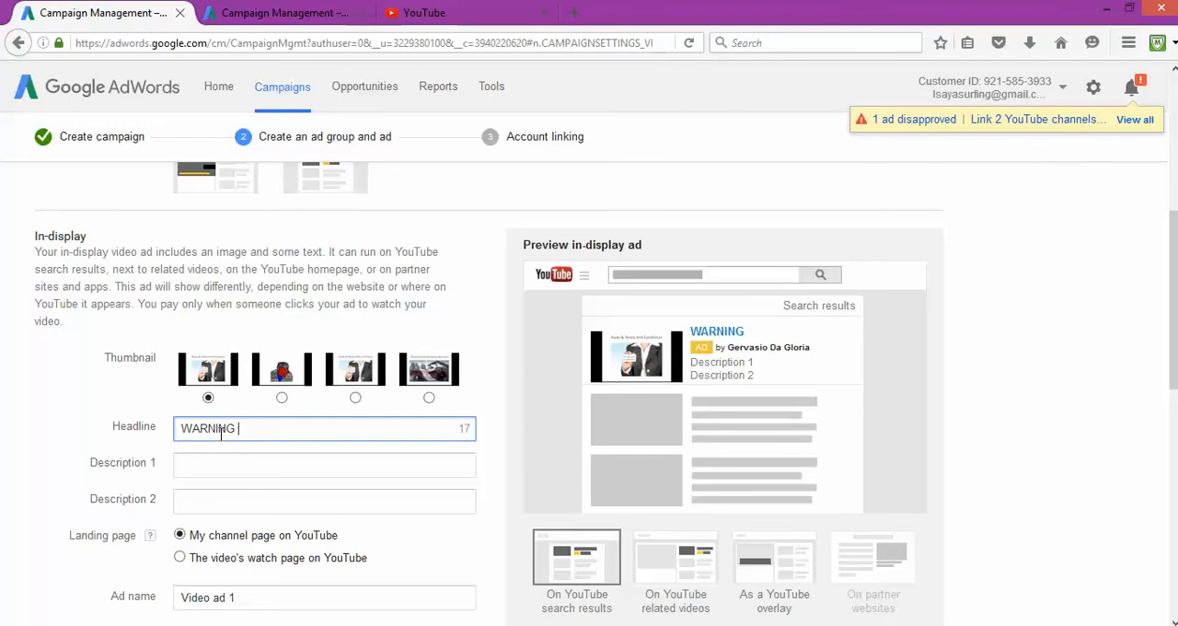
pyautogui.write('YouTube')
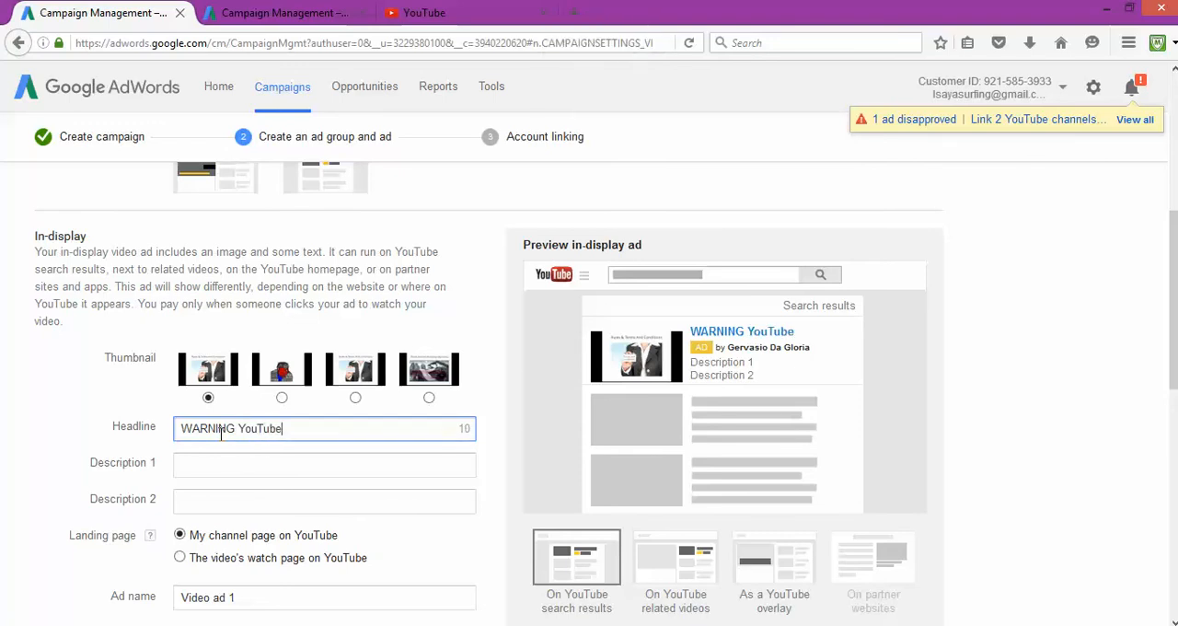
pyautogui.write('Mistak')
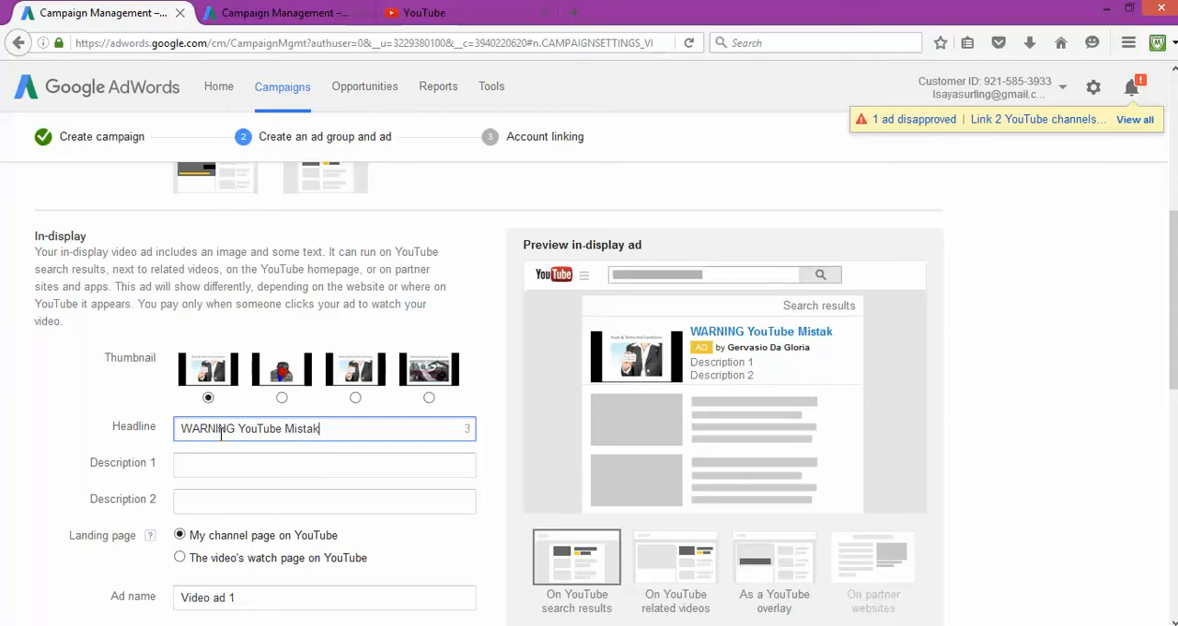
pyautogui.write('es')
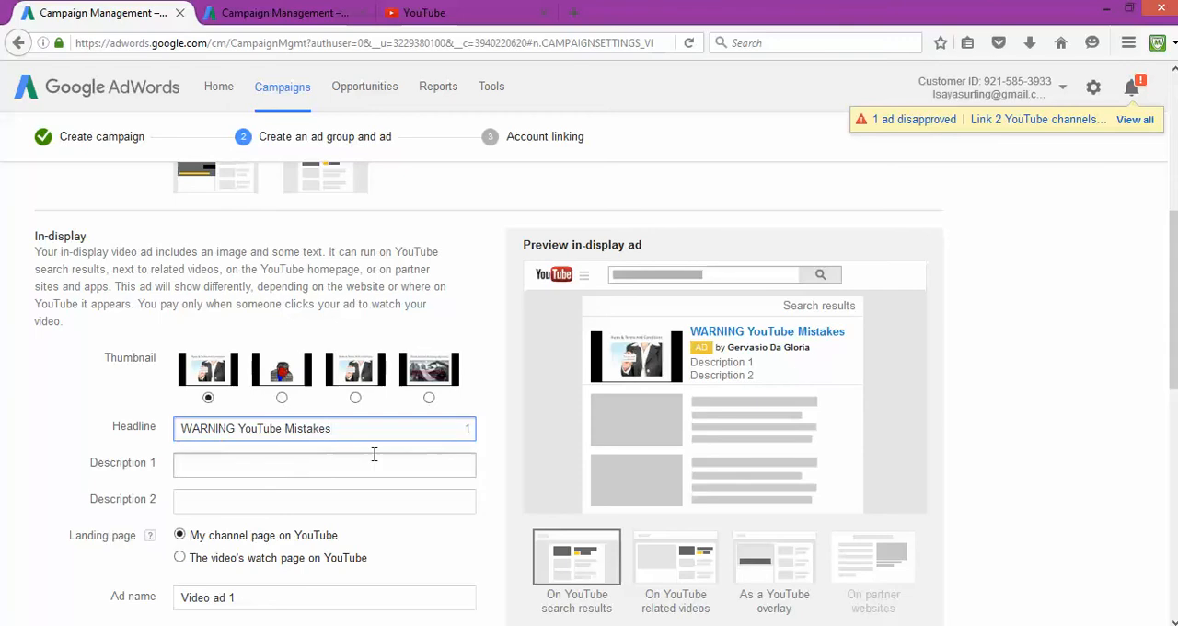
# Fill Description 1 'How To start A Youtube Channel' and Description 2 'How To Make Money From YouTube'.
pyautogui.click(323, 463)
pyautogui.write('How To start')
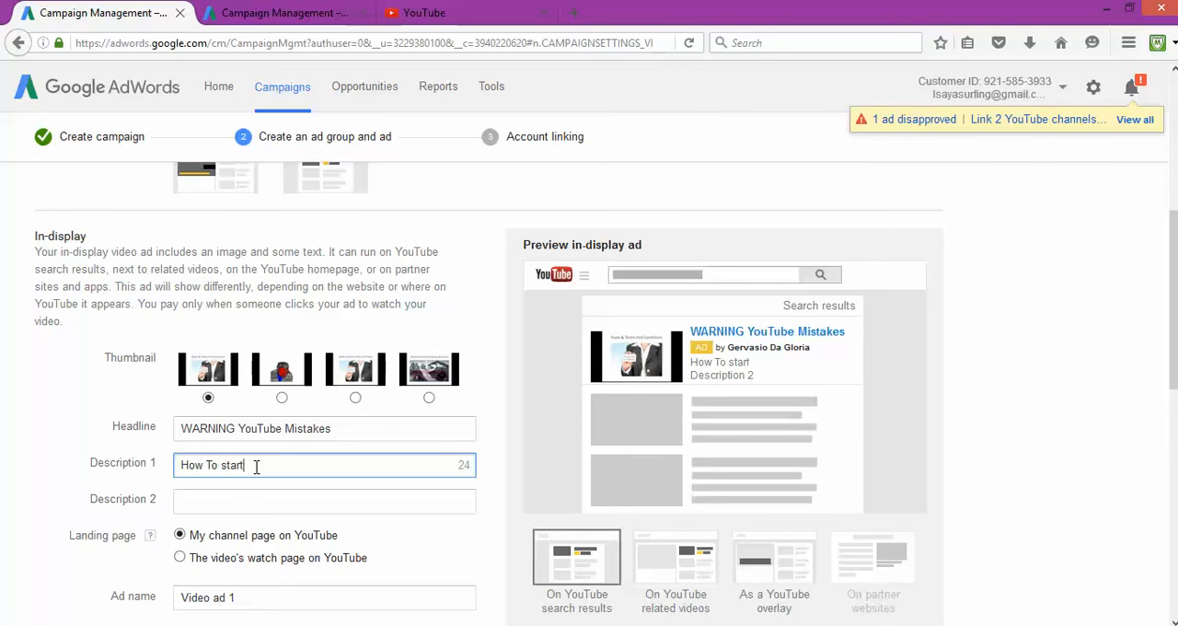
pyautogui.write('A Youtube C')
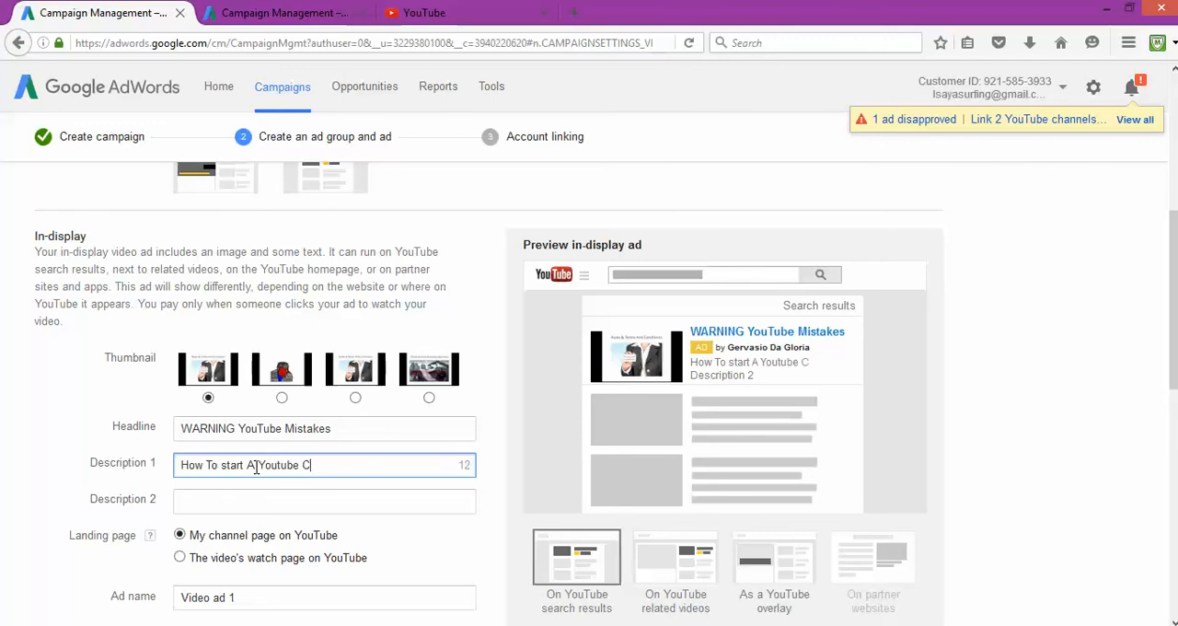
pyautogui.write('hannel')
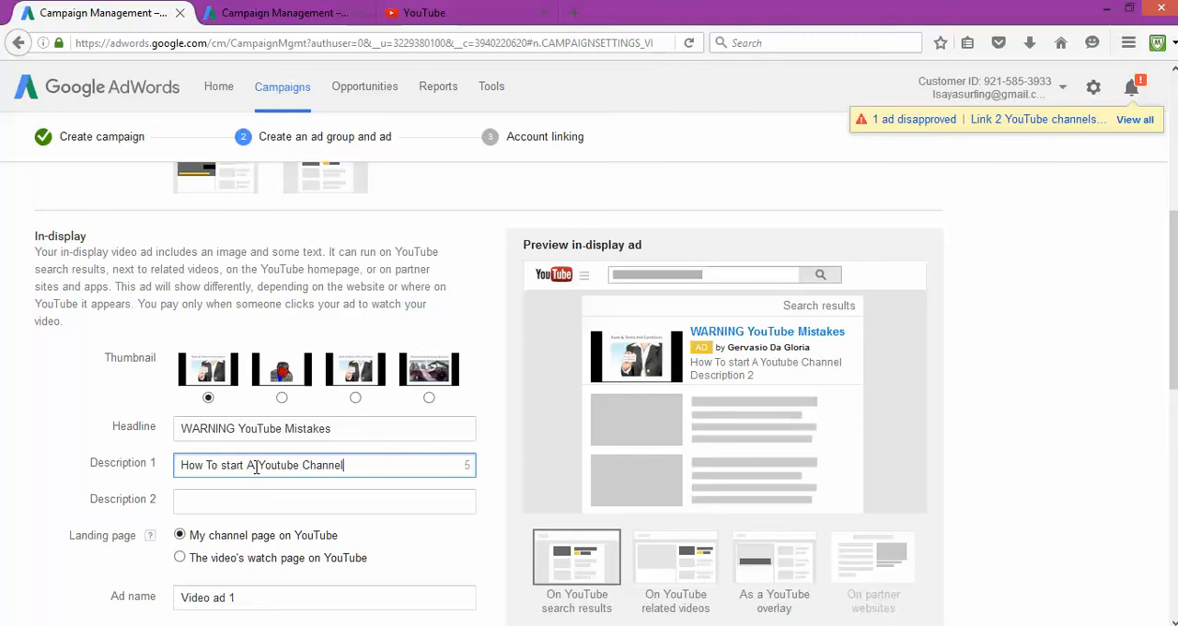
pyautogui.click(324, 498)
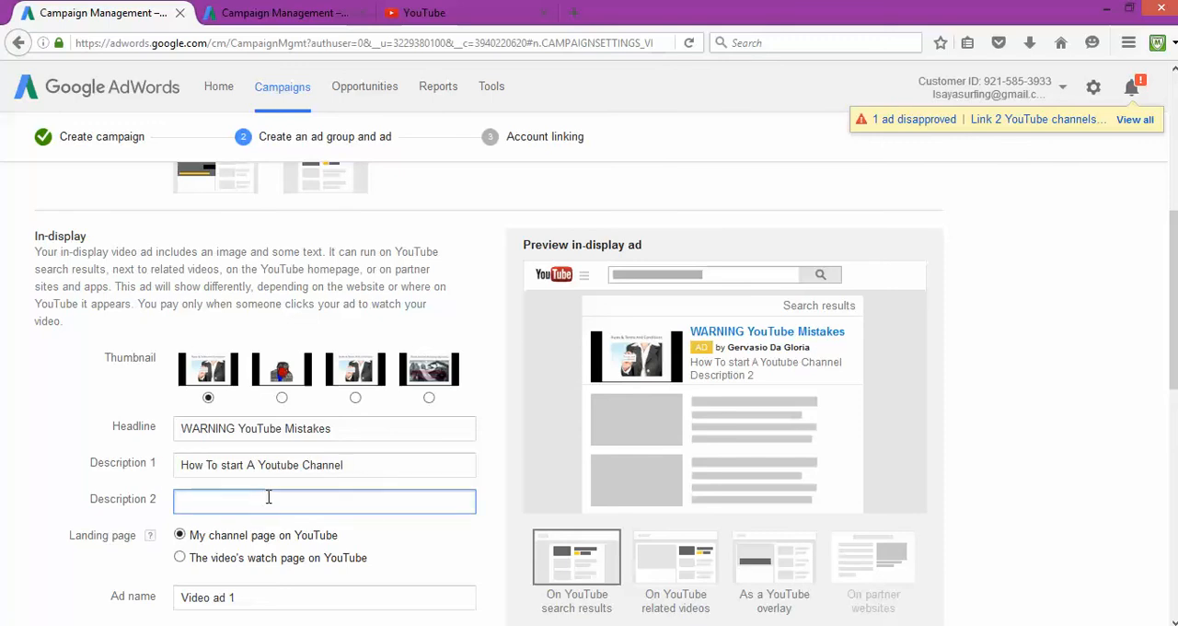
pyautogui.write('How To Make Money')
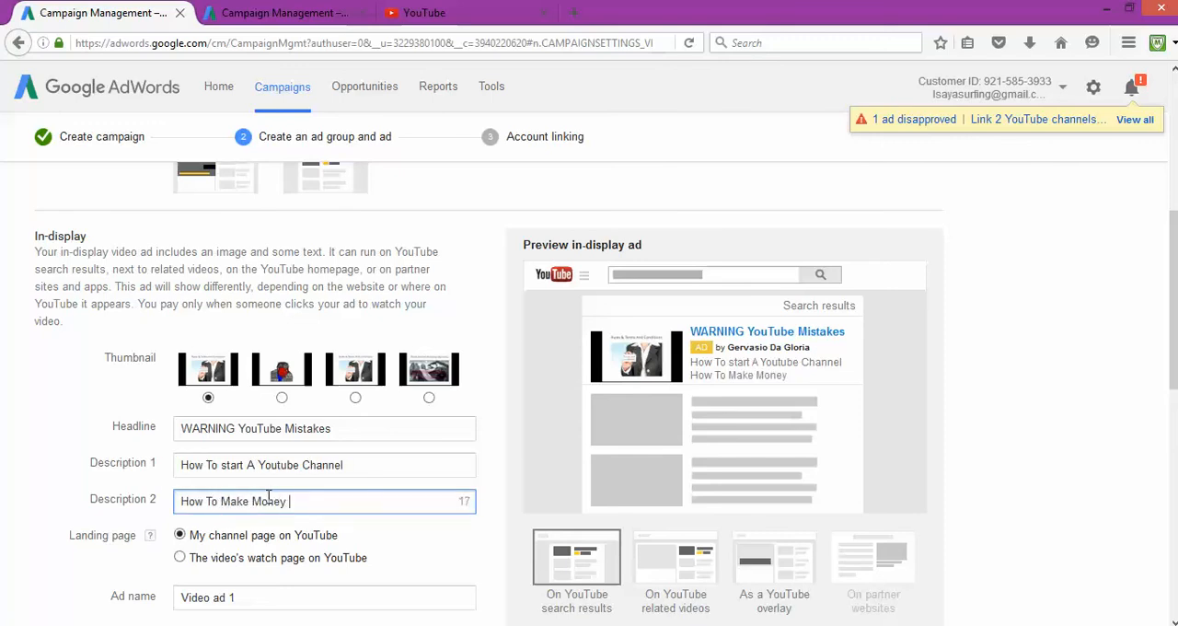
pyautogui.write('From YouTube')
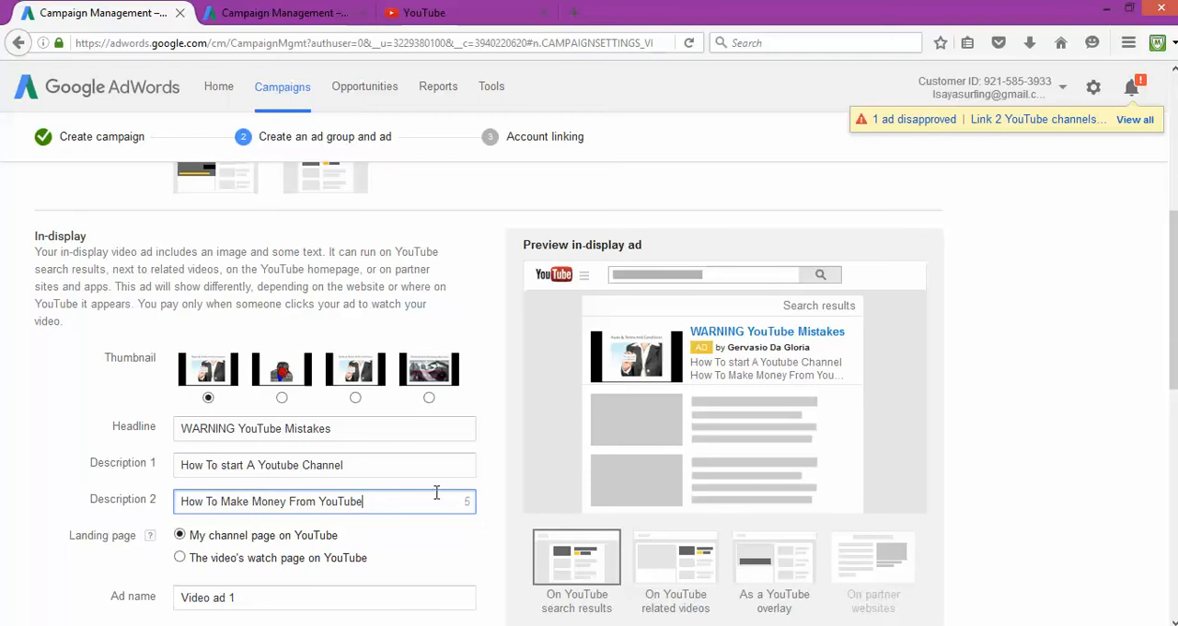
# Enter 'Mistakes To avoid' as the ad name and move to the maximum CPV bid field.
pyautogui.scroll(-3)
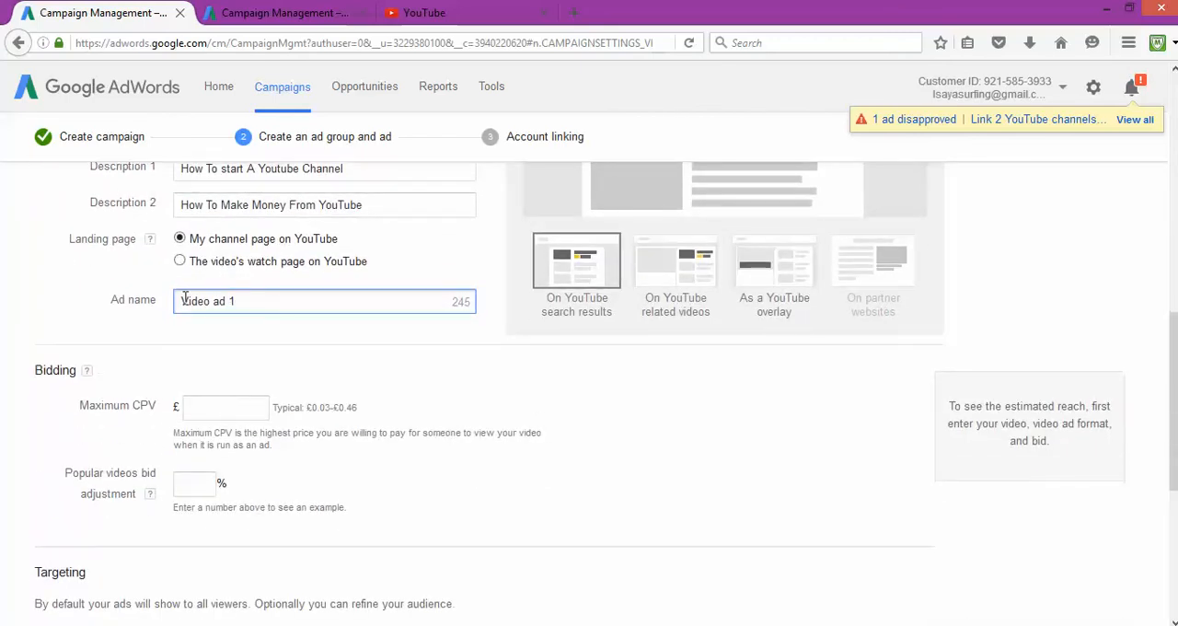
pyautogui.write('Mos')
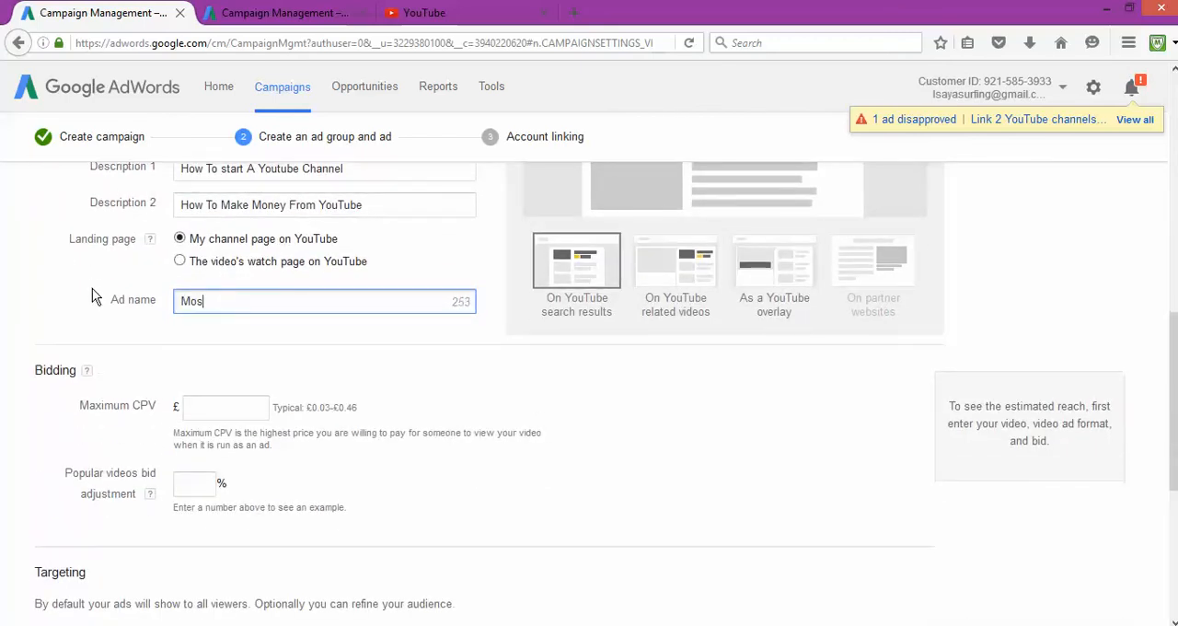
pyautogui.write('Mii')
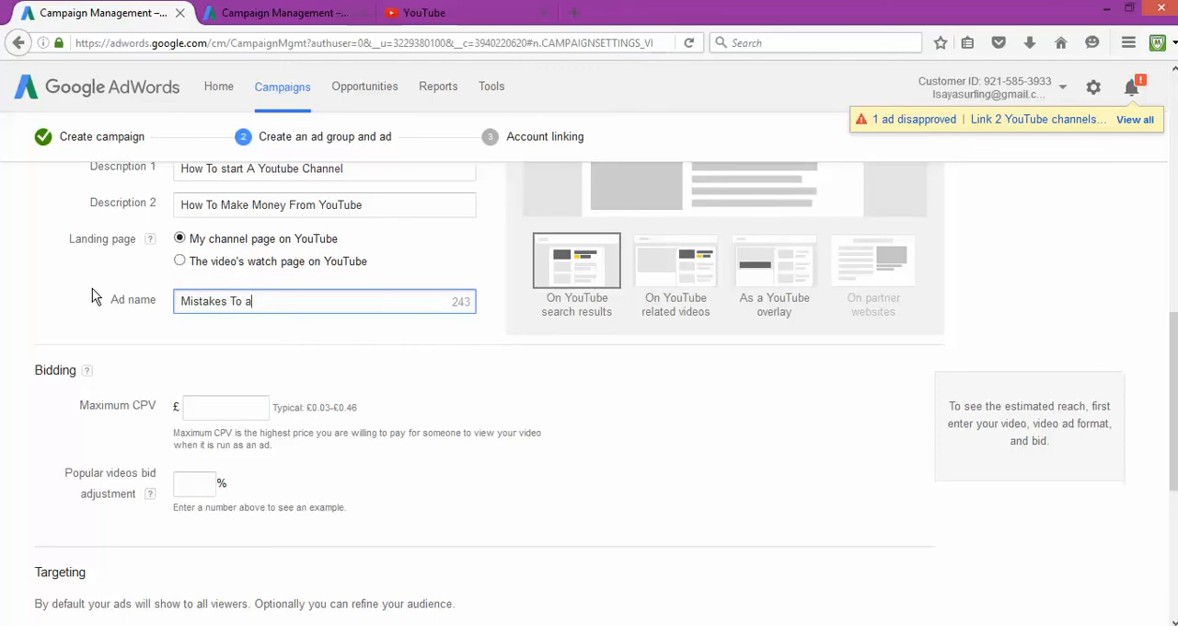
pyautogui.moveTo(288, 320)
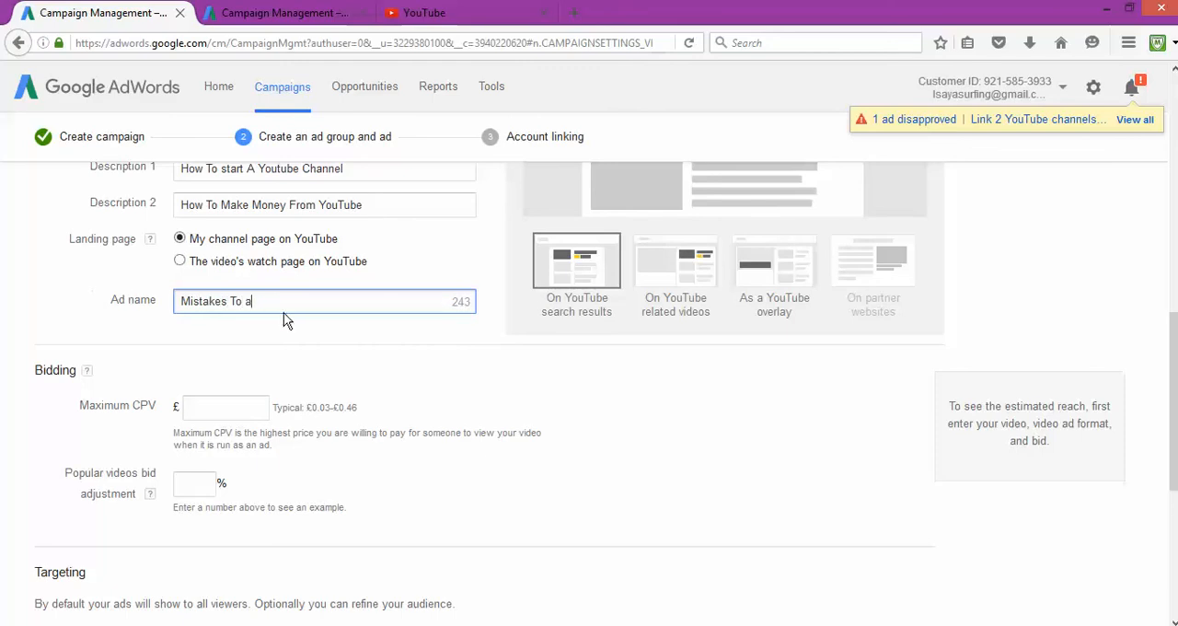
pyautogui.write('void')
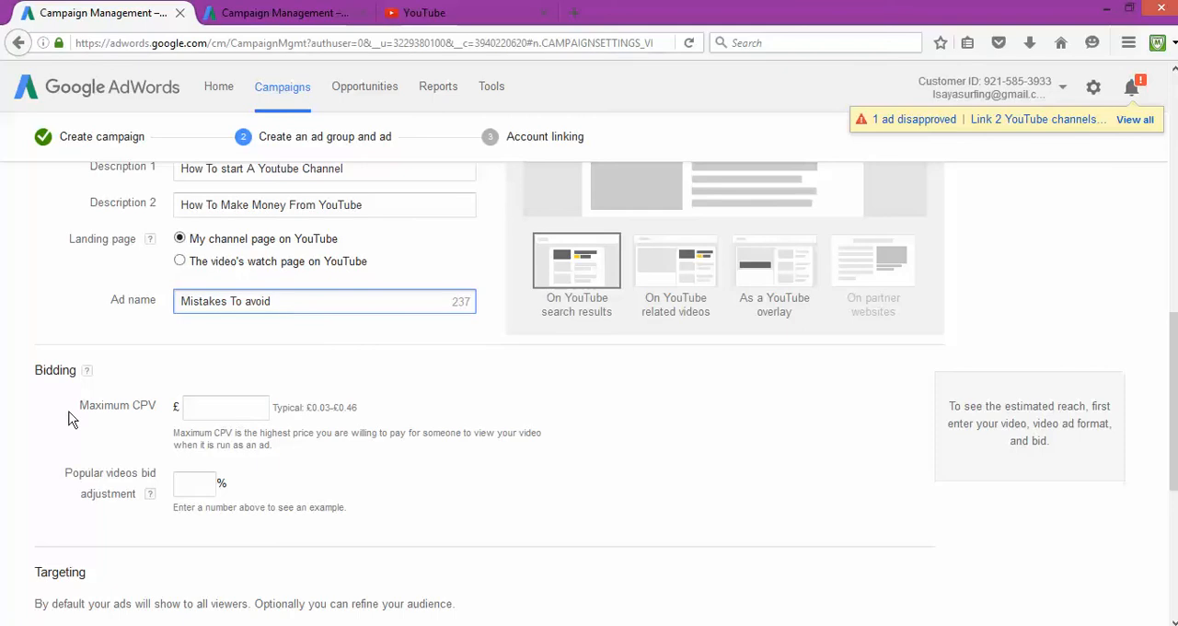
pyautogui.click(224, 407)
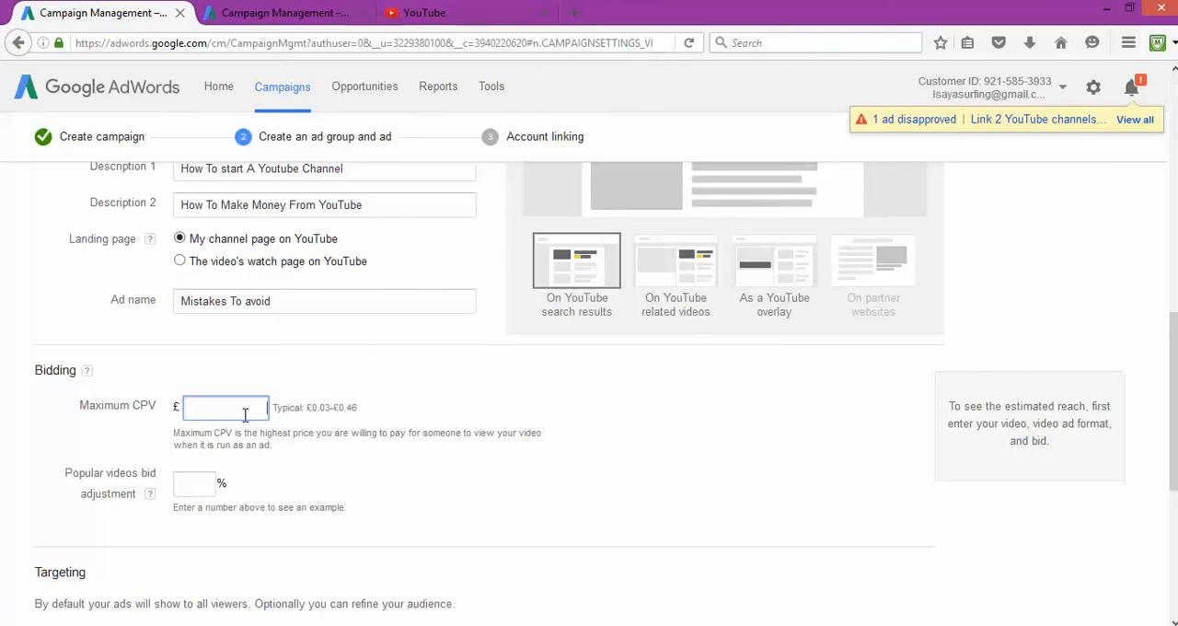
# Enter a 0.50 maximum CPV, then accept the suggested £0.01 bid for more views.
pyautogui.write('0.00')
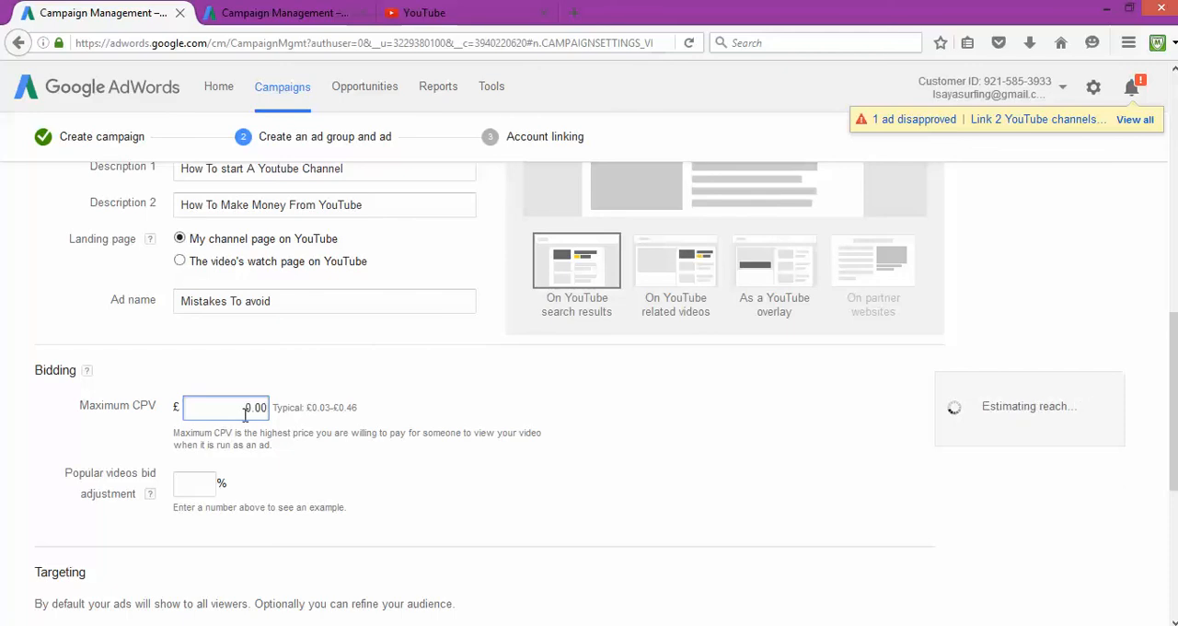
pyautogui.write('0.50')
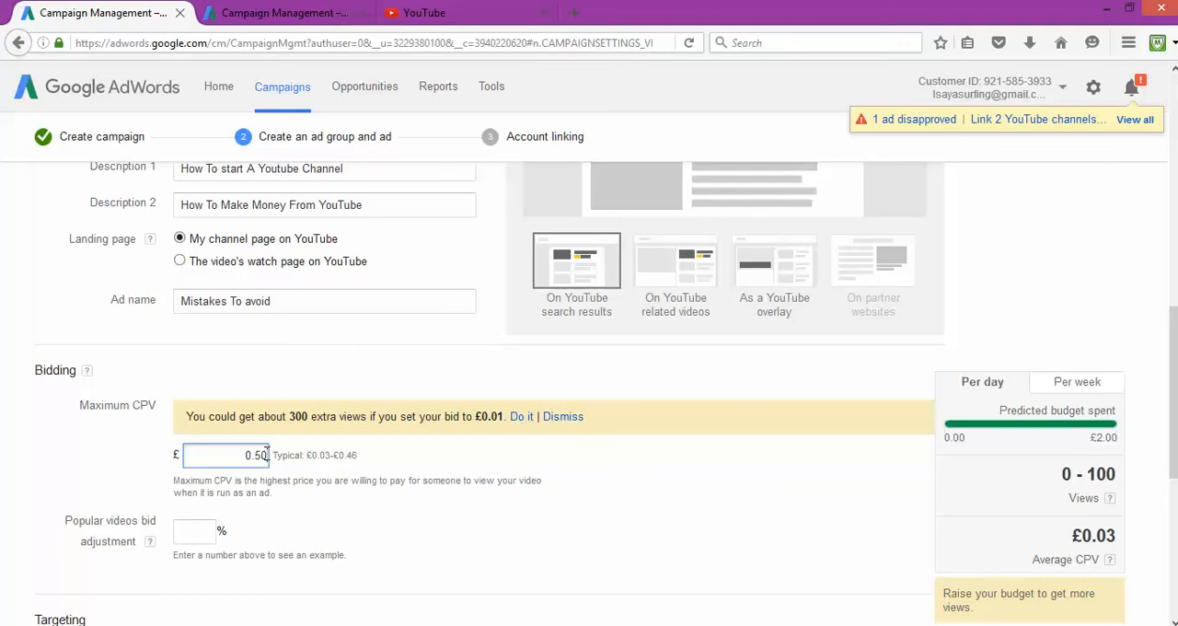
pyautogui.moveTo(239, 412)
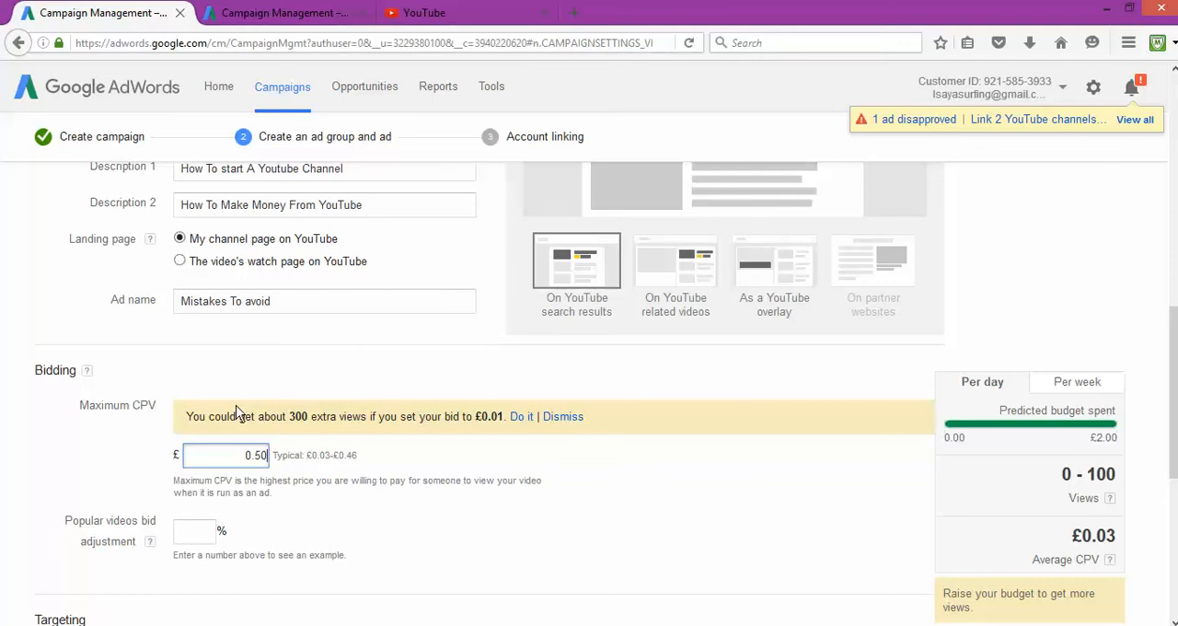
pyautogui.moveTo(979, 449)
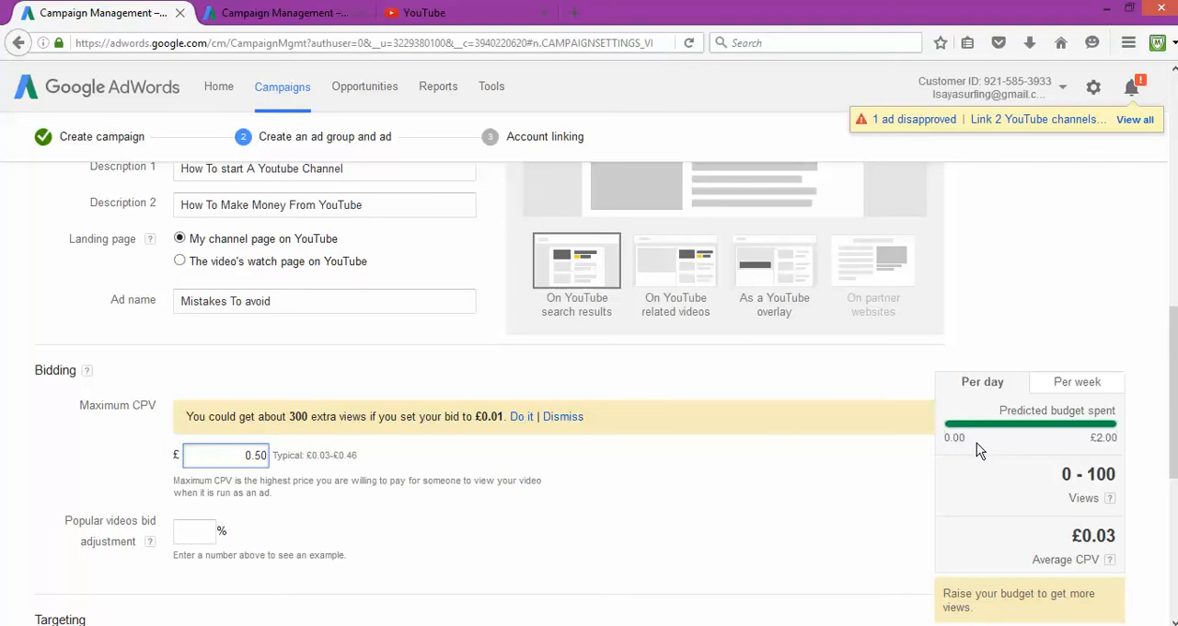
pyautogui.moveTo(997, 499)
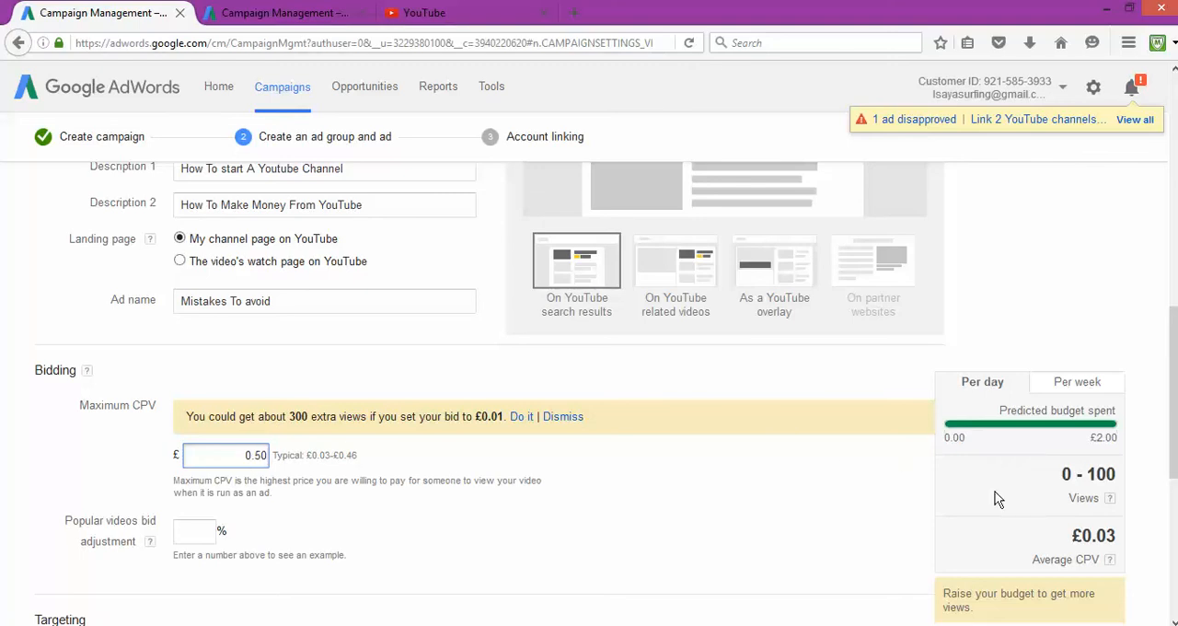
pyautogui.moveTo(1074, 500)
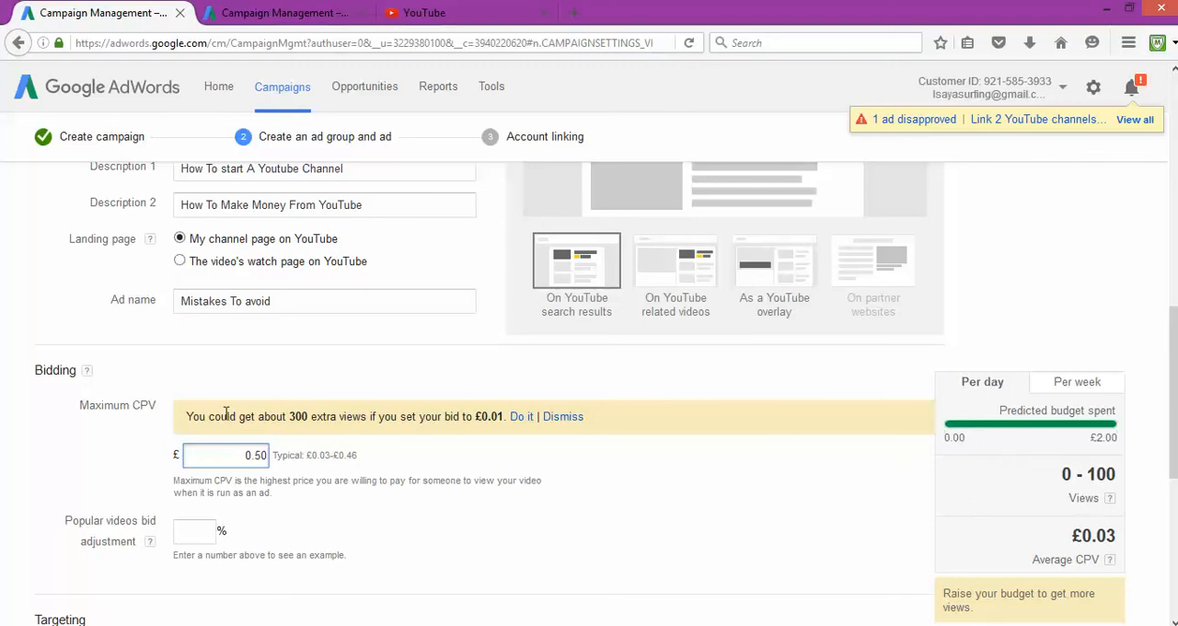
pyautogui.moveTo(317, 433)
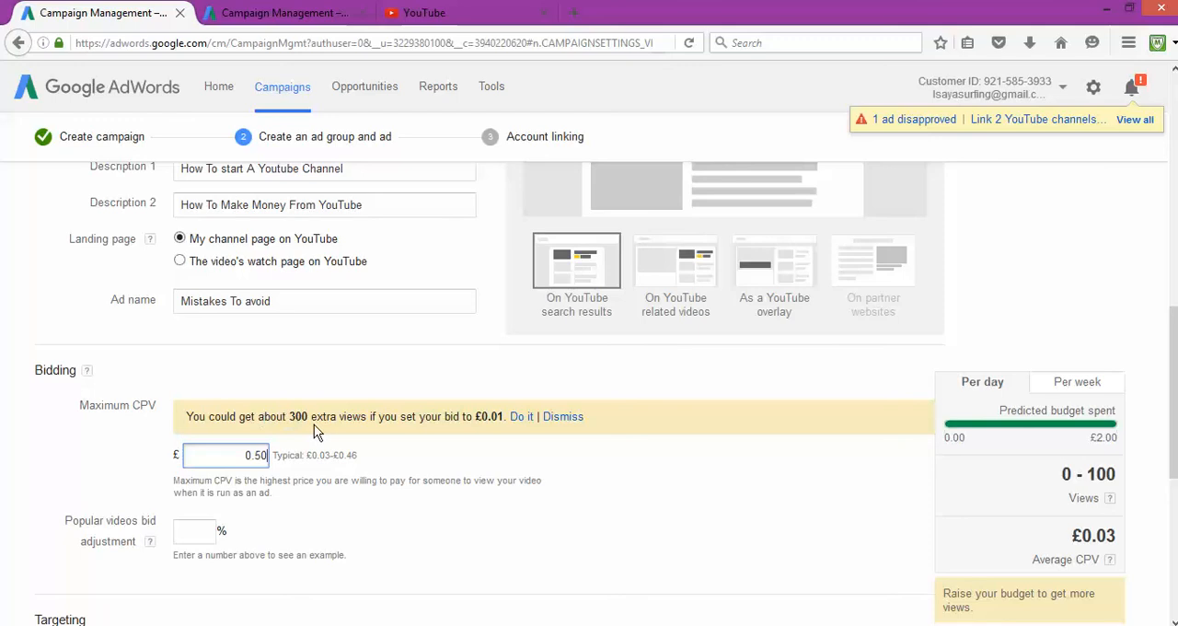
pyautogui.moveTo(386, 421)
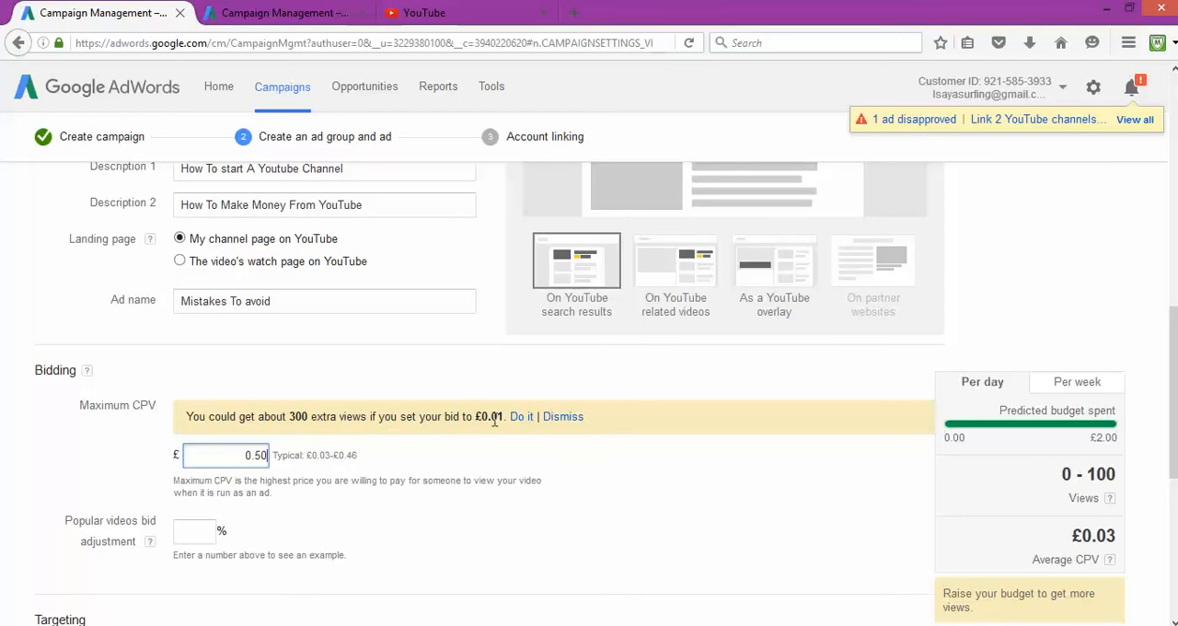
pyautogui.click(521, 416)
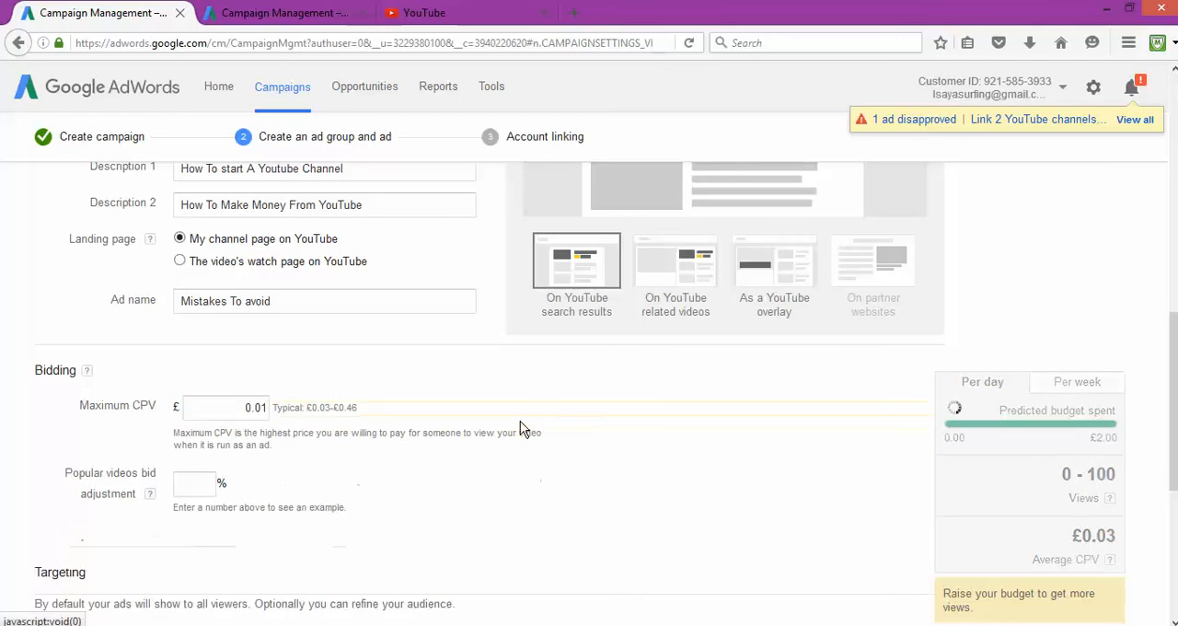
pyautogui.moveTo(526, 436)
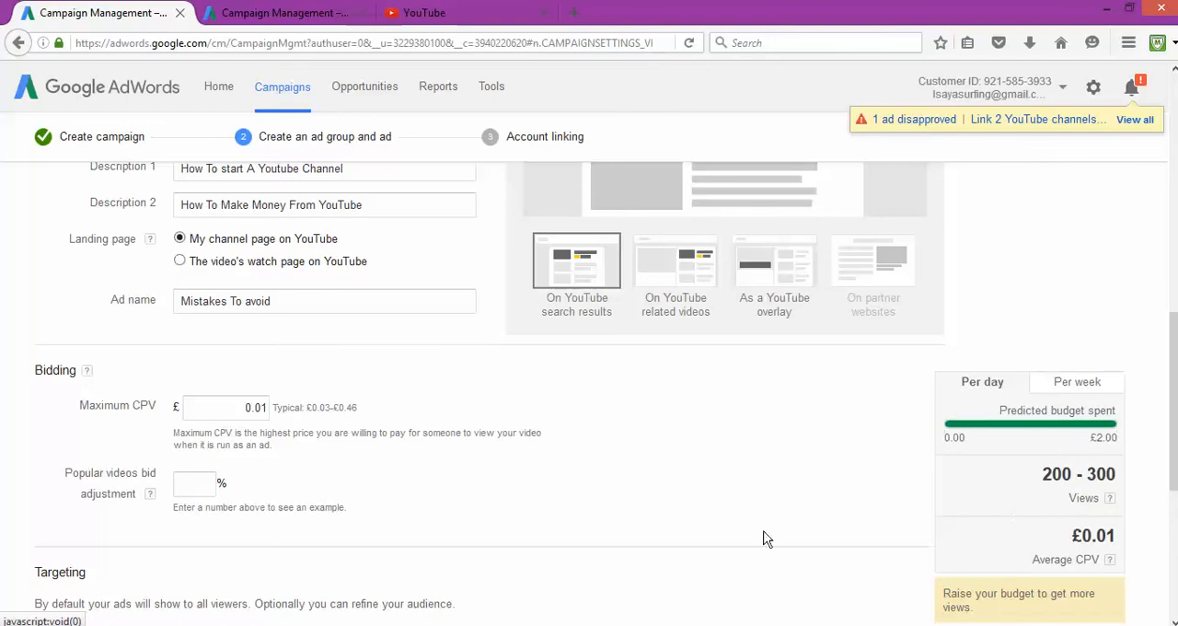
pyautogui.scroll(-3)
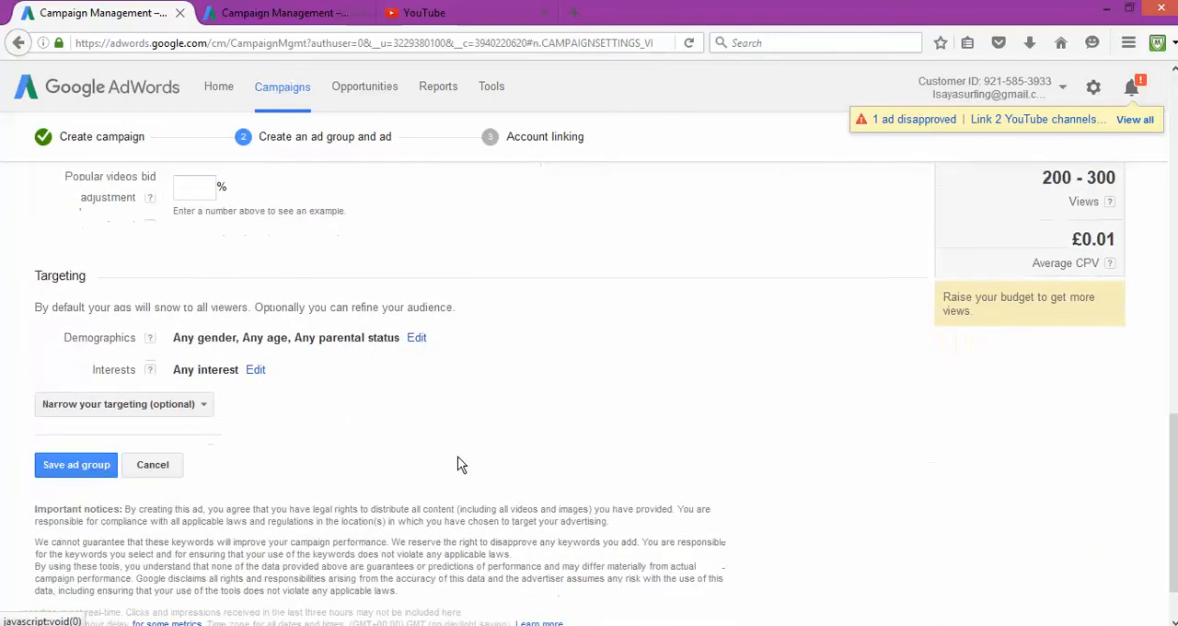
pyautogui.moveTo(416, 338)
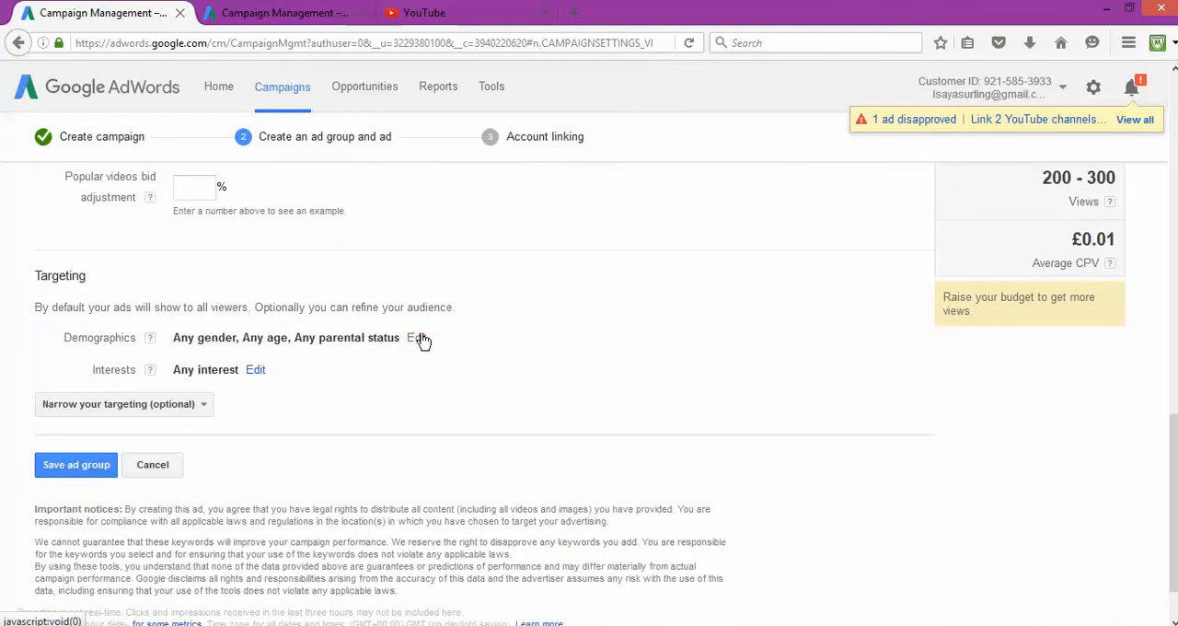
pyautogui.click(412, 336)
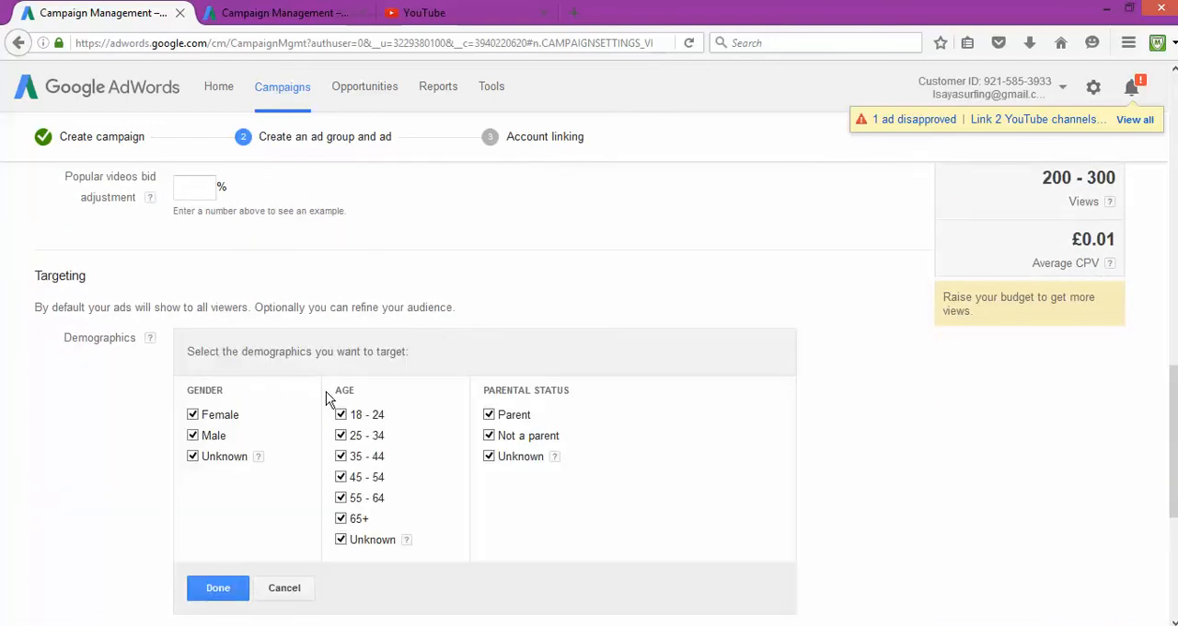
pyautogui.scroll(-3)
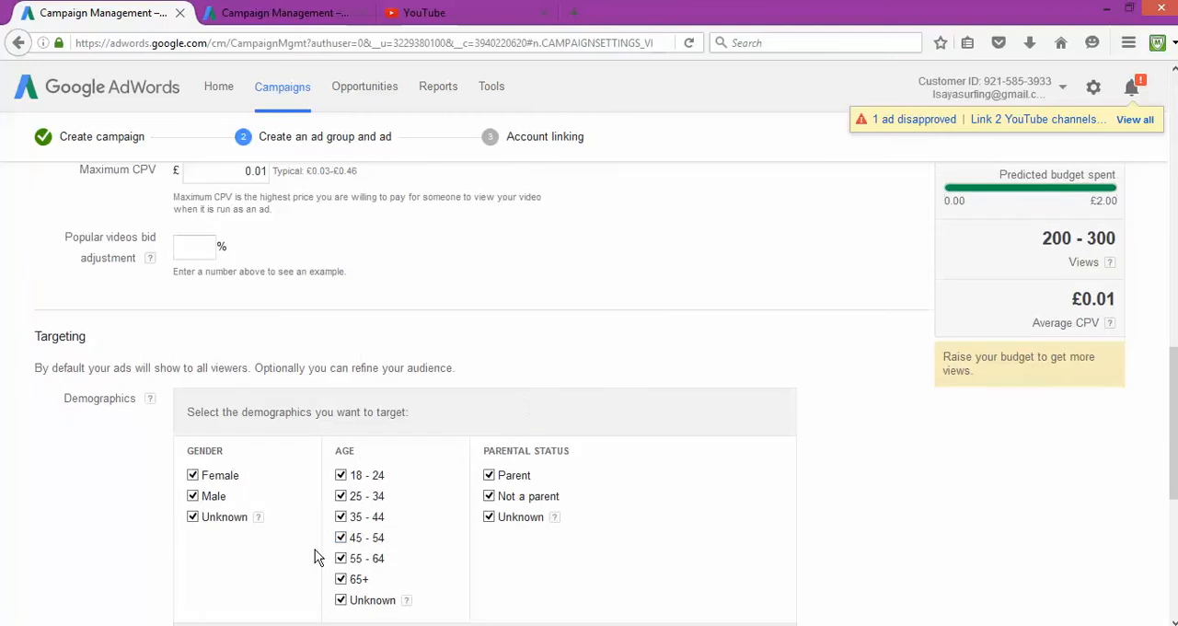
pyautogui.scroll(-3)
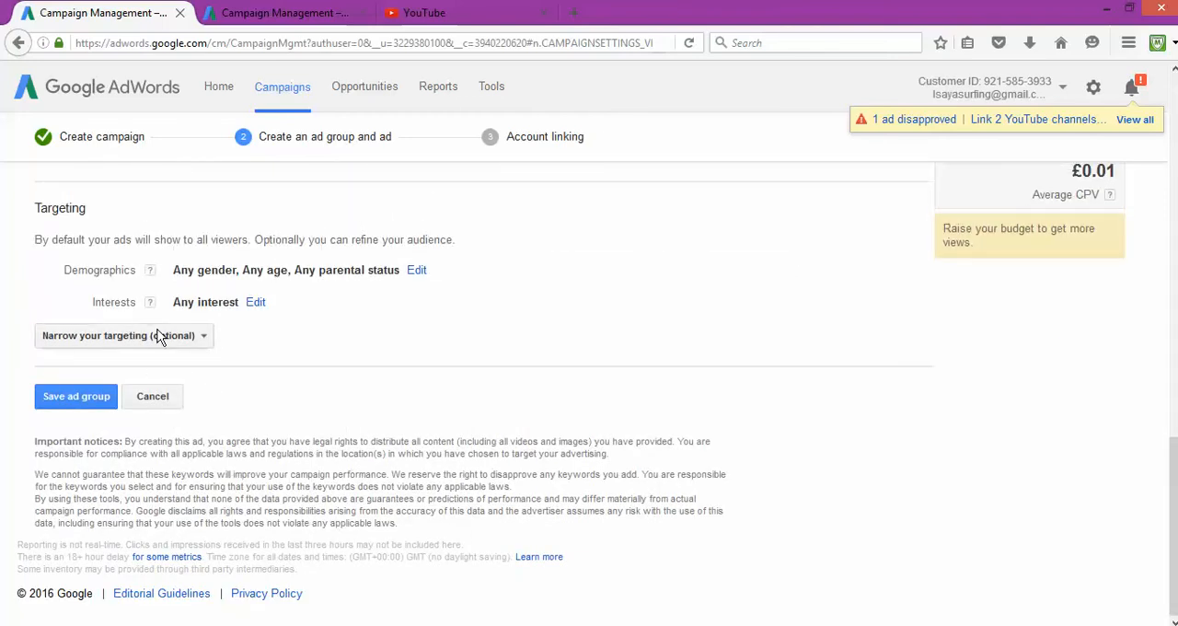
pyautogui.moveTo(221, 335)
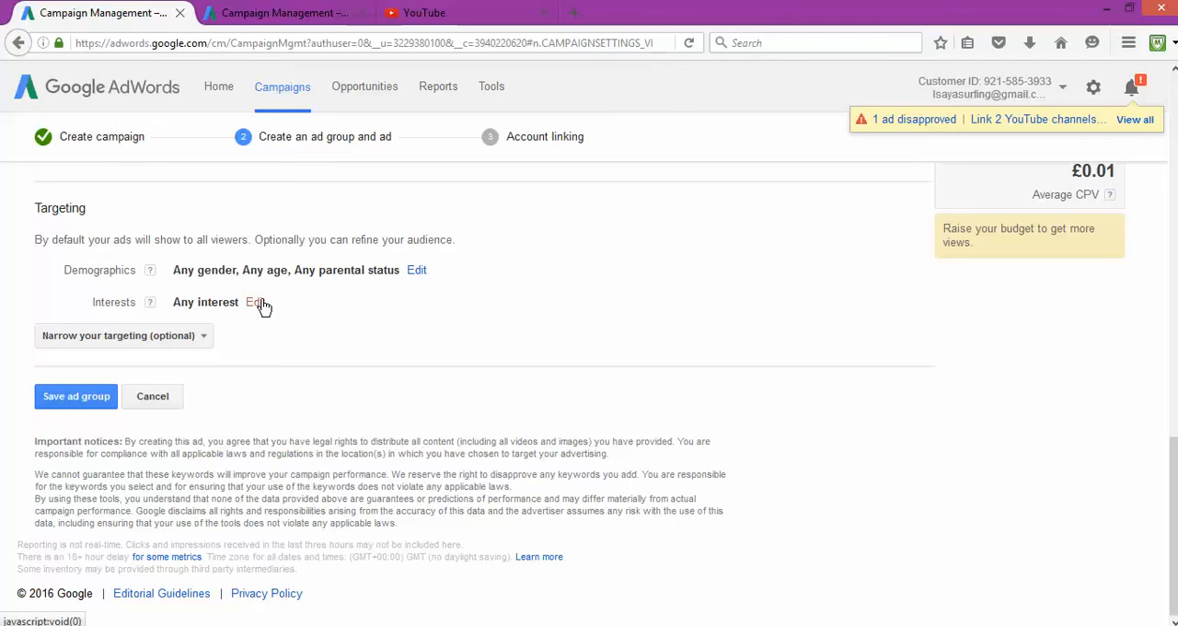
# Add the Do-It-Yourselfers affinity audience as the interest target, searching 'your', and confirm it.
pyautogui.click(254, 302)
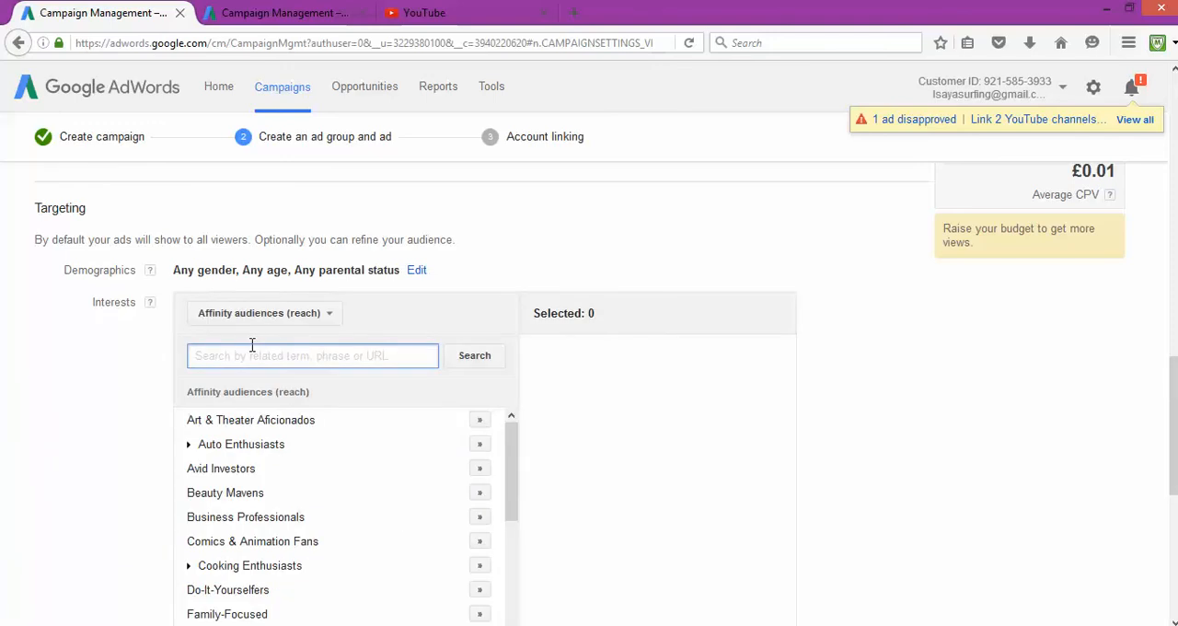
pyautogui.scroll(-3)
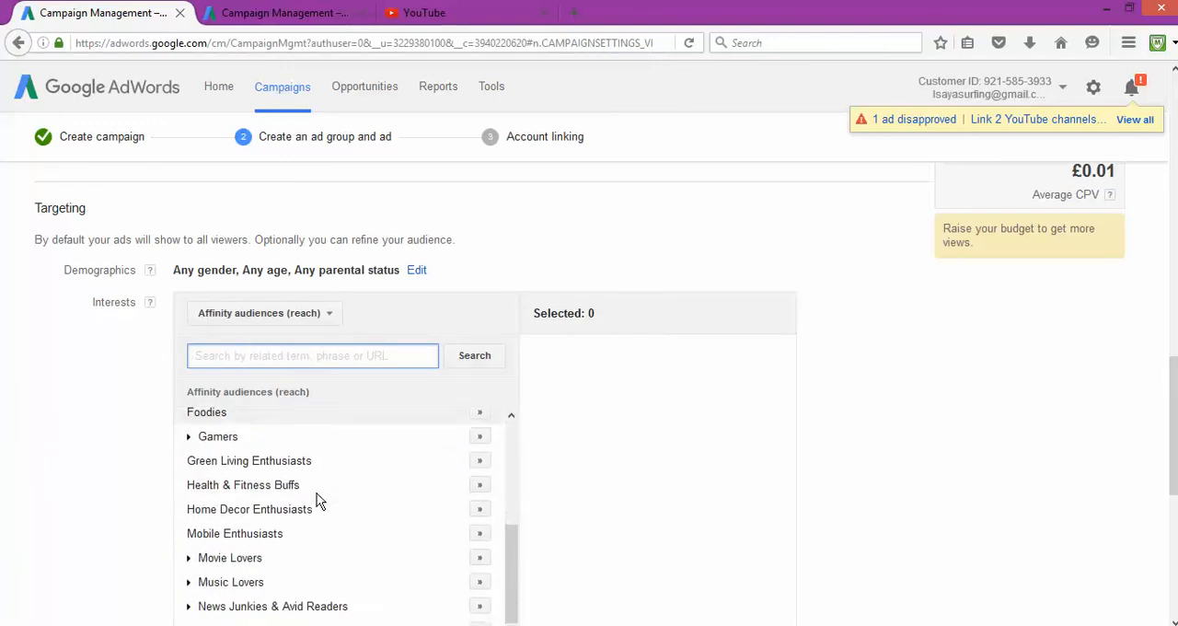
pyautogui.scroll(-3)
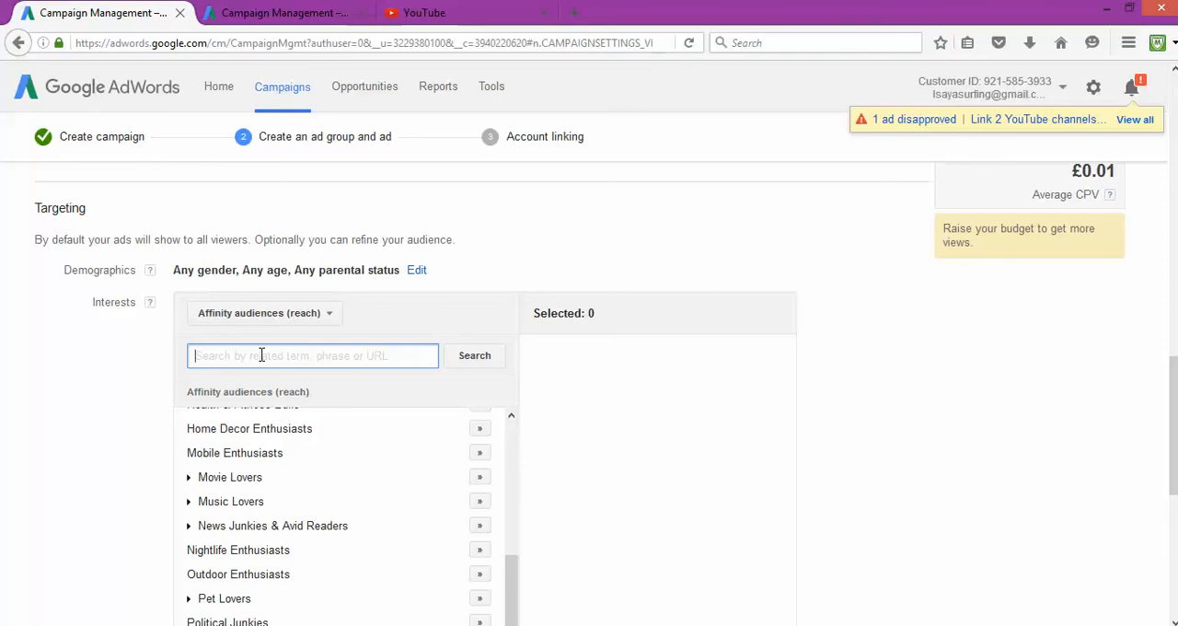
pyautogui.write('your')
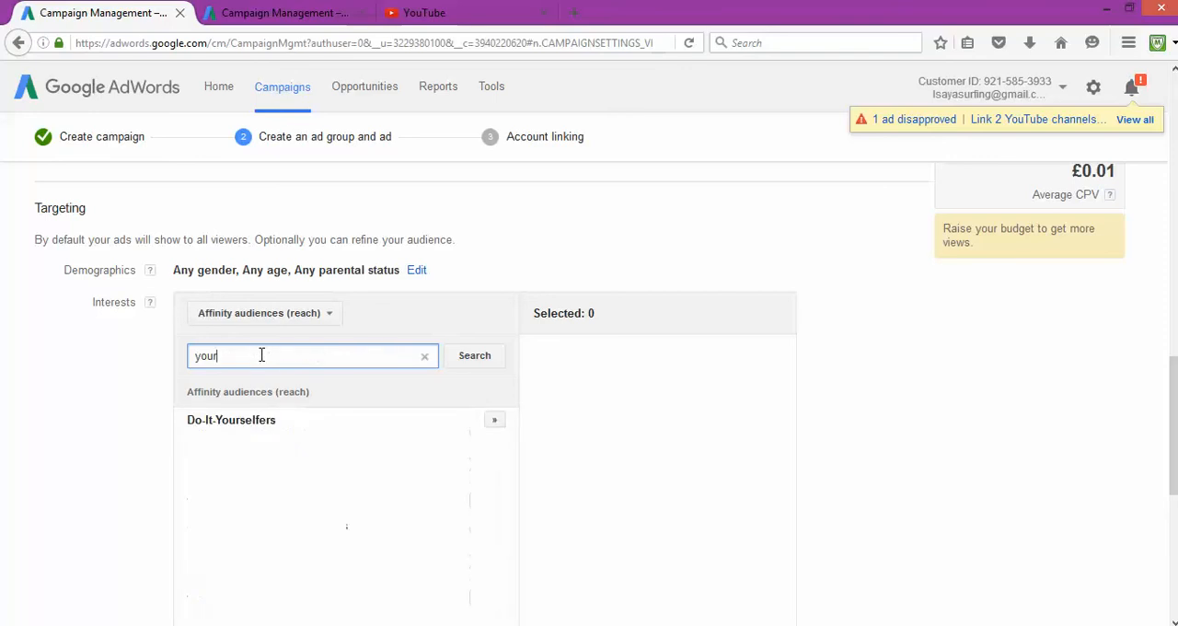
pyautogui.moveTo(273, 462)
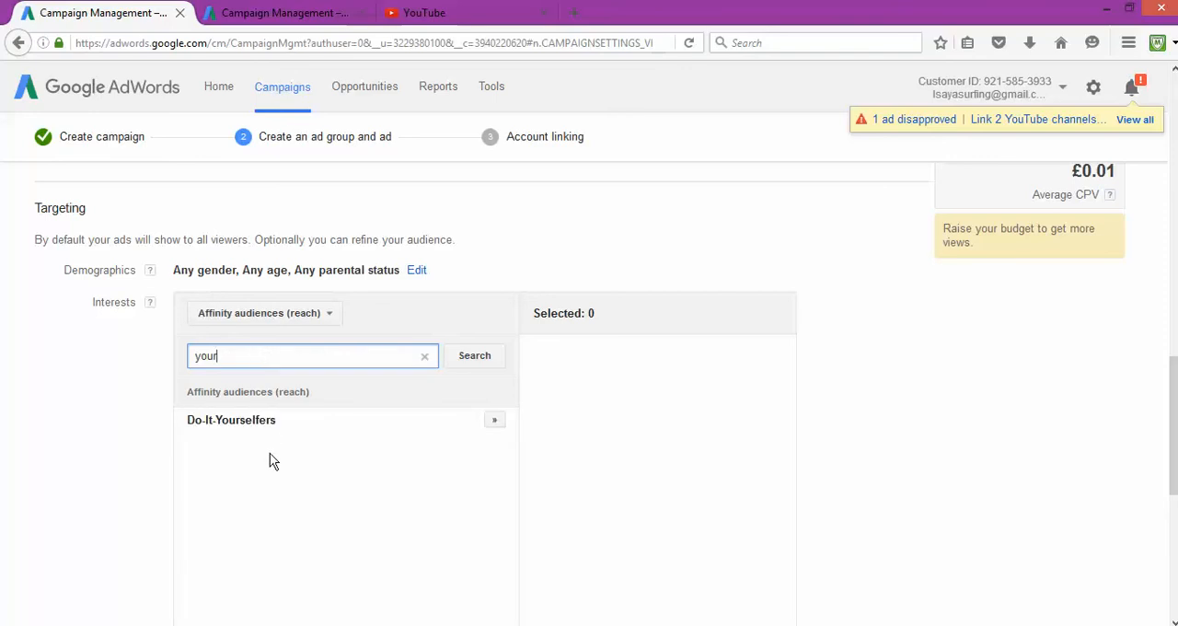
pyautogui.click(493, 419)
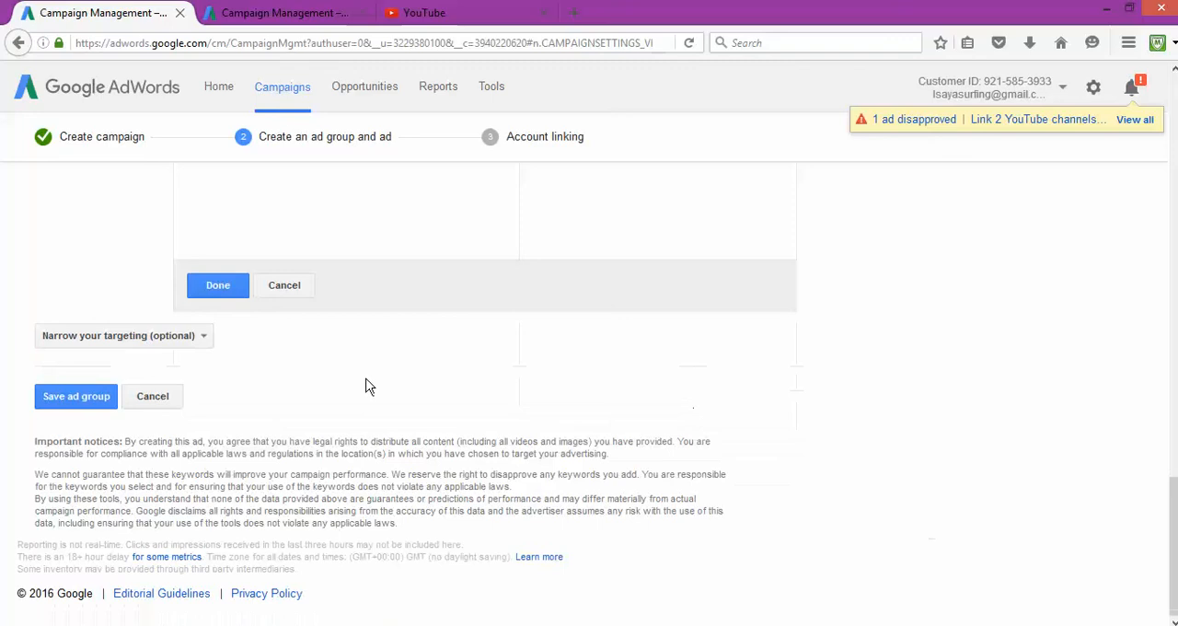
pyautogui.click(218, 283)
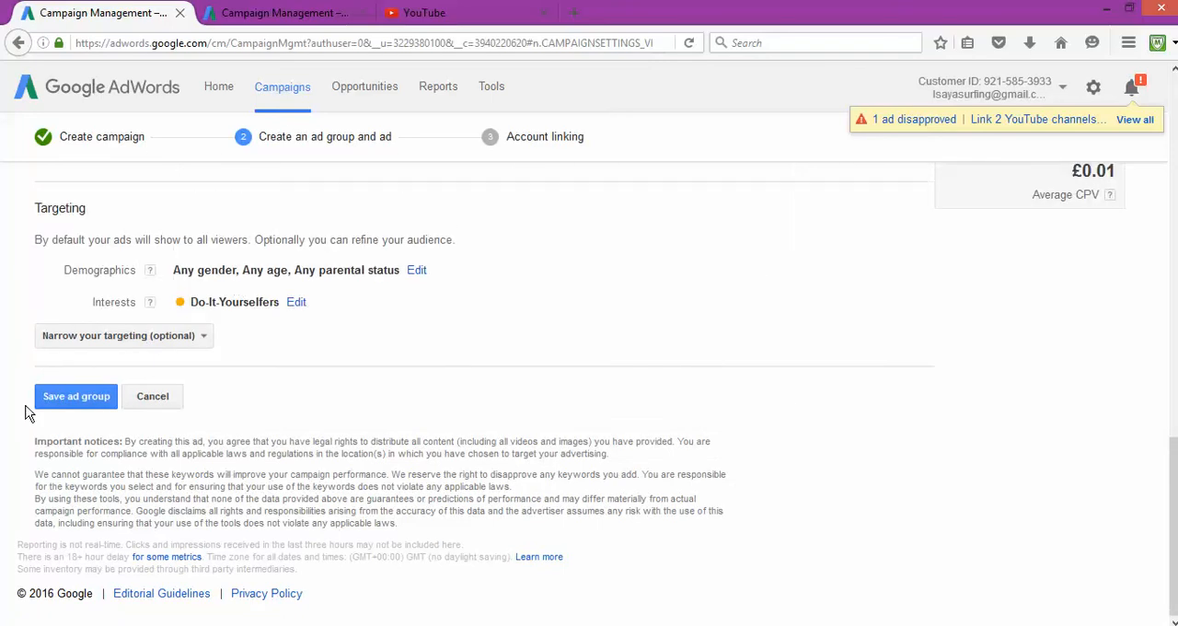
pyautogui.click(123, 335)
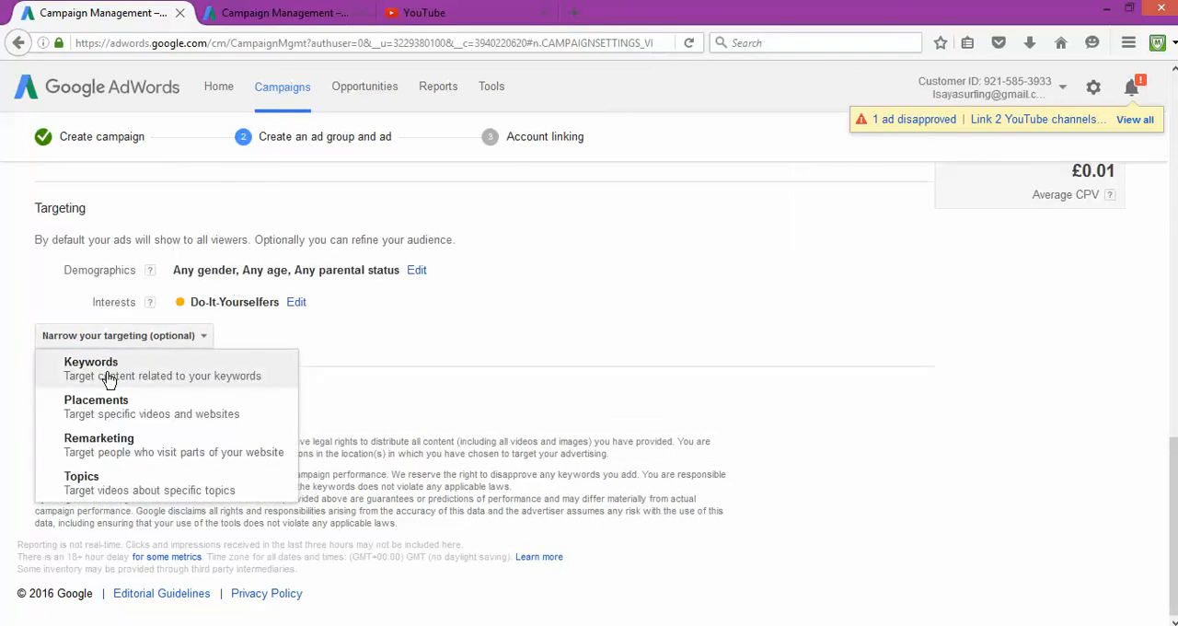
pyautogui.moveTo(129, 497)
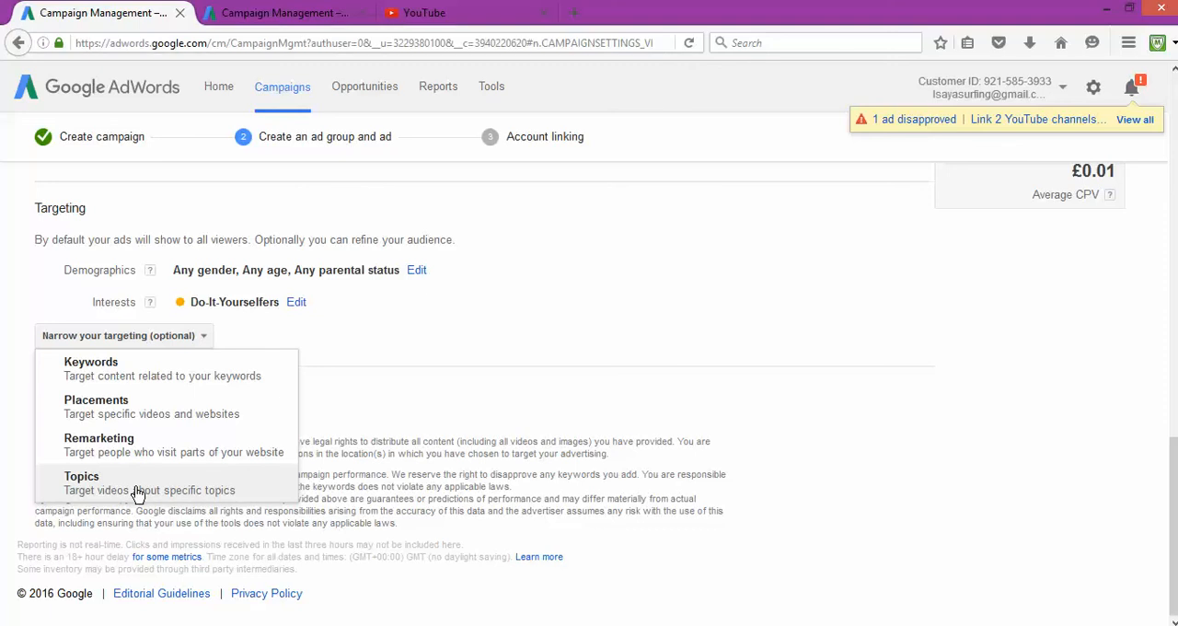
pyautogui.click(81, 482)
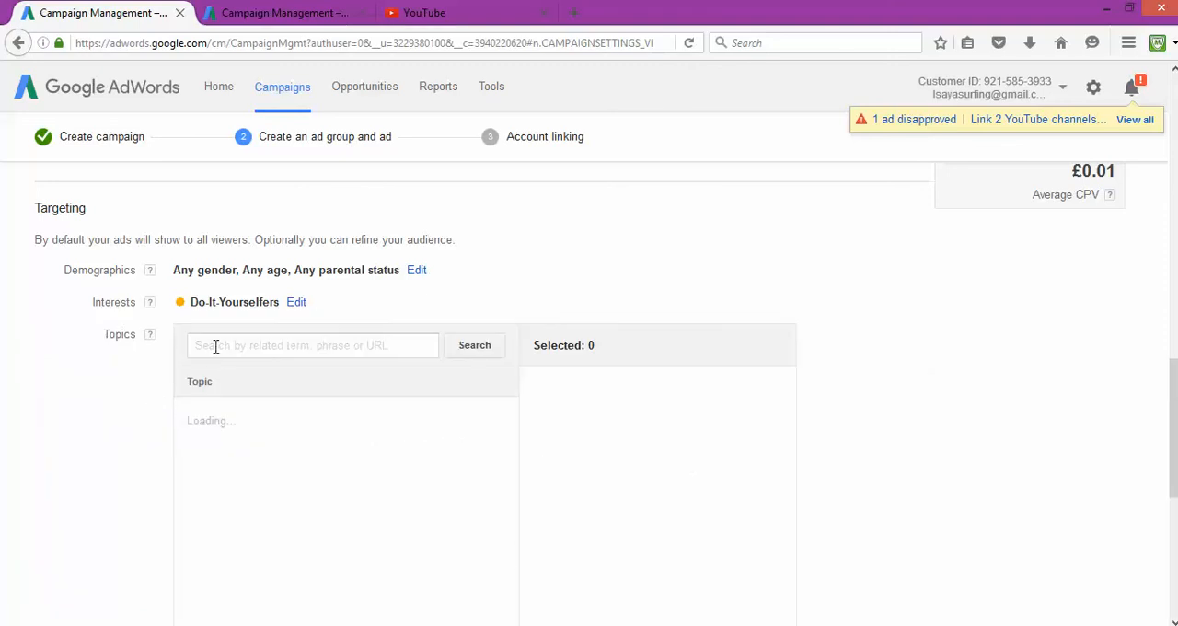
pyautogui.click(313, 346)
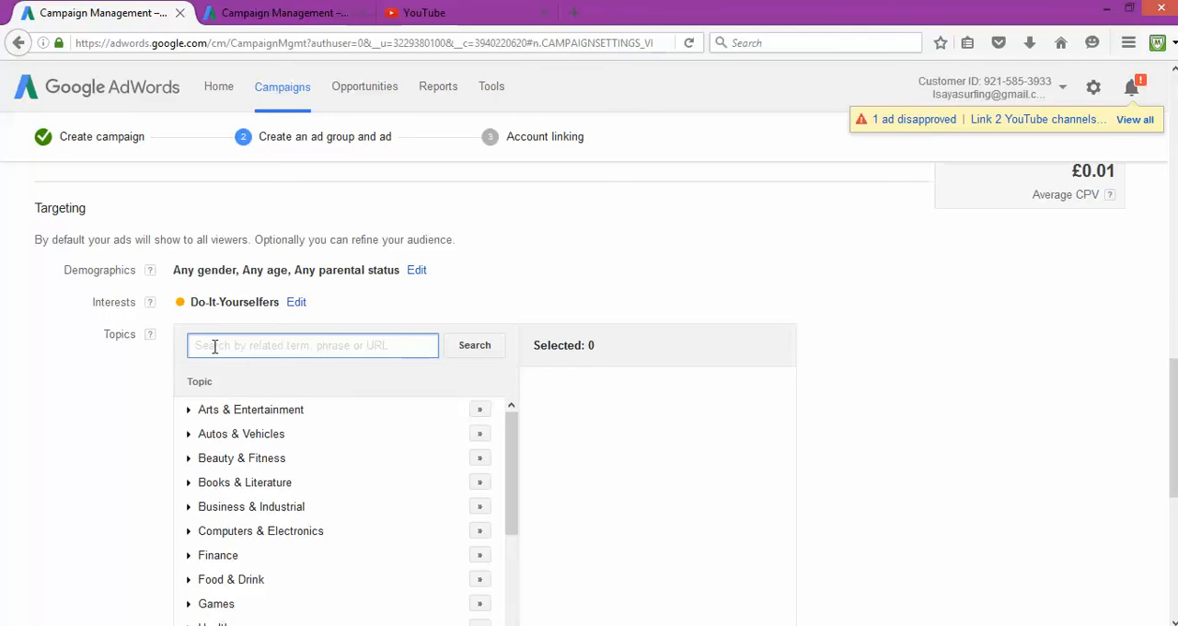
pyautogui.write('You')
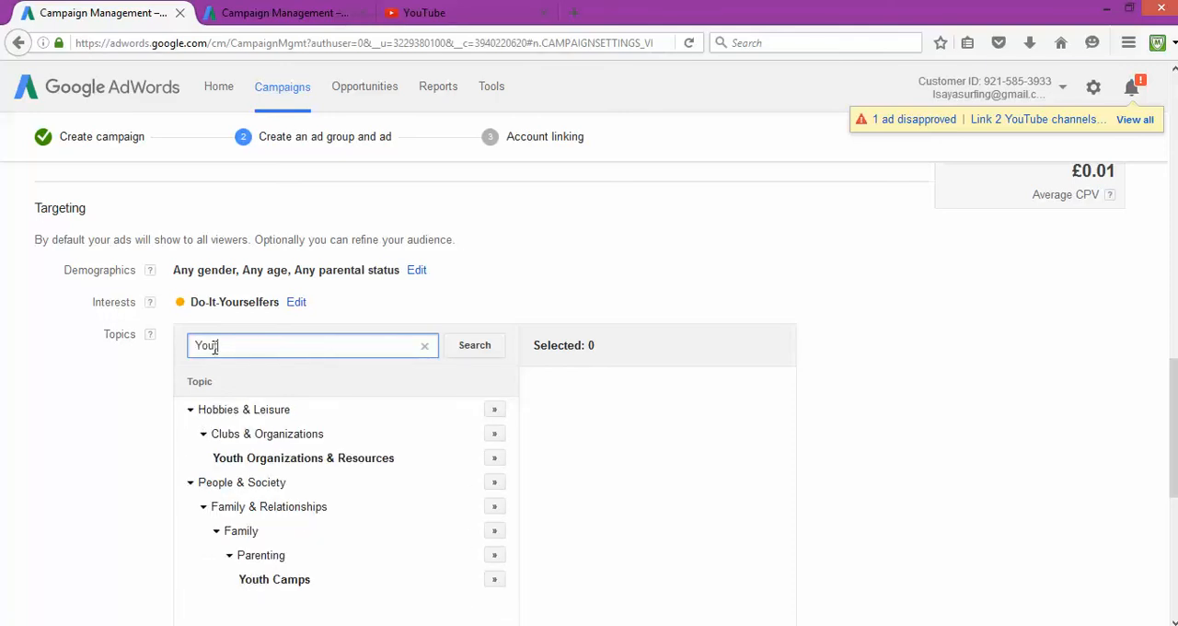
pyautogui.write('Youtube')
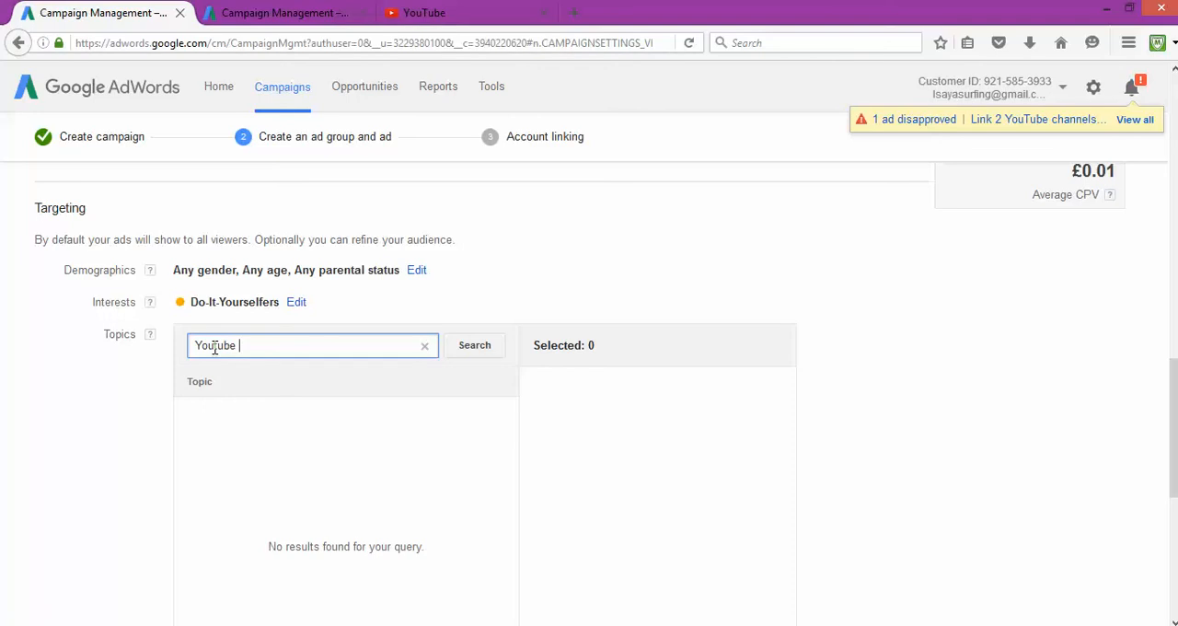
pyautogui.write('Videos')
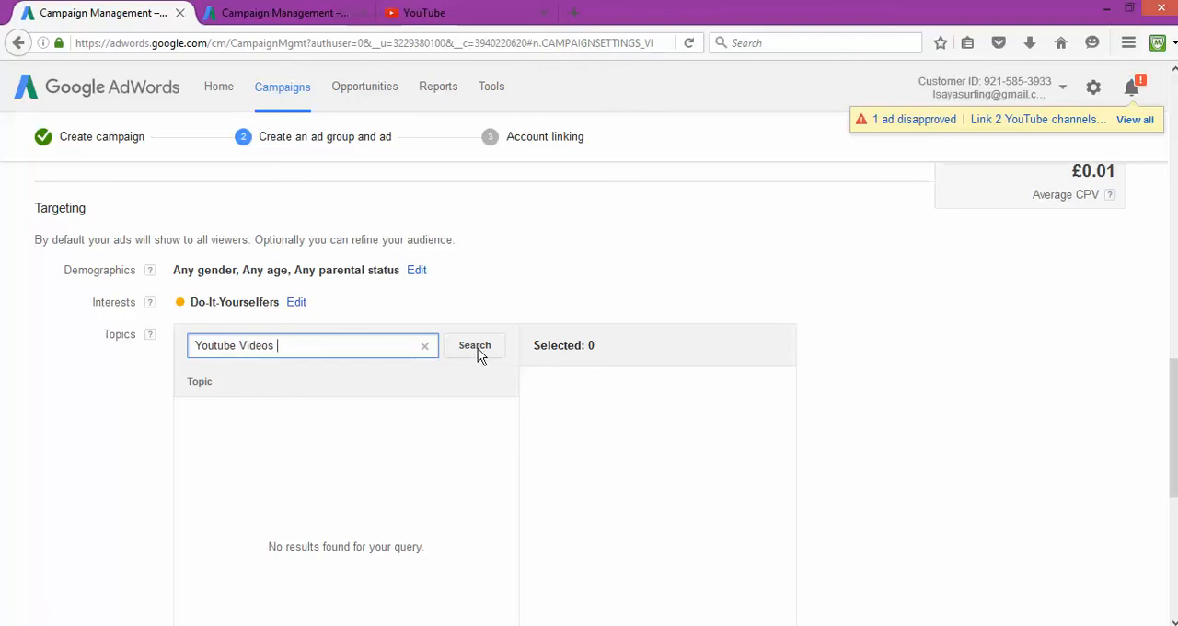
pyautogui.doubleClick(234, 346)
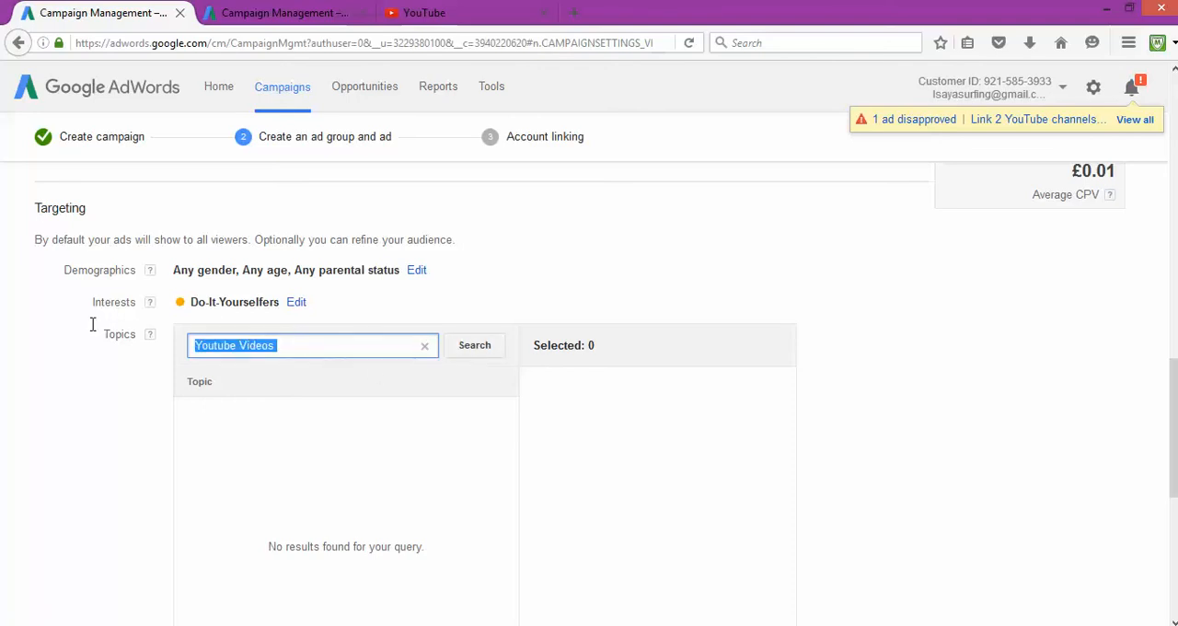
pyautogui.scroll(-3)
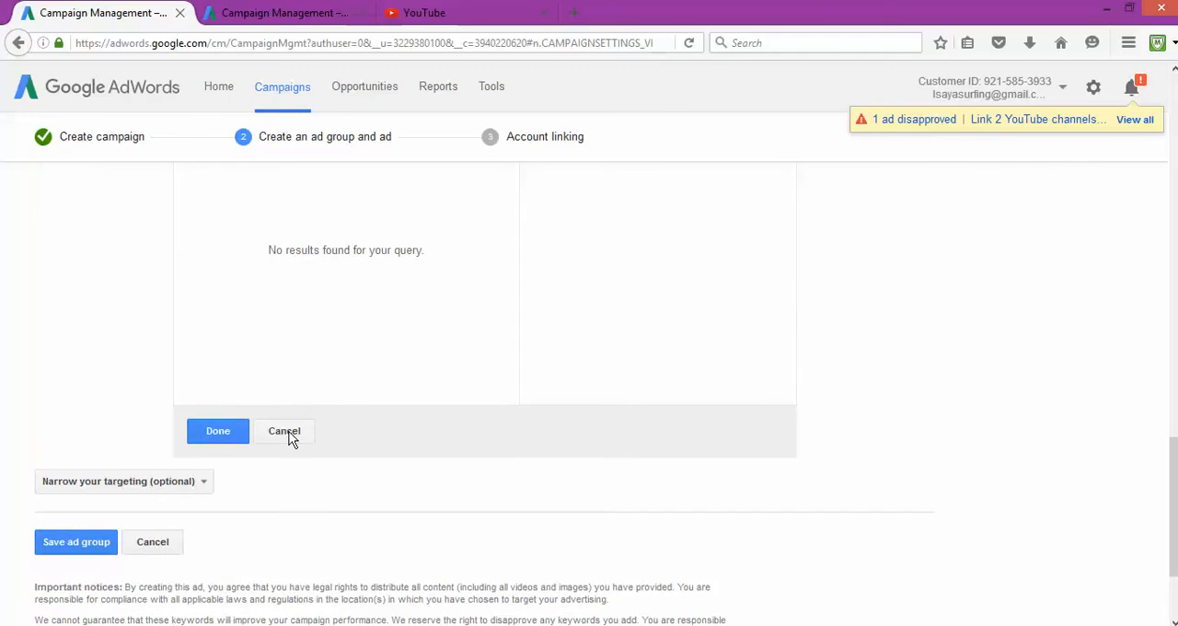
pyautogui.click(121, 335)
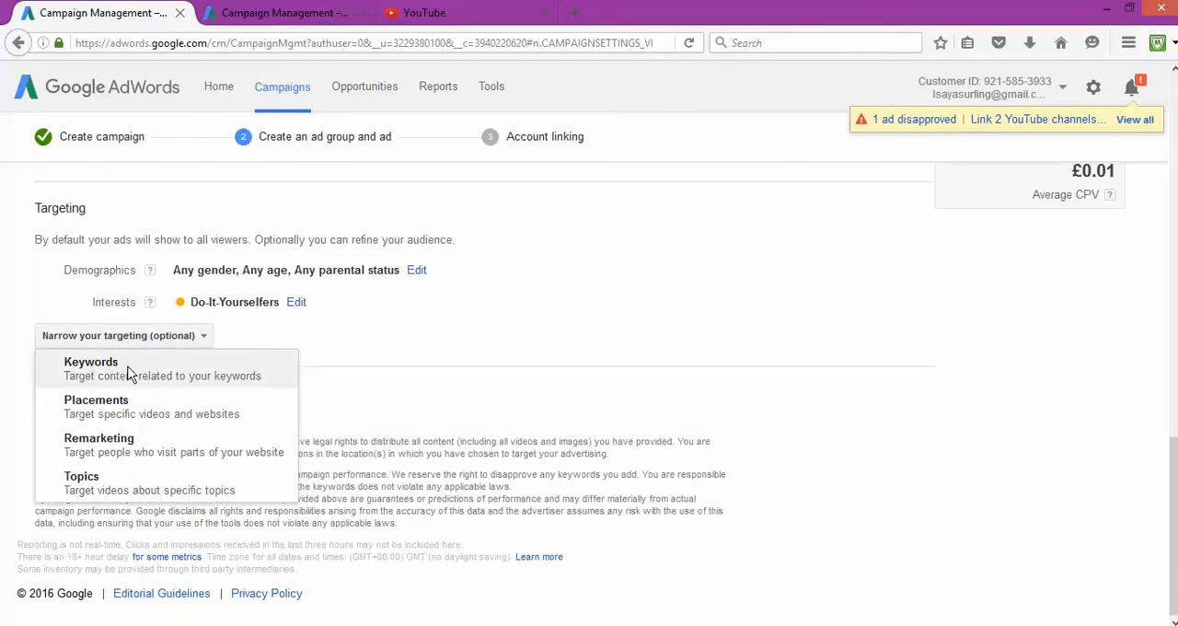
# Enter targeting keywords 'Youtube channel', 'Create a channel' and 'Make money on Youtube'.
pyautogui.click(92, 360)
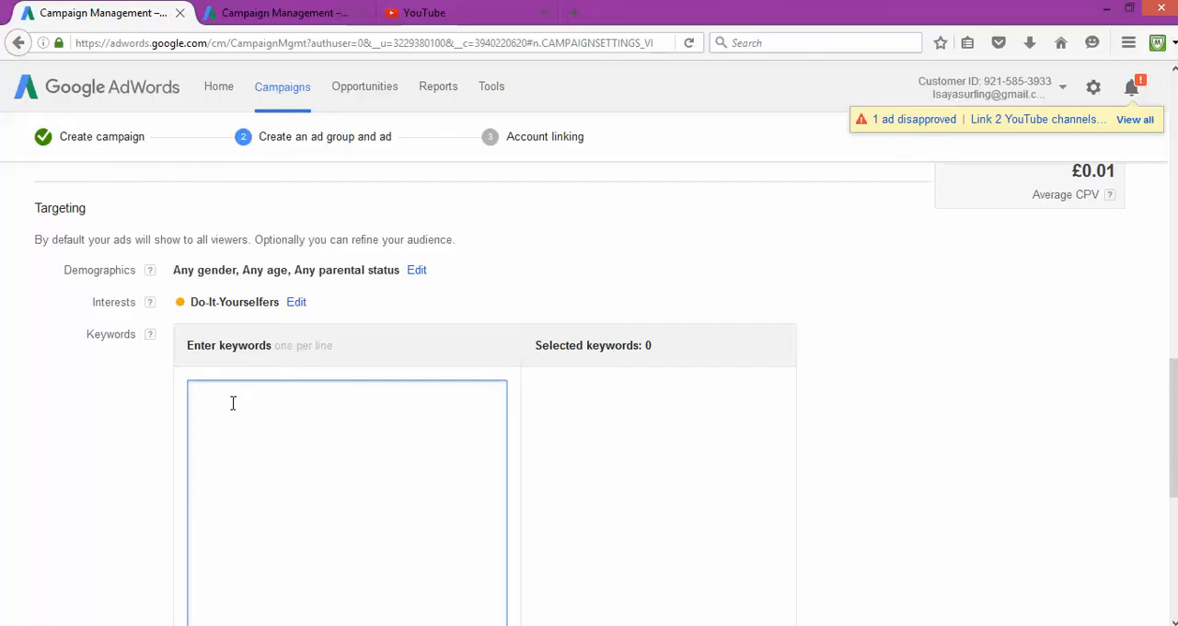
pyautogui.write('Yout')
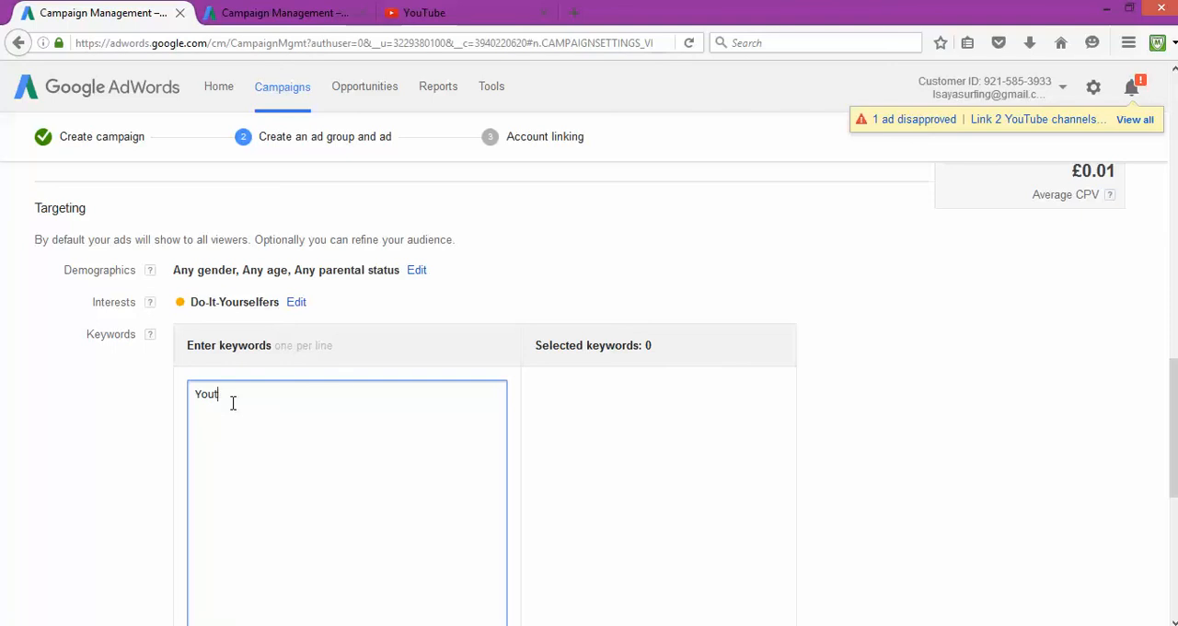
pyautogui.write('ube cha')
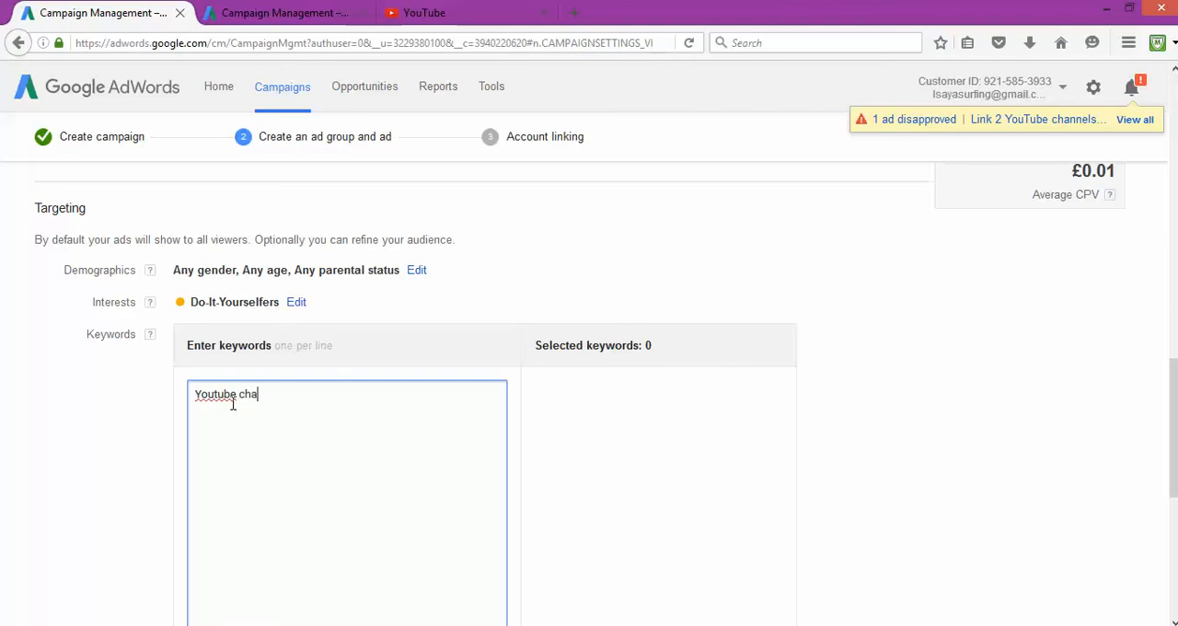
pyautogui.write('nnel')
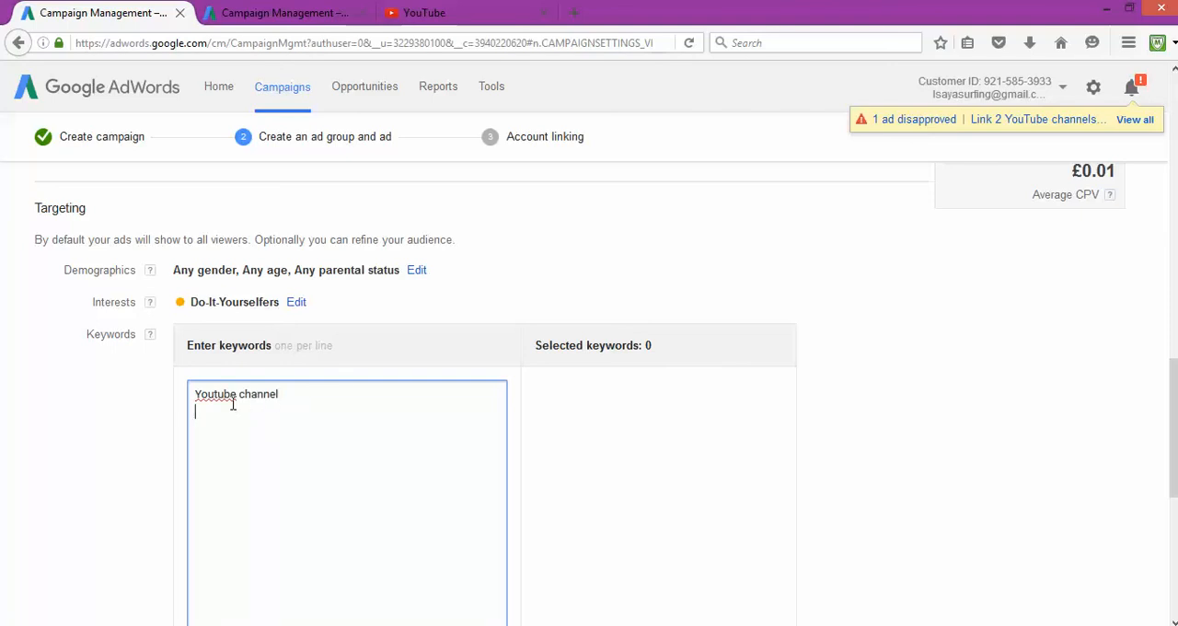
pyautogui.write('Creatw')
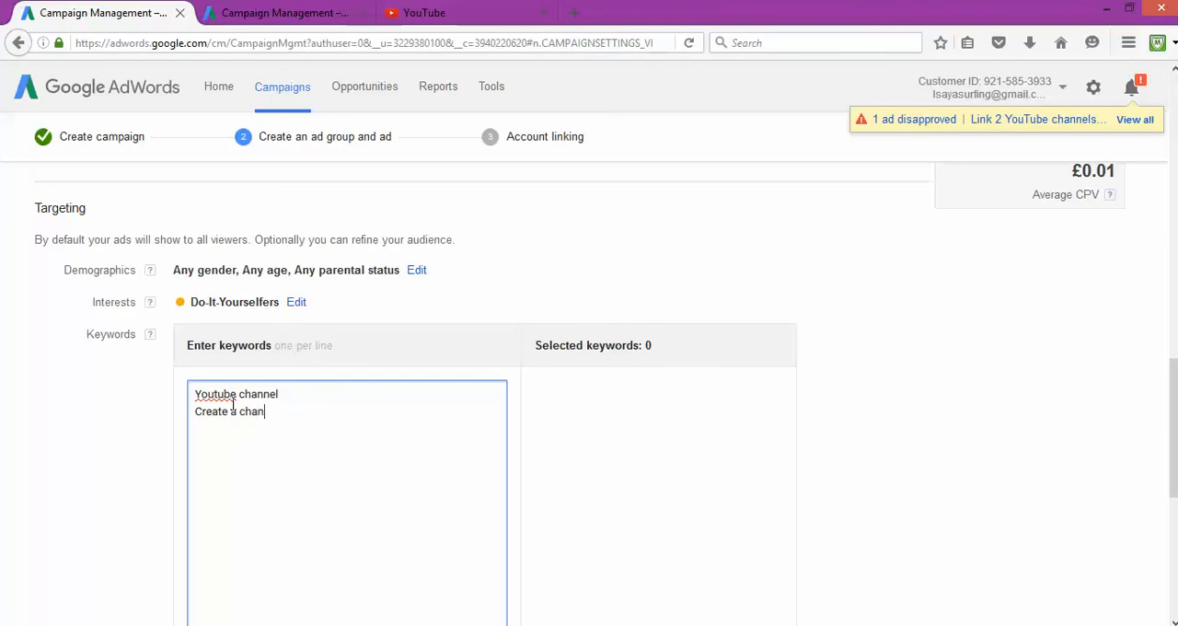
pyautogui.write('nel')
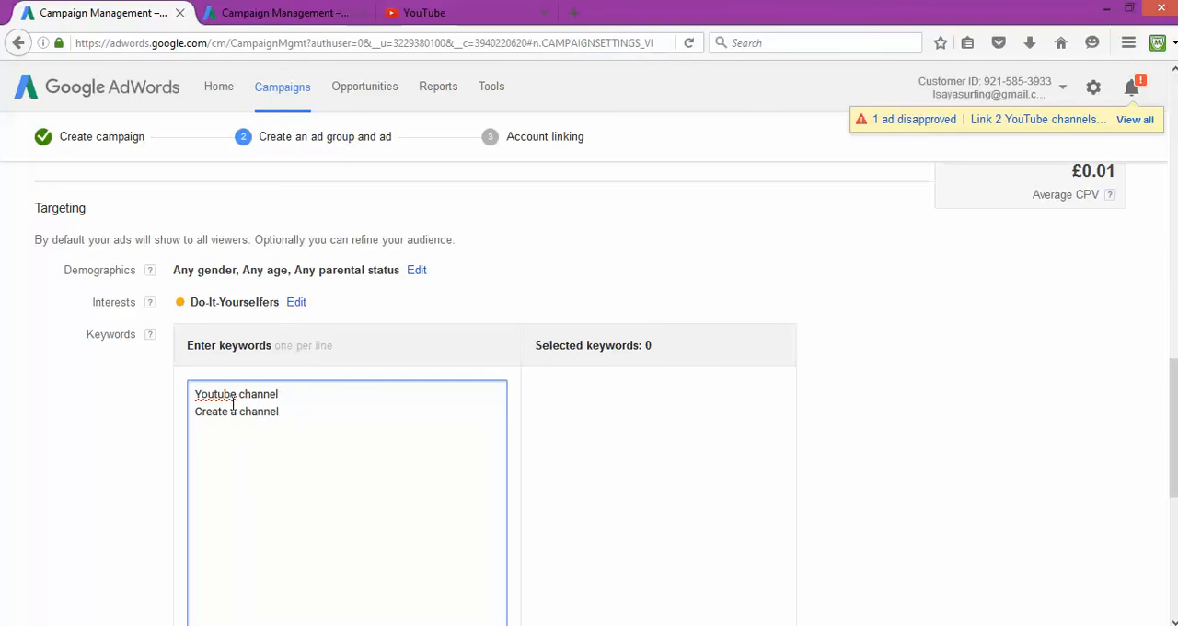
pyautogui.write('Make mon')
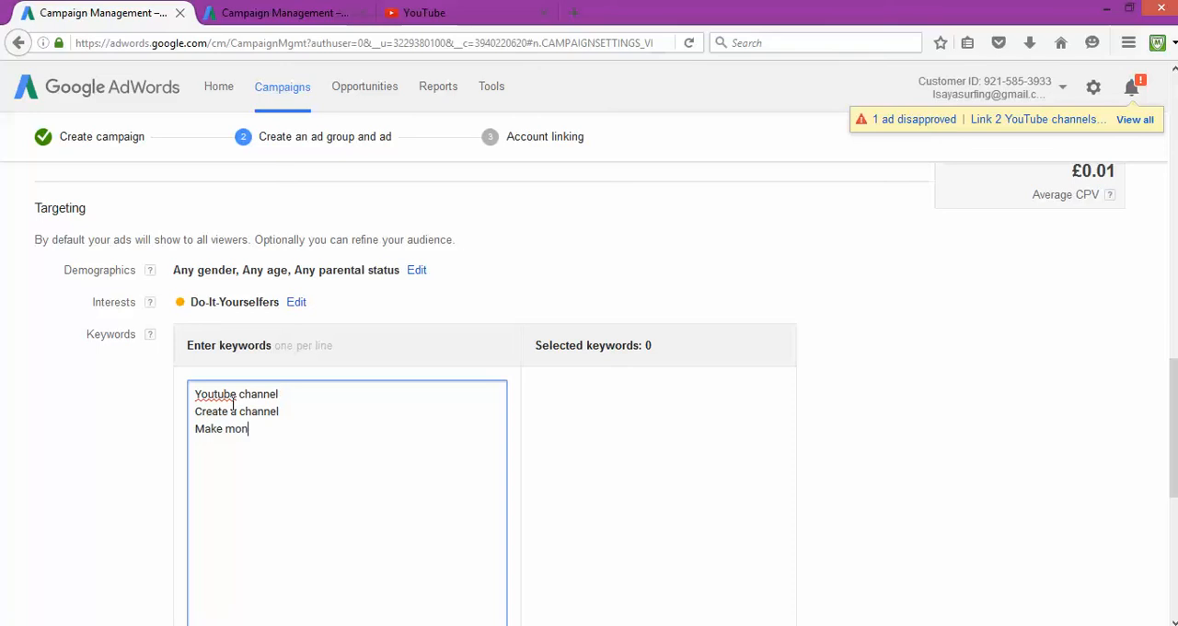
pyautogui.write('ey on Y')
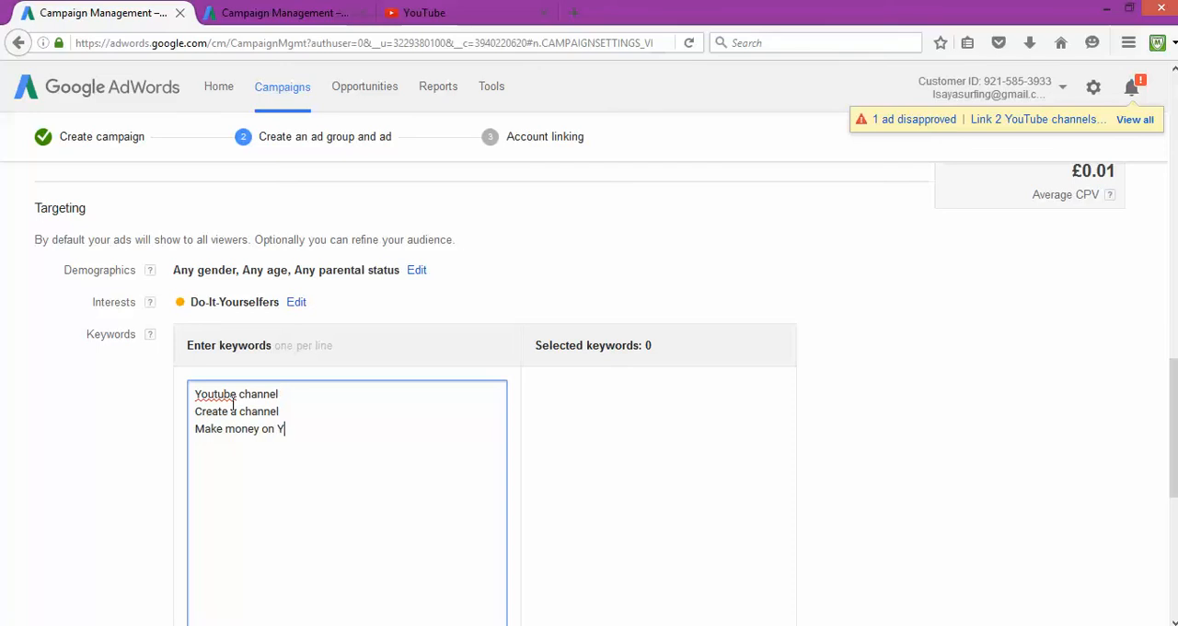
pyautogui.write('outube')
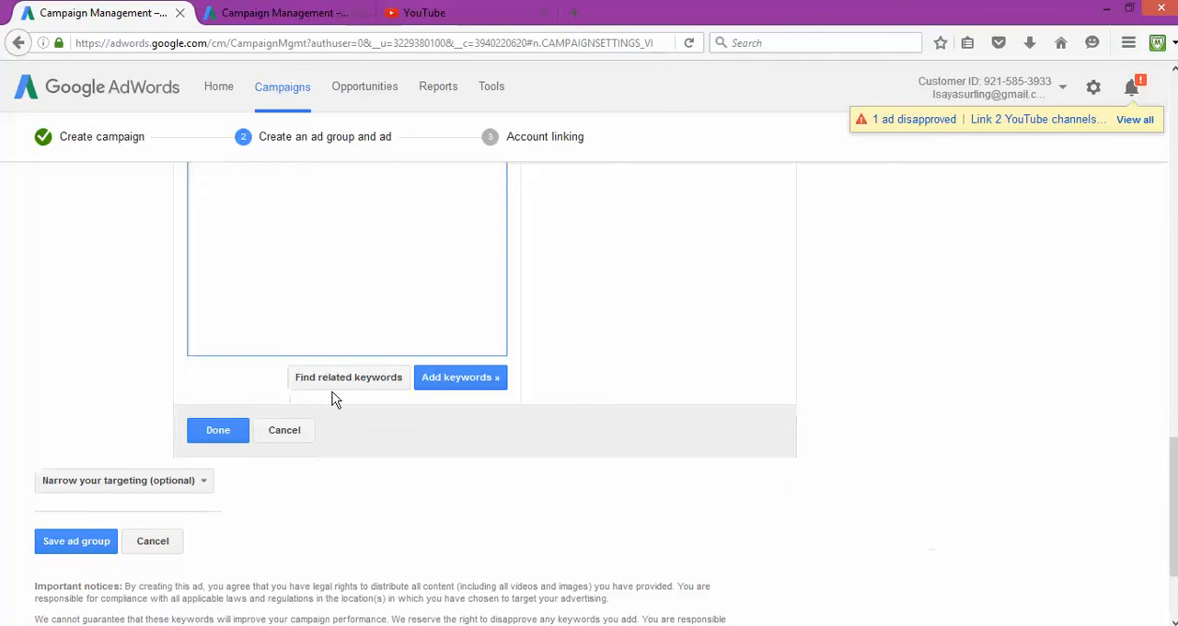
# Look up related keywords and finish the keyword targeting.
pyautogui.click(348, 375)
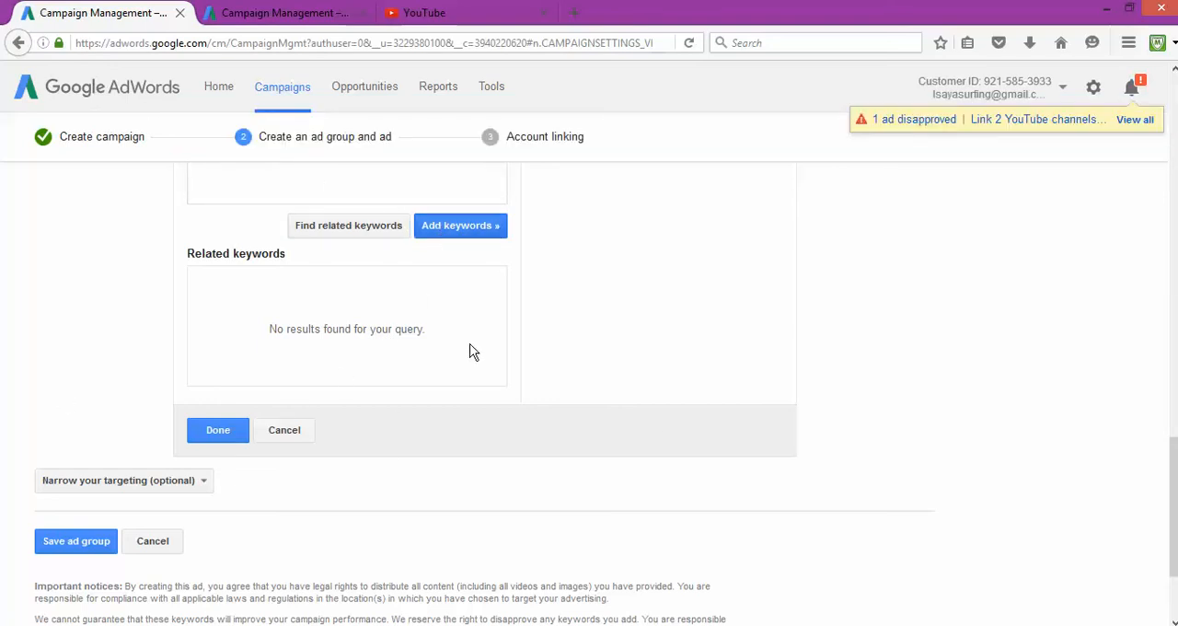
pyautogui.scroll(-3)
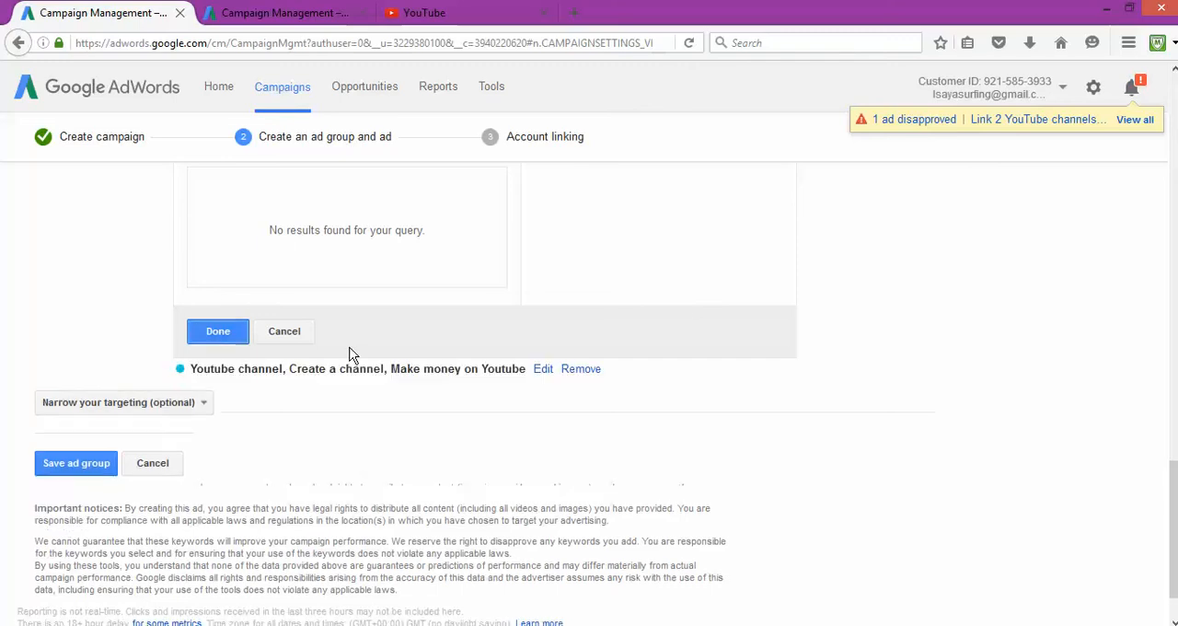
pyautogui.click(217, 331)
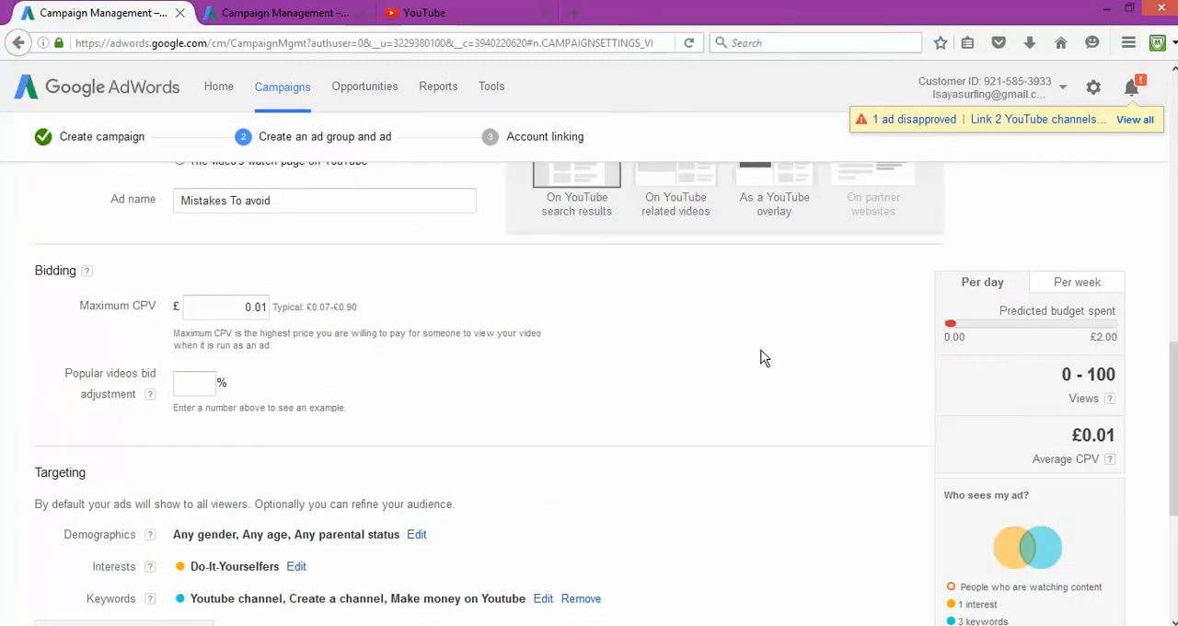
pyautogui.moveTo(787, 353)
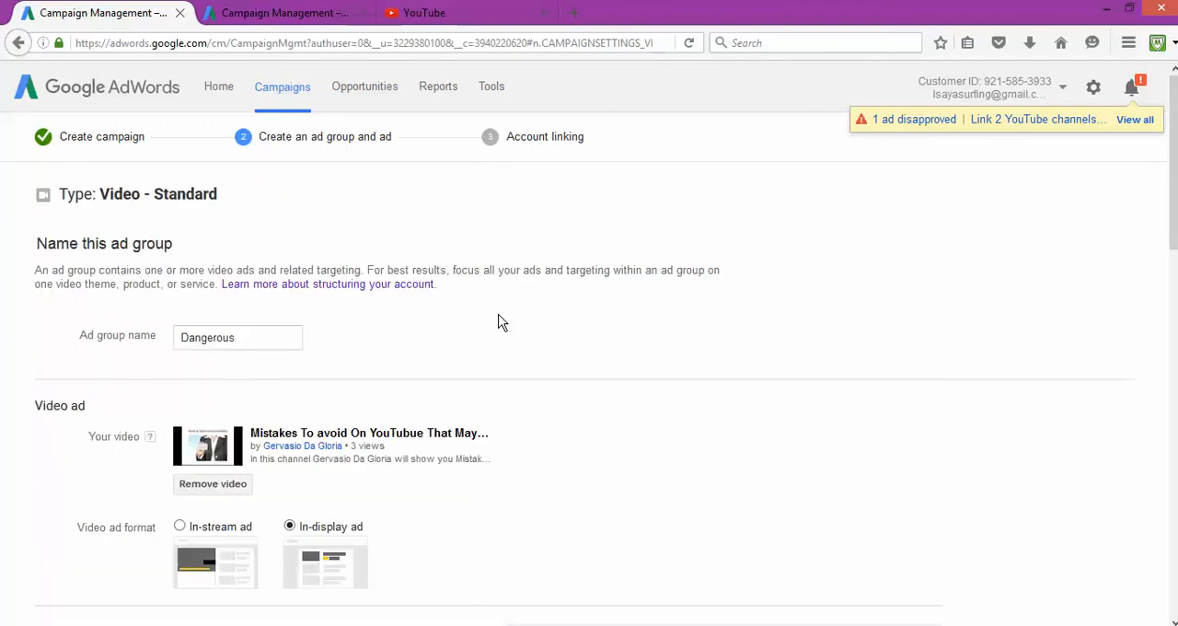
# Save the Dangerous ad group with its ad, moving to account linking.
pyautogui.scroll(-3)
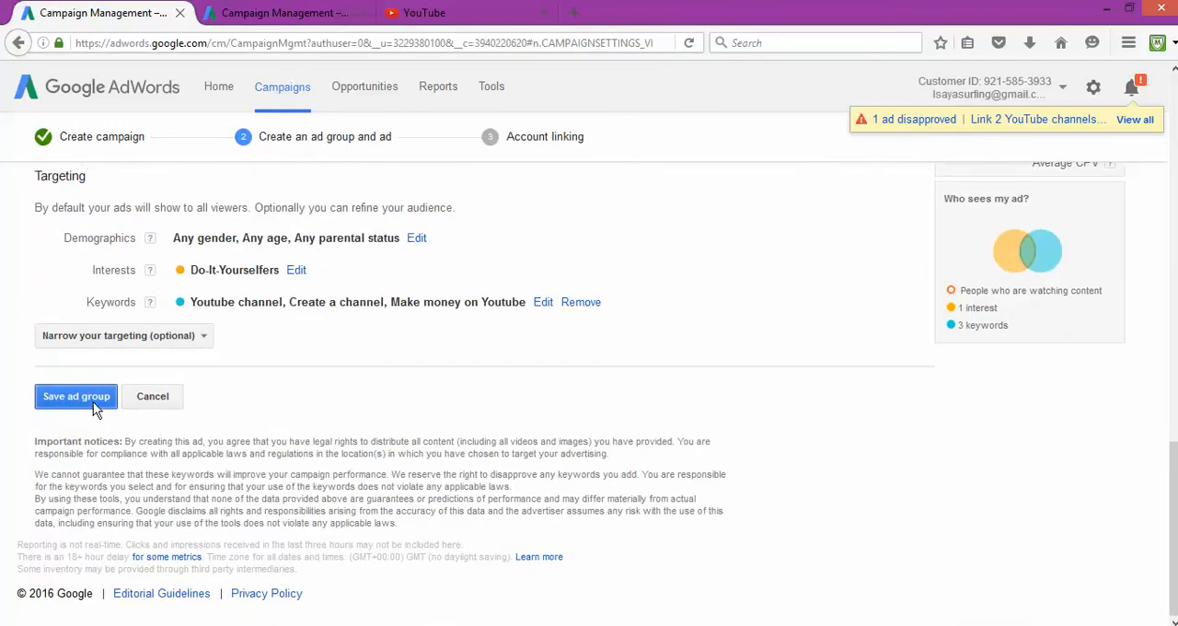
pyautogui.click(75, 395)
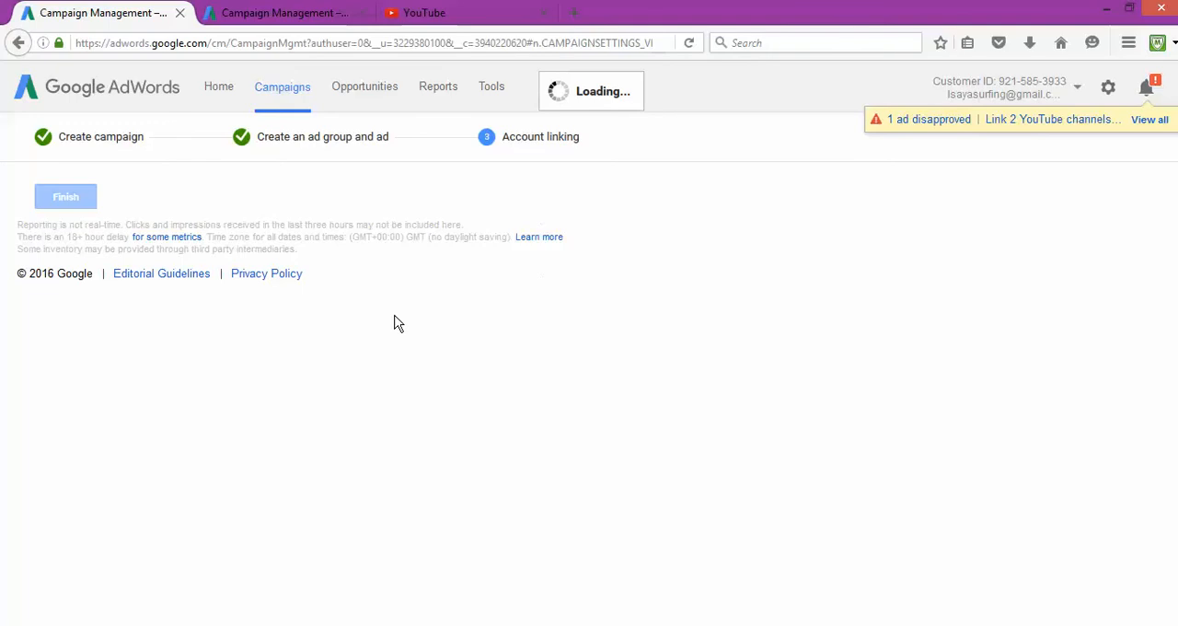
pyautogui.moveTo(451, 272)
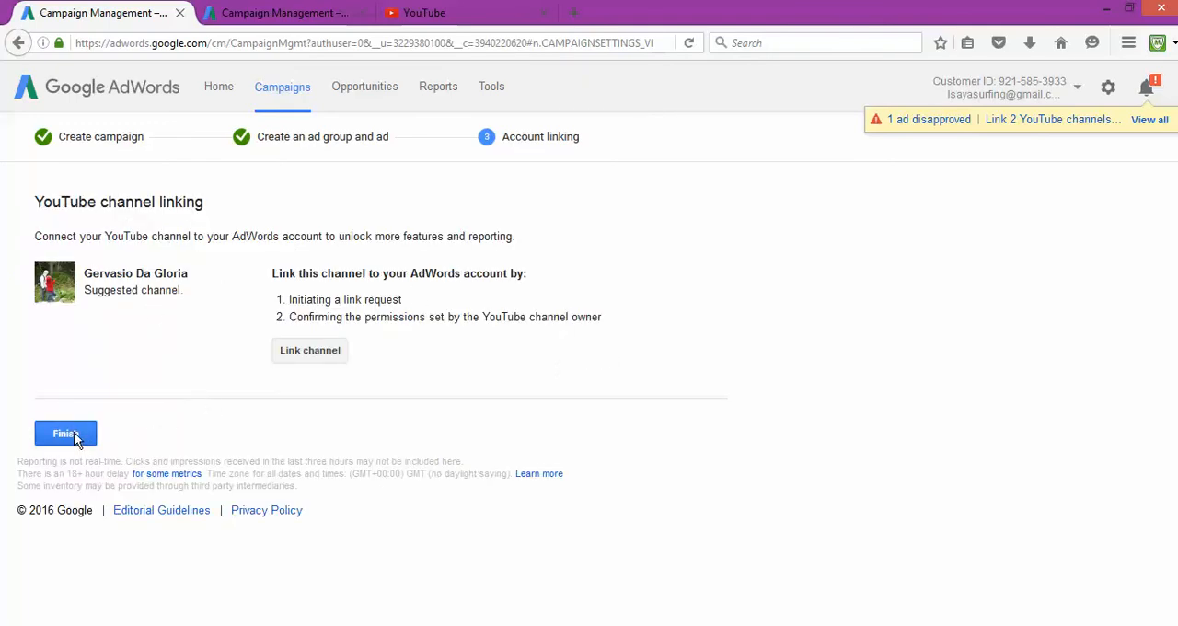
# Finish setup without linking a channel and review the Dangerous ad group's video targeting demographics.
pyautogui.click(64, 434)
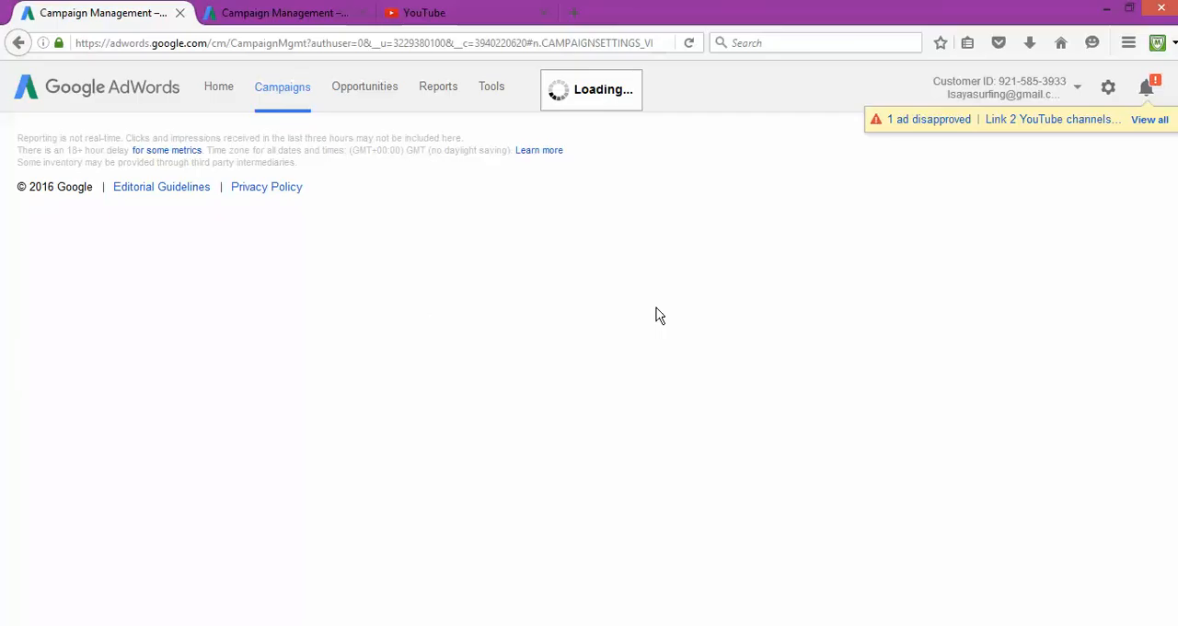
pyautogui.moveTo(657, 292)
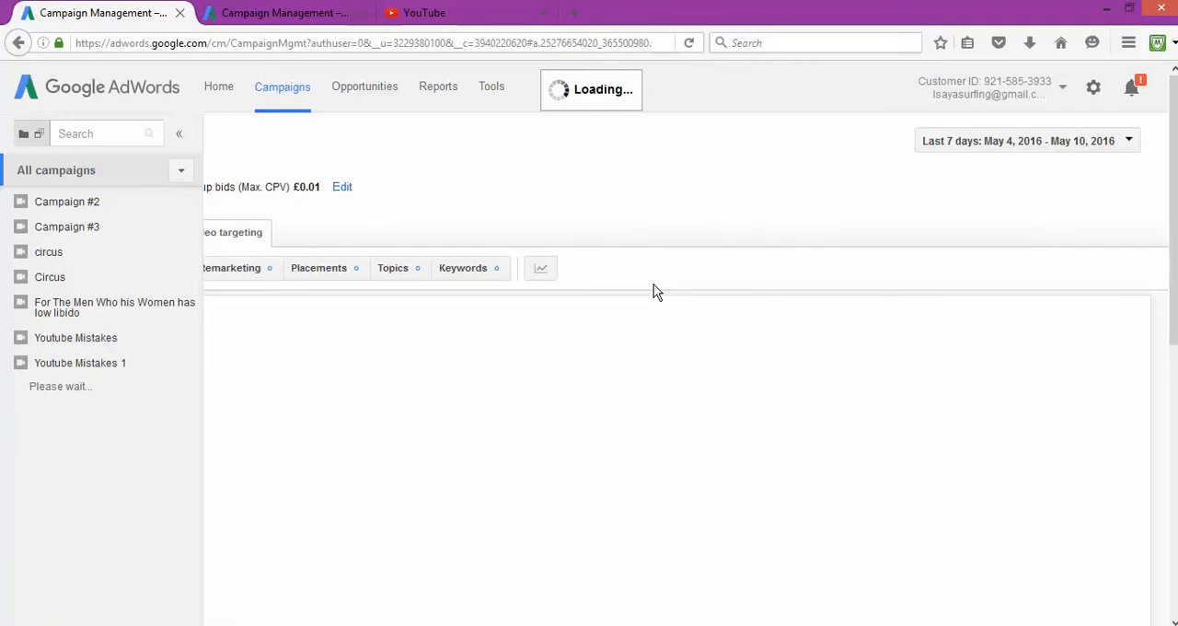
pyautogui.moveTo(642, 254)
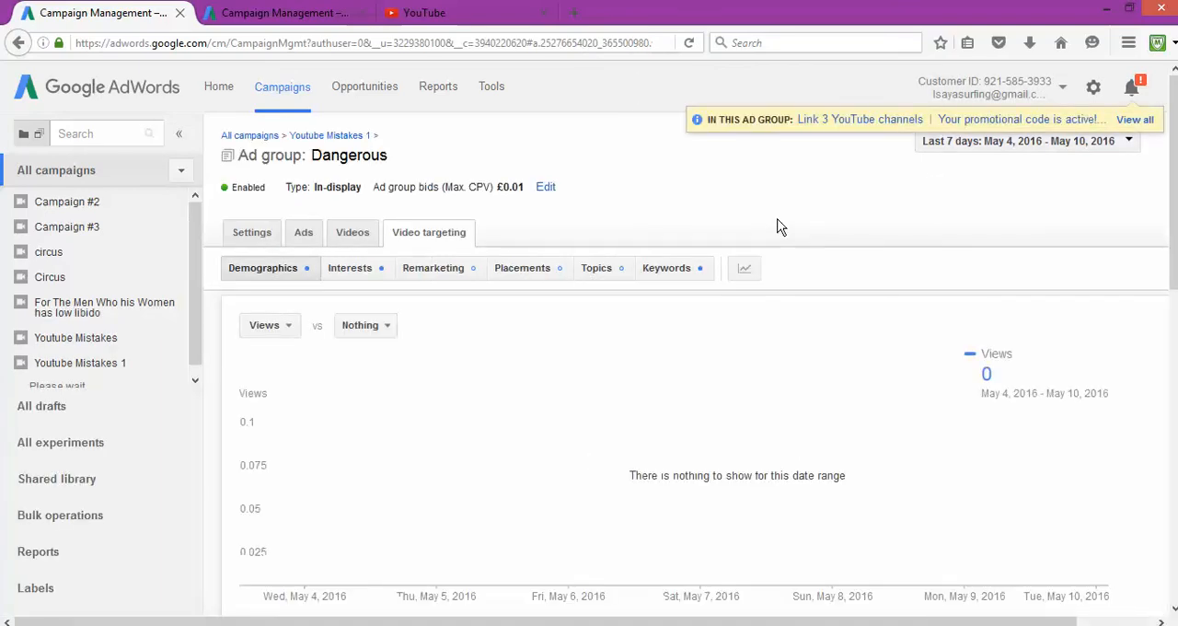
pyautogui.scroll(-3)
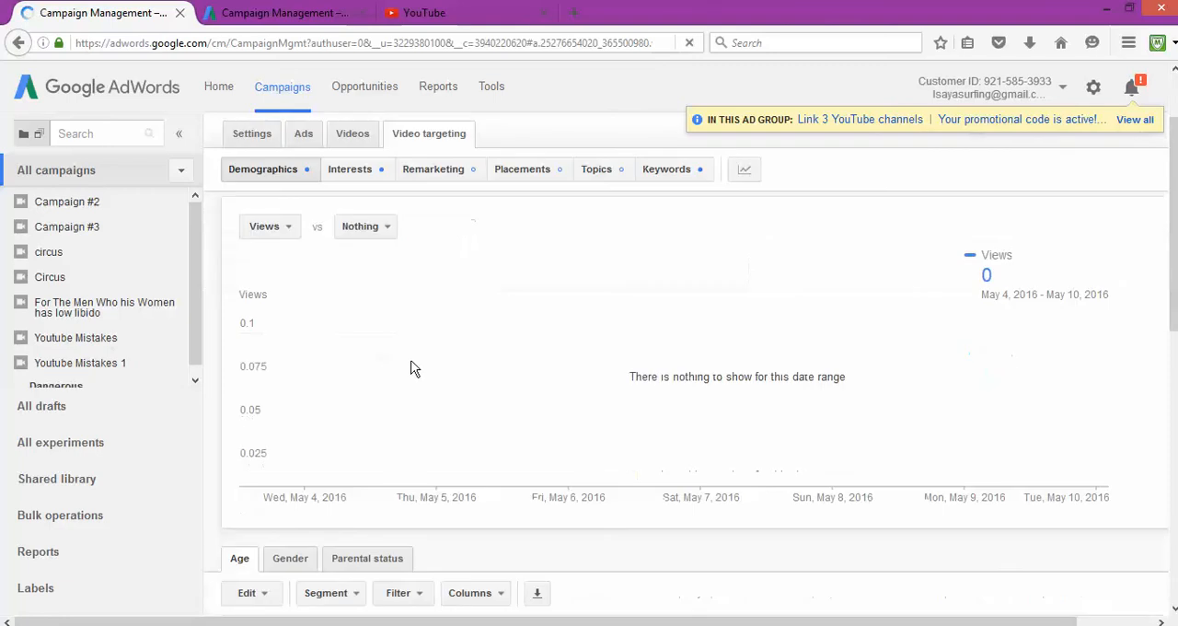
pyautogui.scroll(-3)
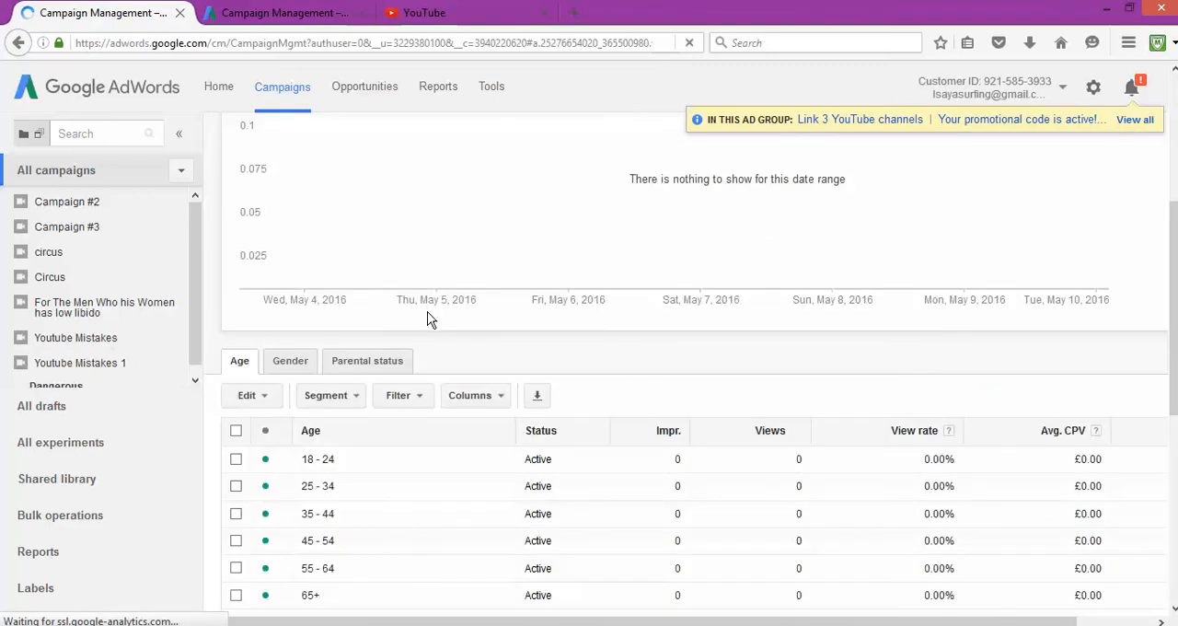
pyautogui.scroll(-3)
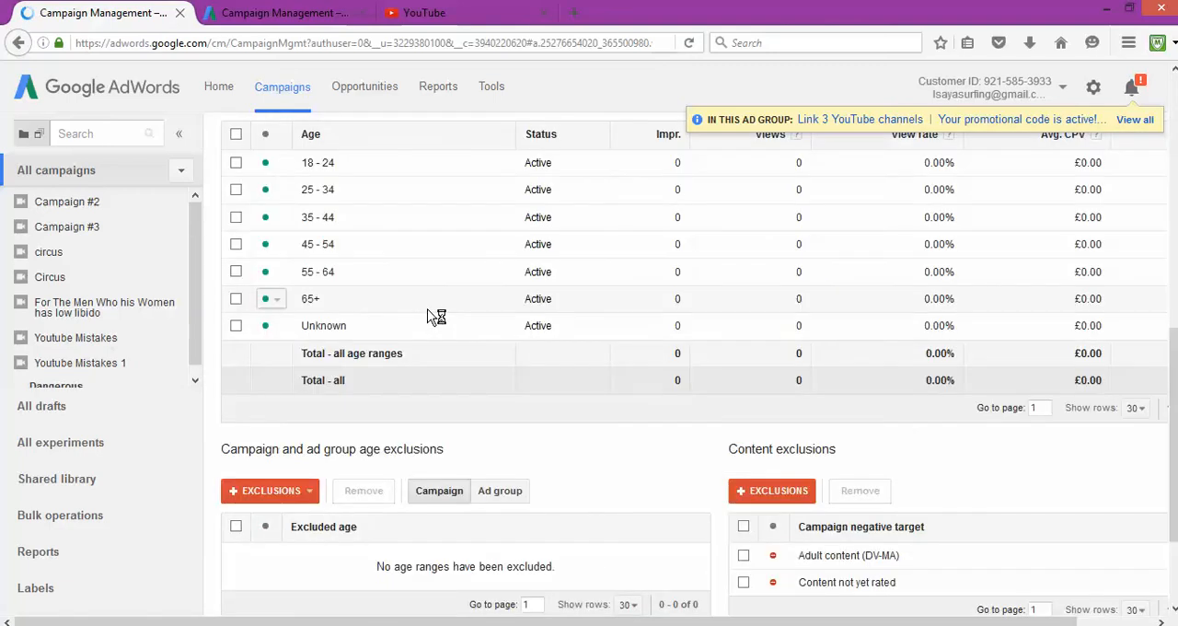
pyautogui.moveTo(432, 316)
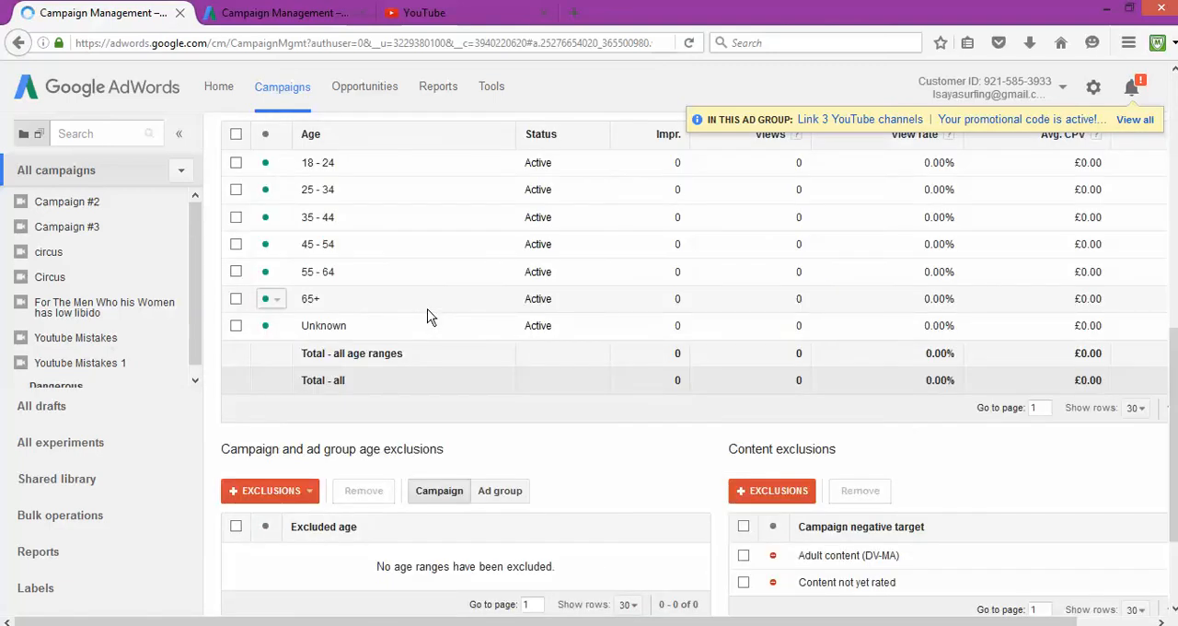
pyautogui.scroll(-3)
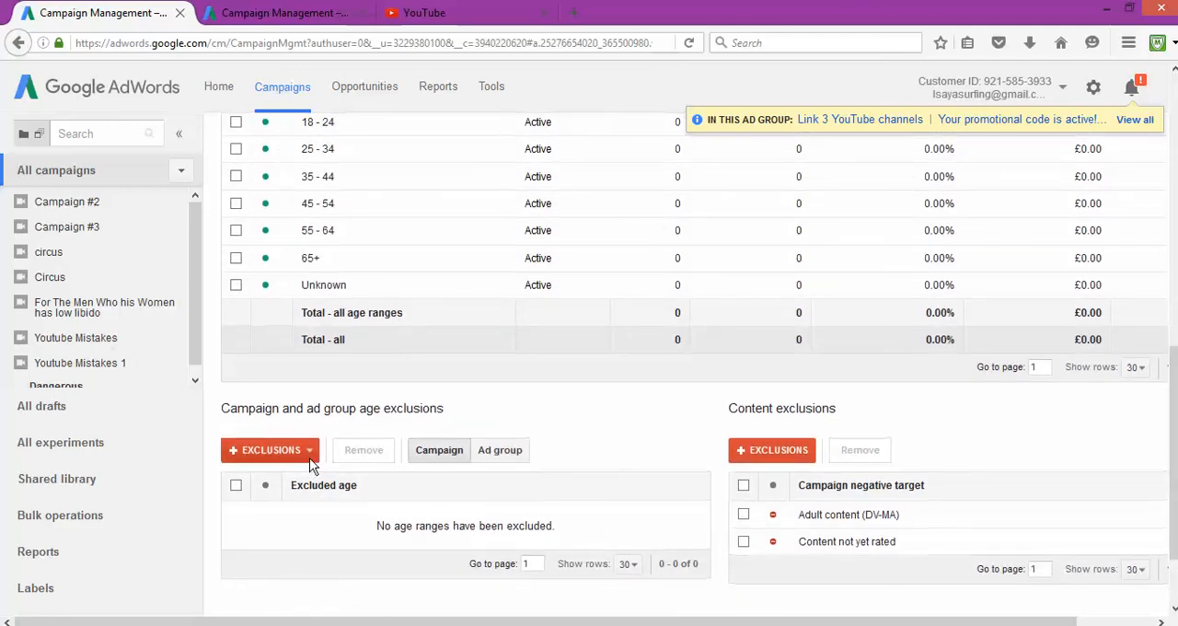
pyautogui.scroll(-3)
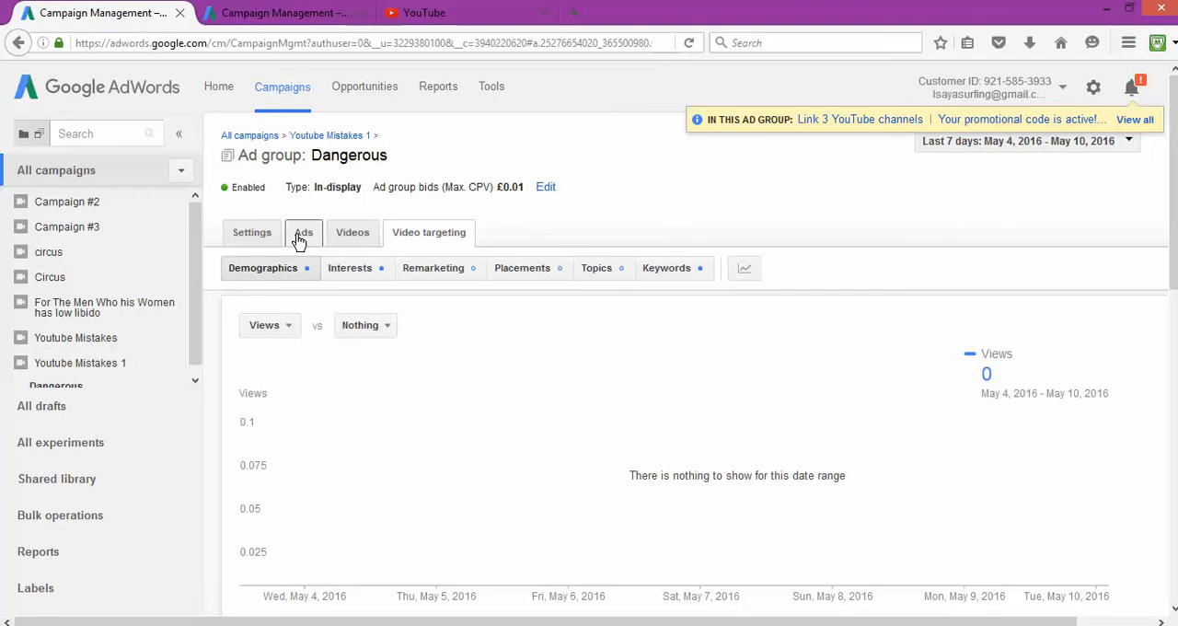
# Show the Dangerous ad group's Ads list with 'Mistakes To avoid' under review.
pyautogui.click(303, 232)
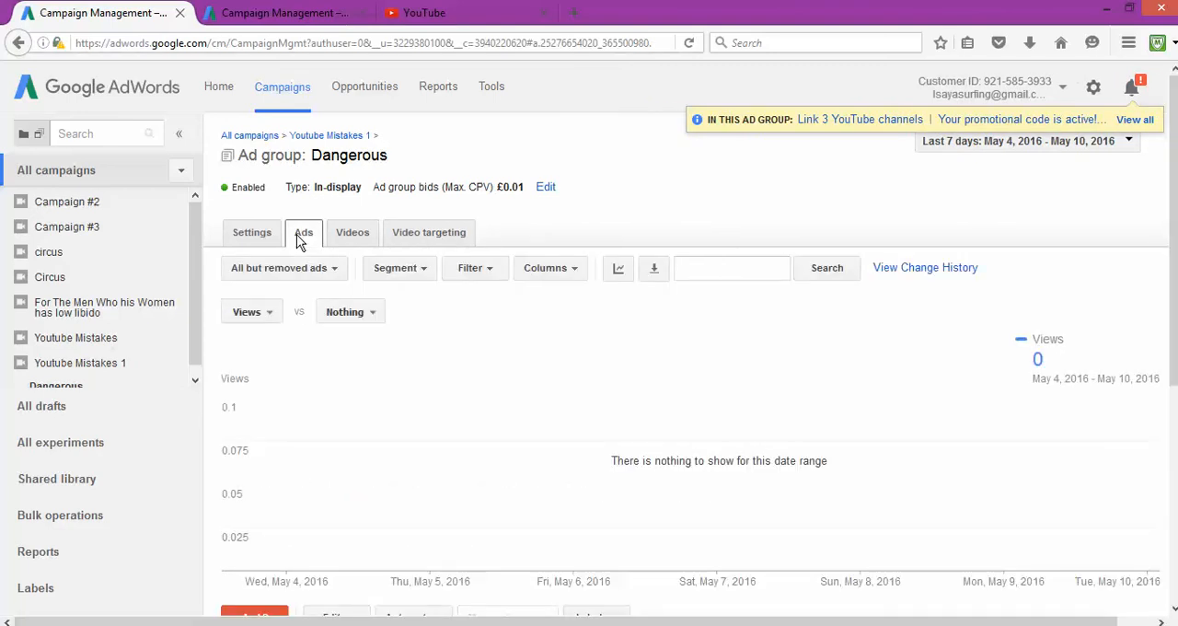
pyautogui.moveTo(252, 232)
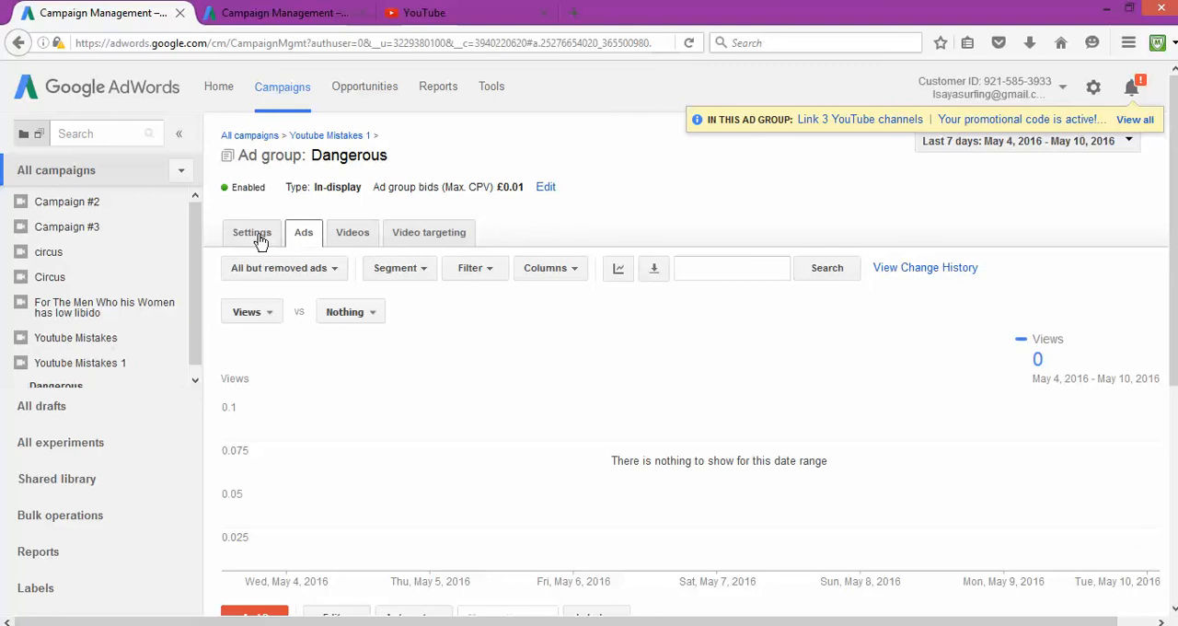
pyautogui.moveTo(348, 340)
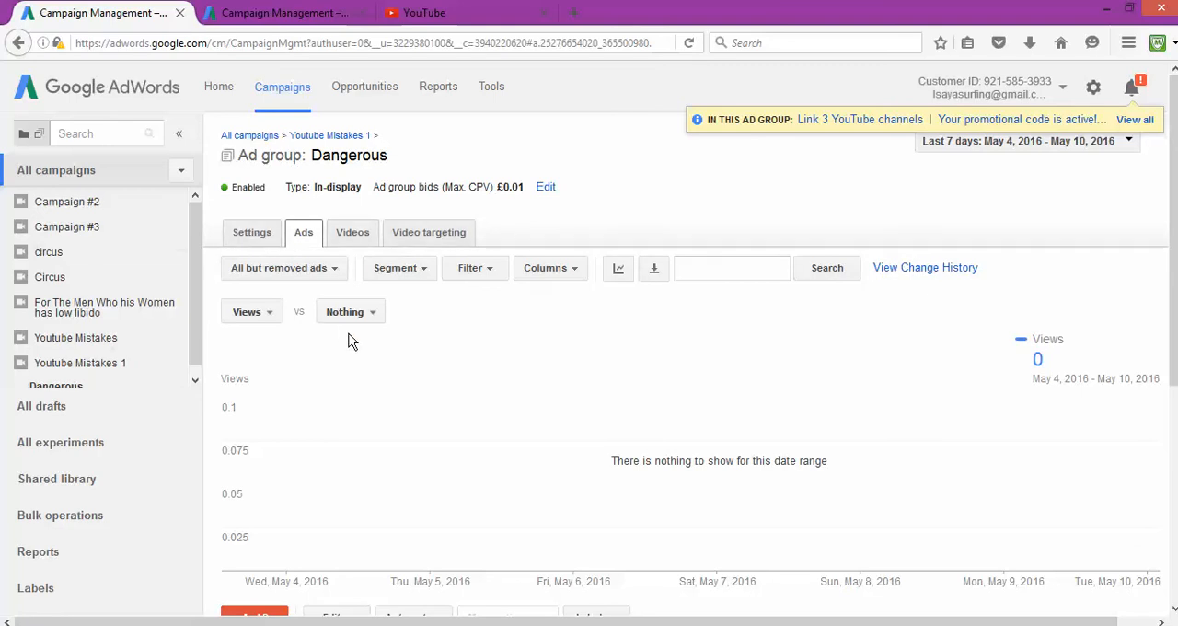
pyautogui.scroll(-3)
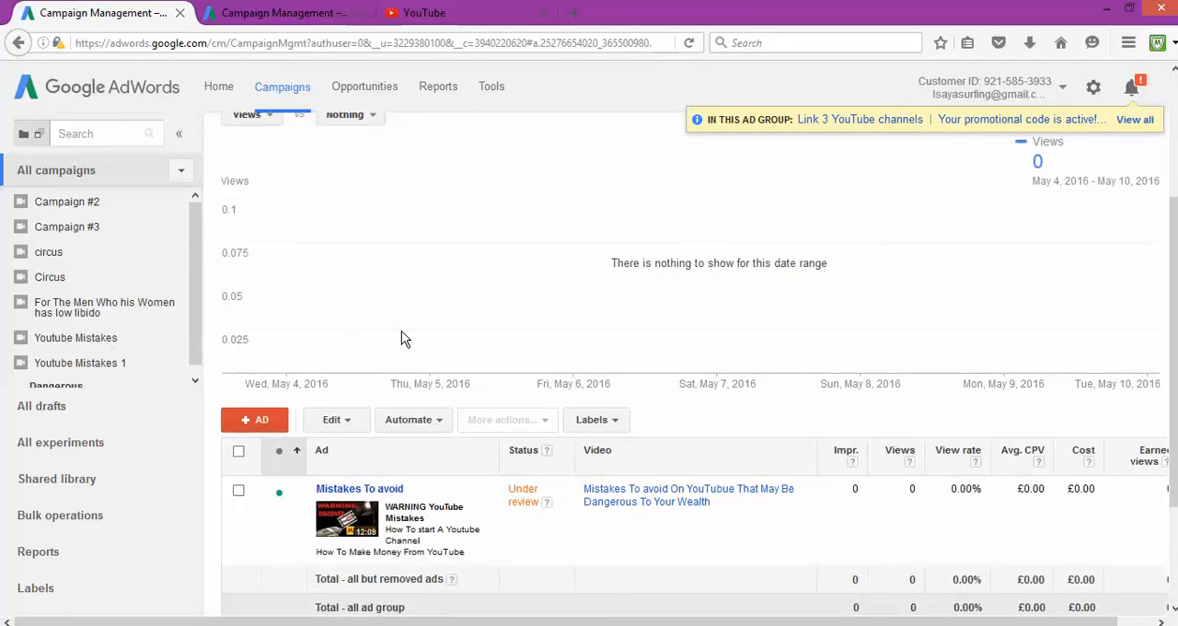
pyautogui.scroll(-3)
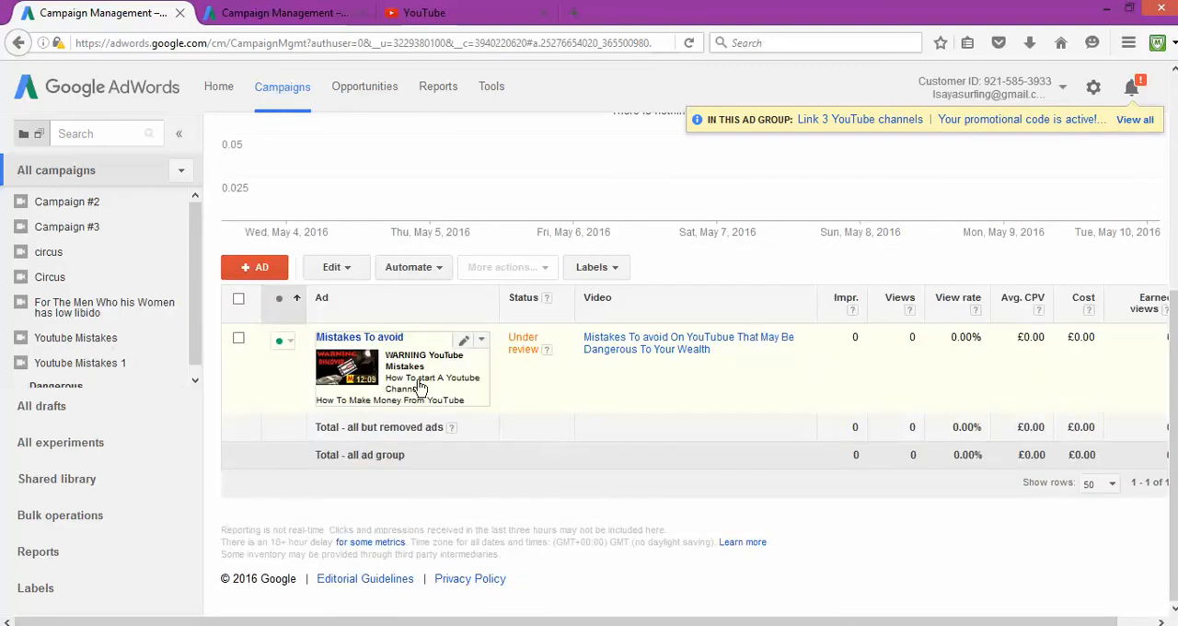
pyautogui.moveTo(353, 346)
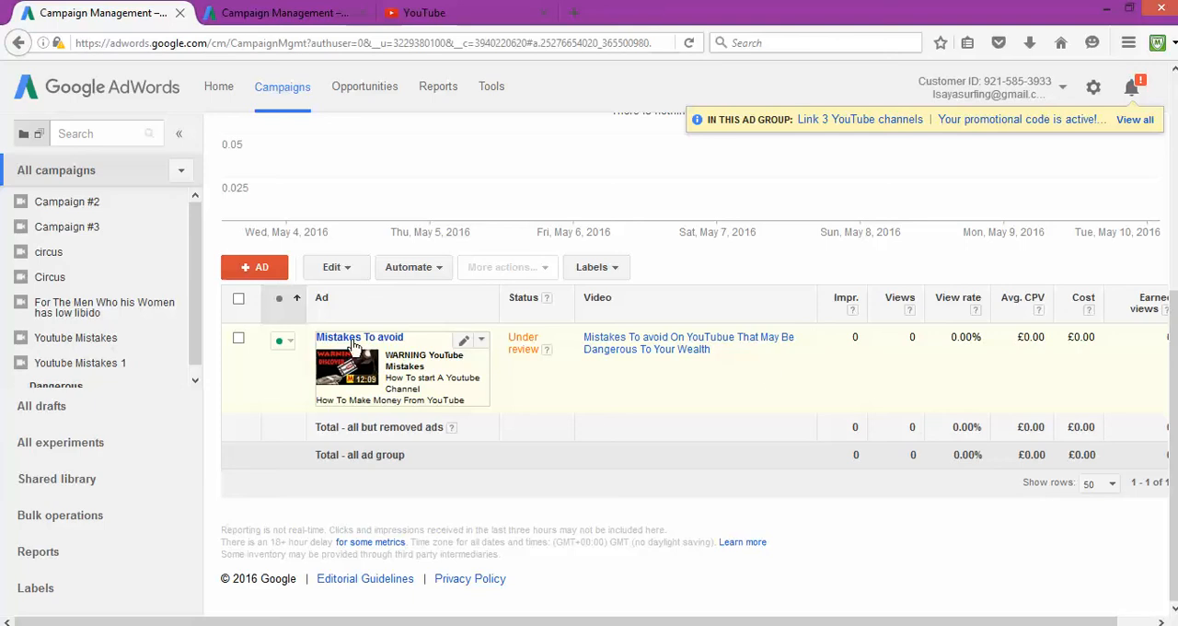
pyautogui.moveTo(698, 390)
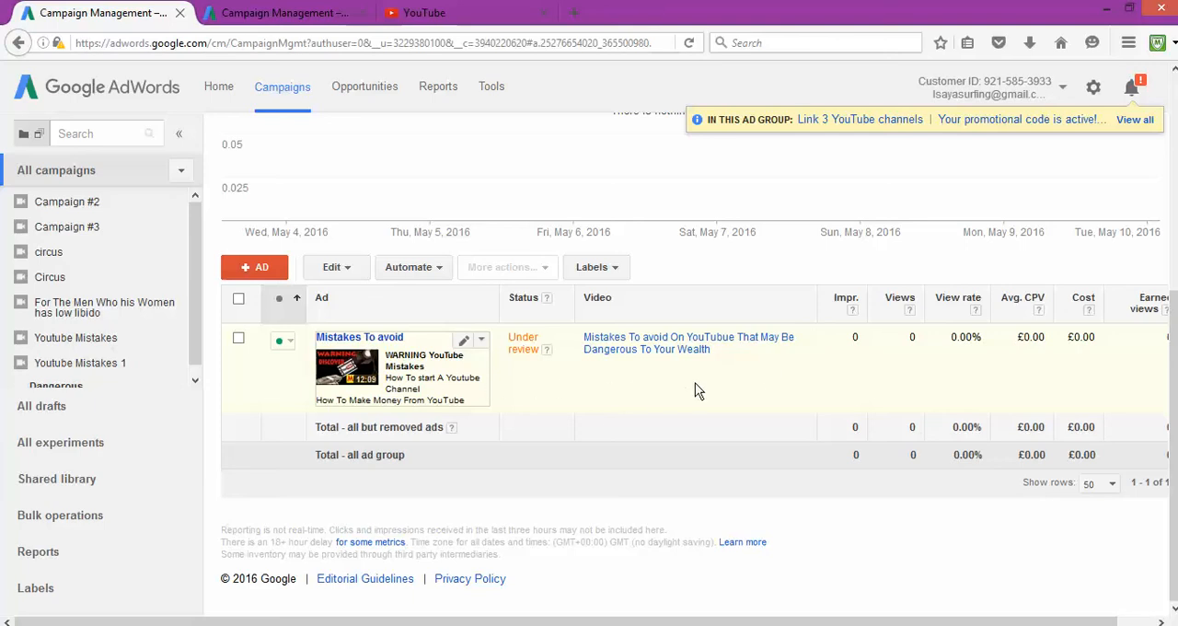
pyautogui.moveTo(986, 416)
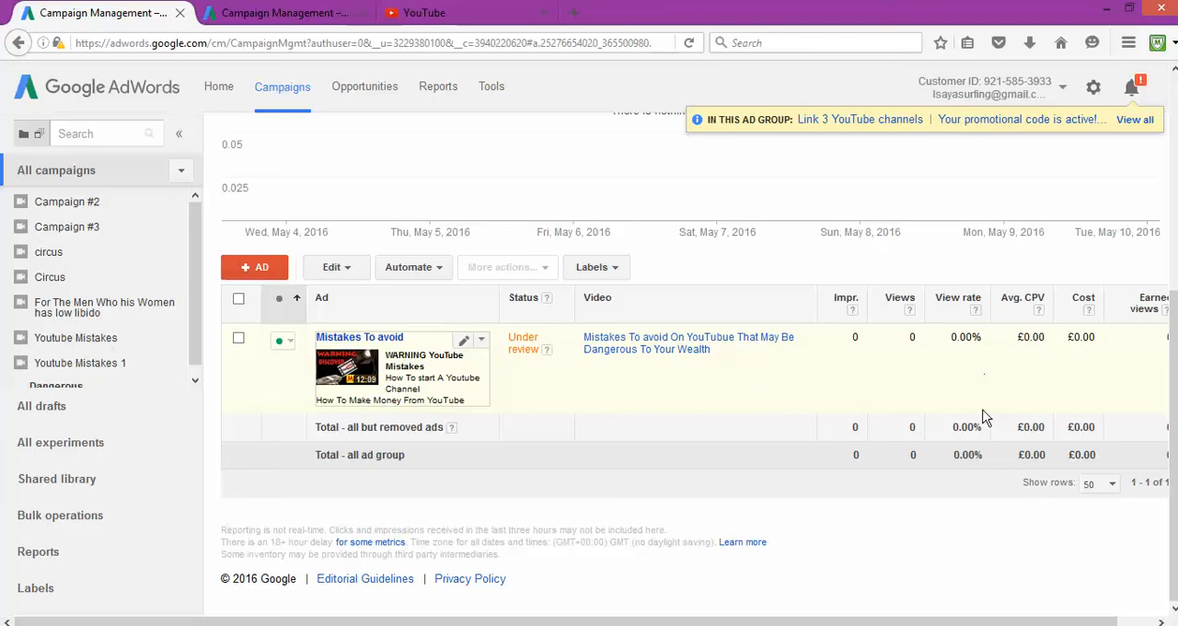
pyautogui.moveTo(756, 396)
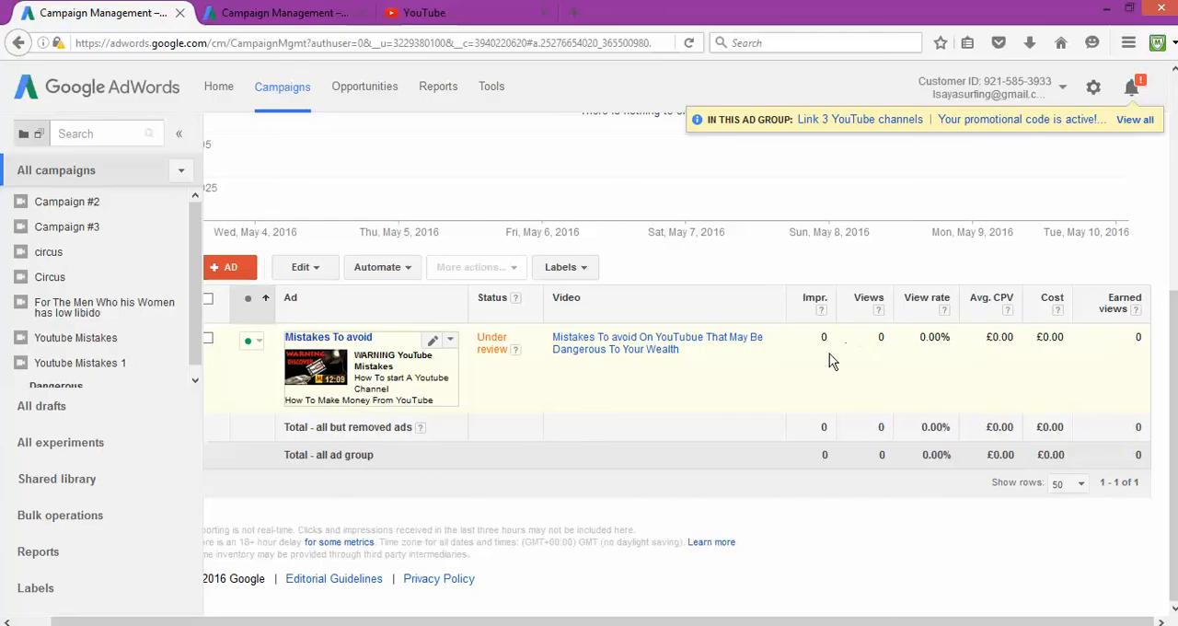
pyautogui.moveTo(879, 350)
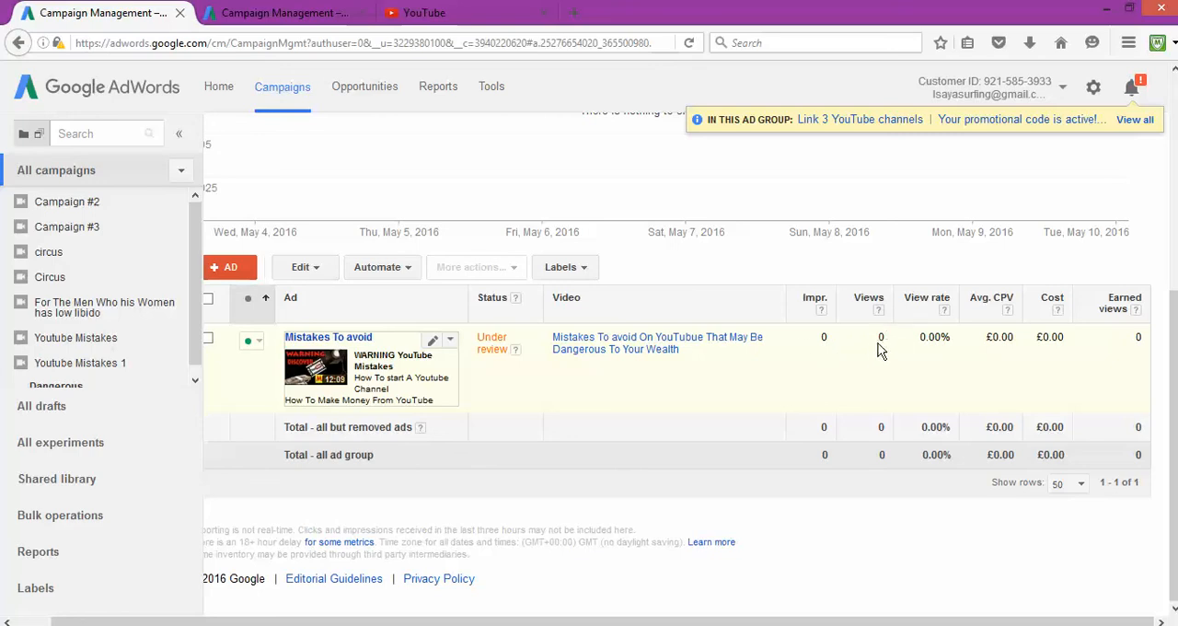
pyautogui.moveTo(868, 348)
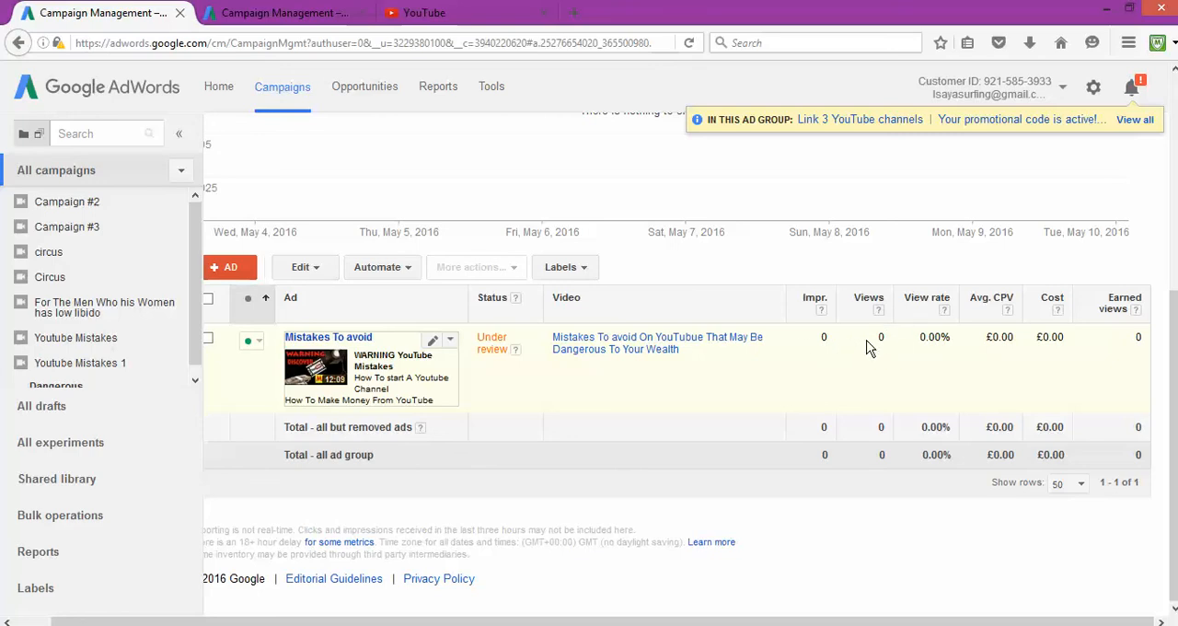
pyautogui.moveTo(994, 340)
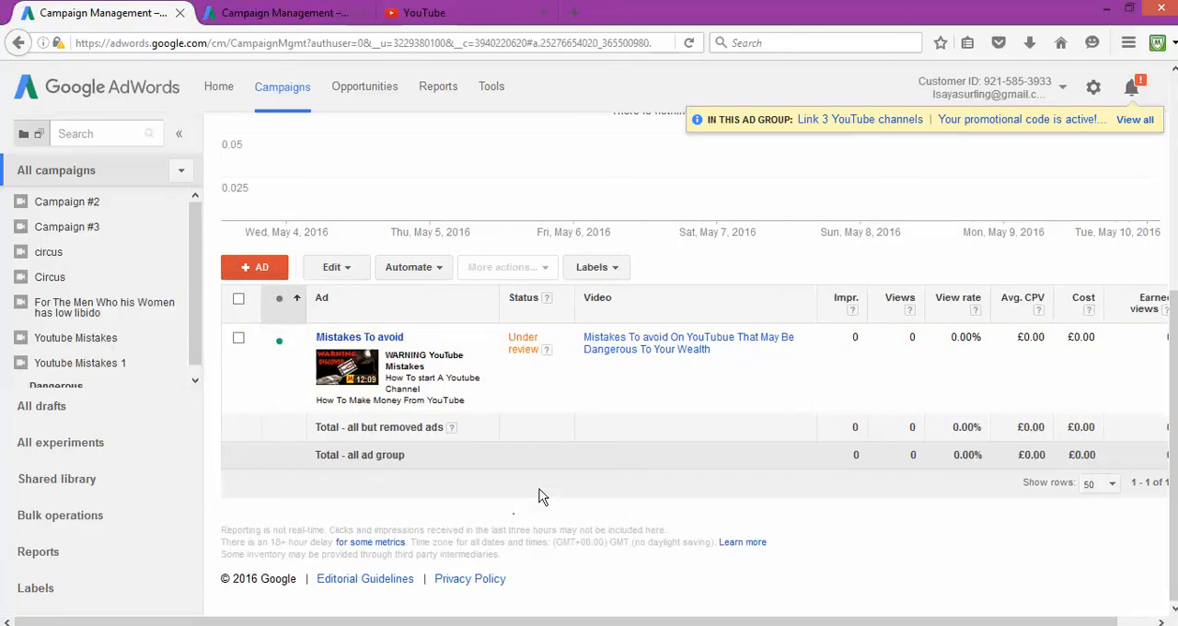
pyautogui.moveTo(556, 469)
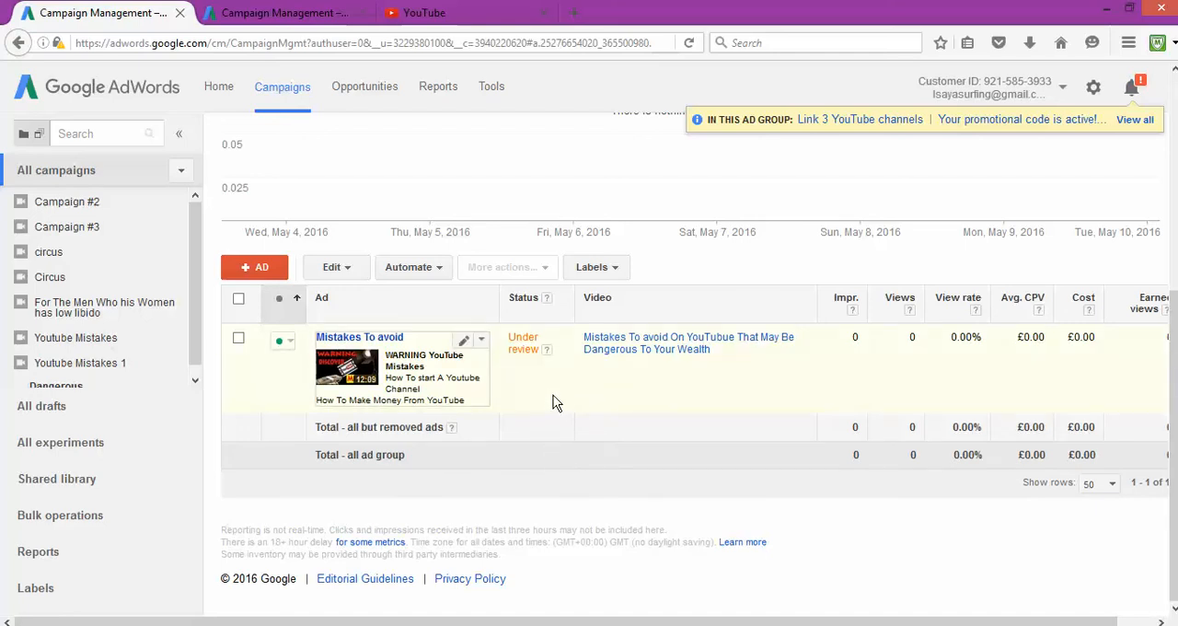
pyautogui.moveTo(563, 389)
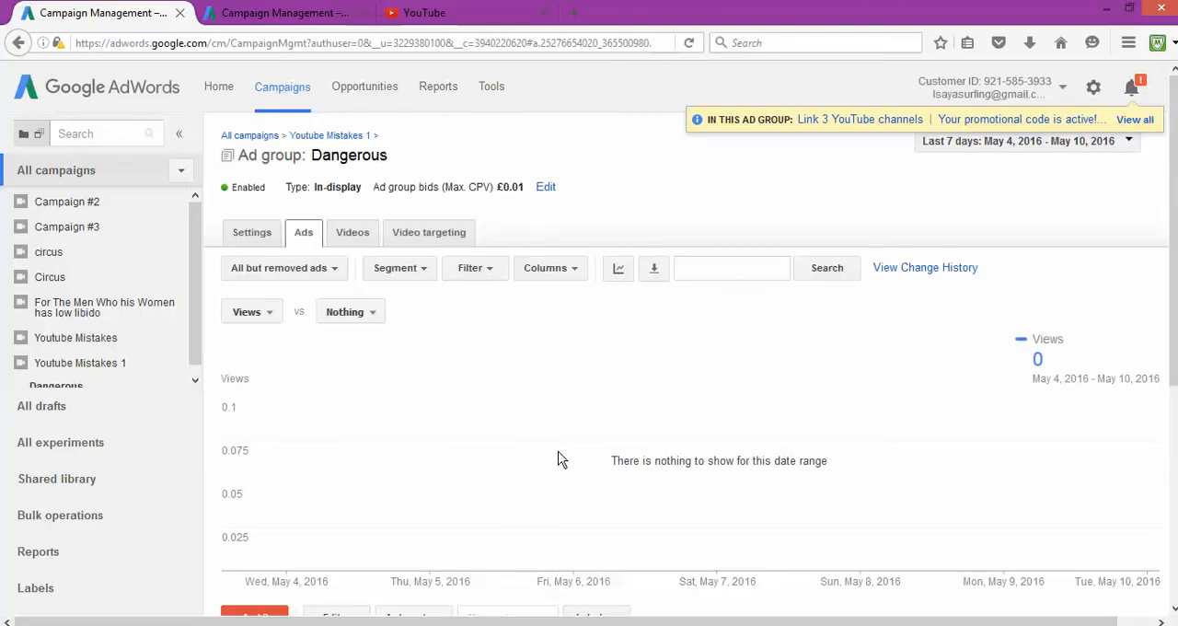
pyautogui.scroll(-3)
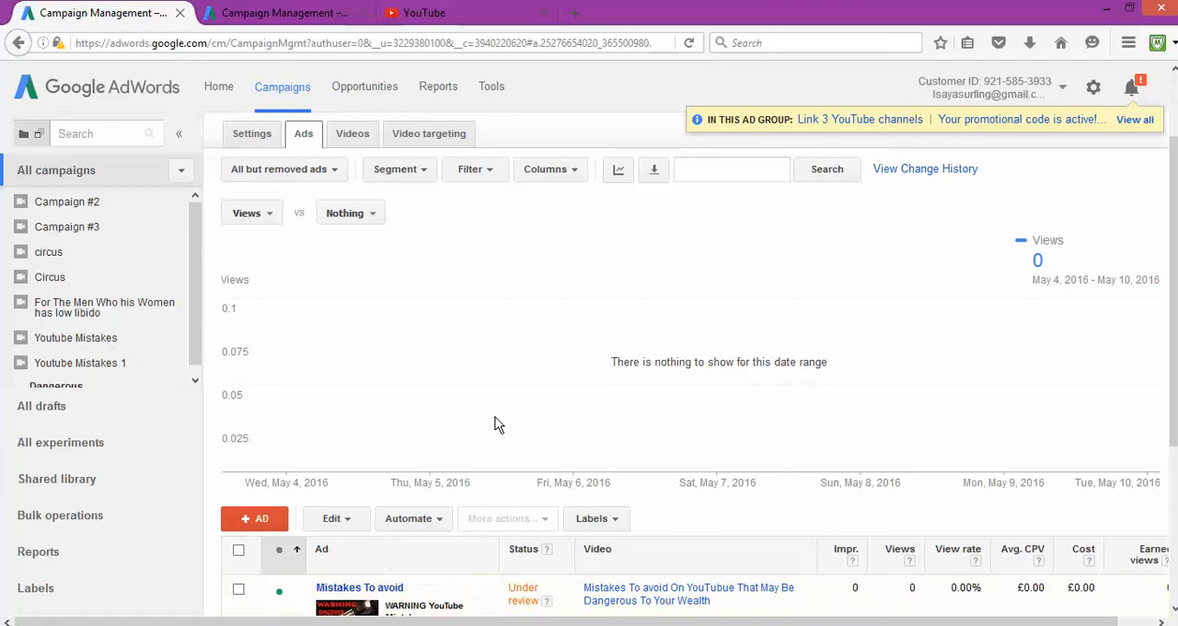